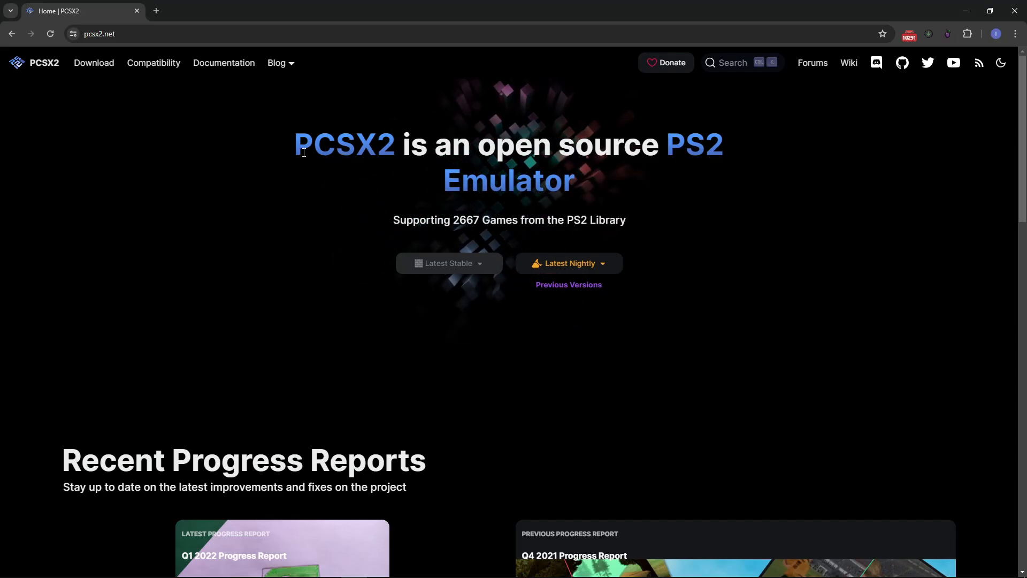
pyautogui.moveTo(561, 241)
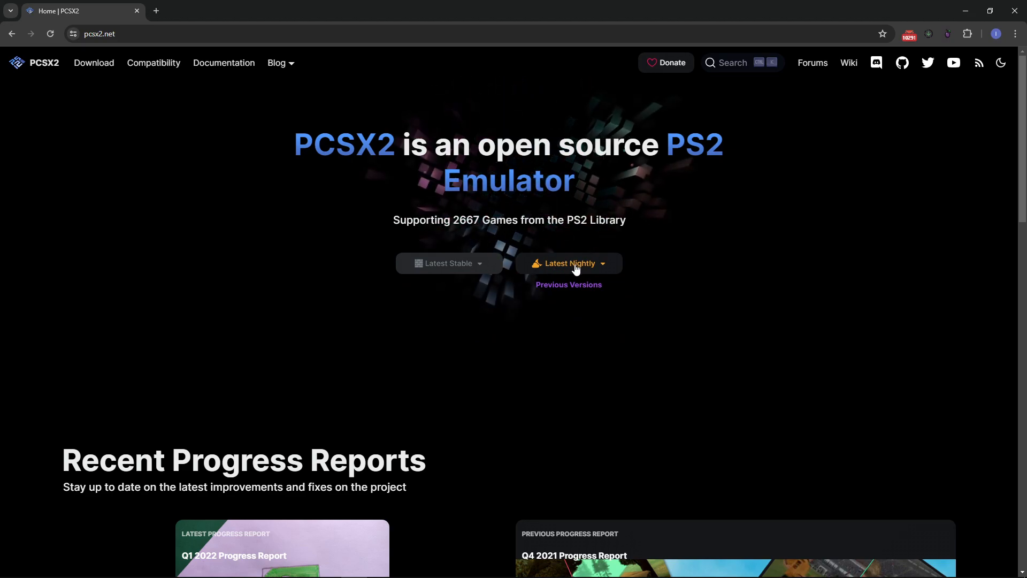
# Step: Show the Latest Nightly download options listing the v1.7.5703 builds
pyautogui.click(568, 263)
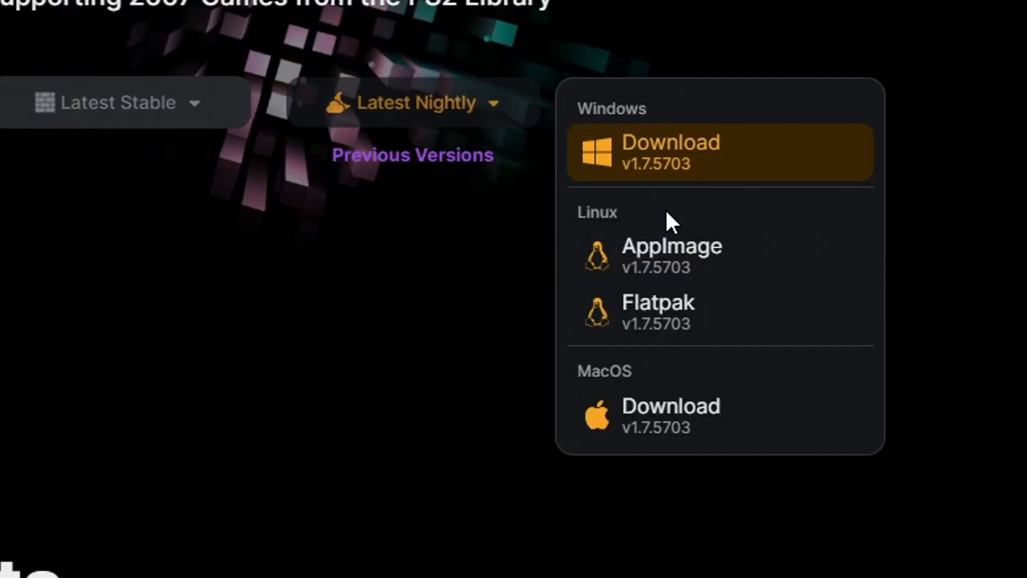
pyautogui.moveTo(672, 256)
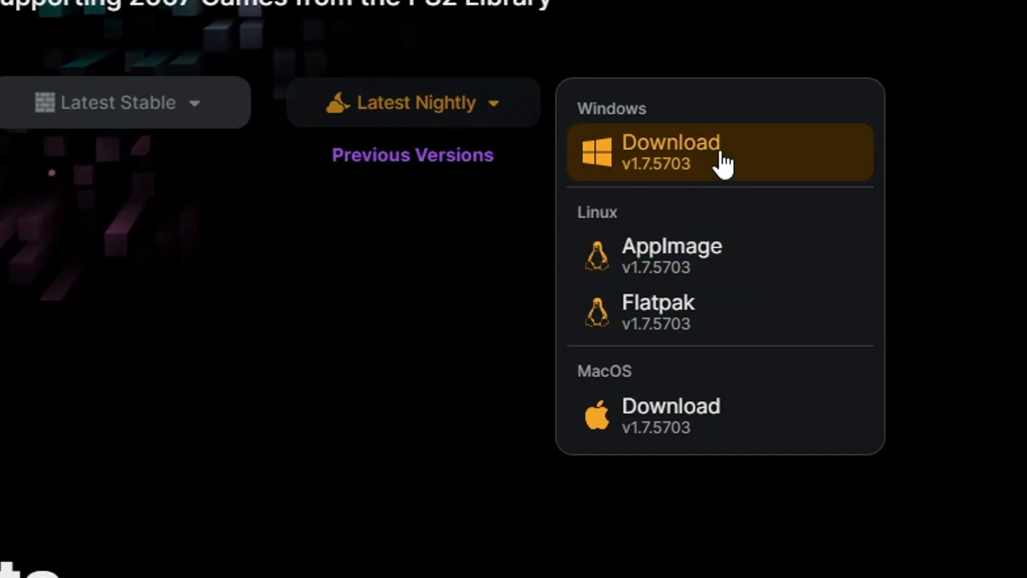
pyautogui.moveTo(713, 173)
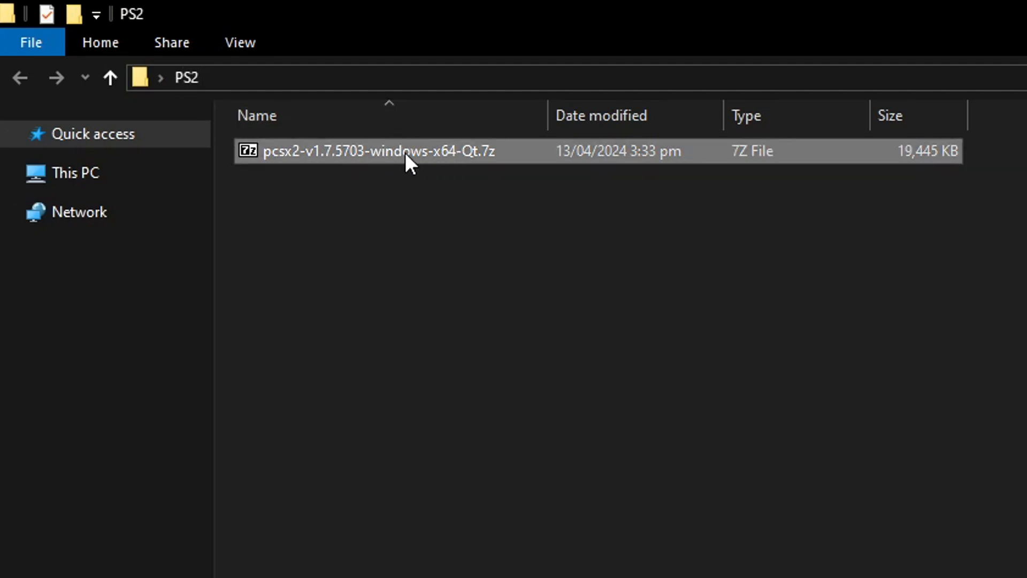
pyautogui.moveTo(376, 160)
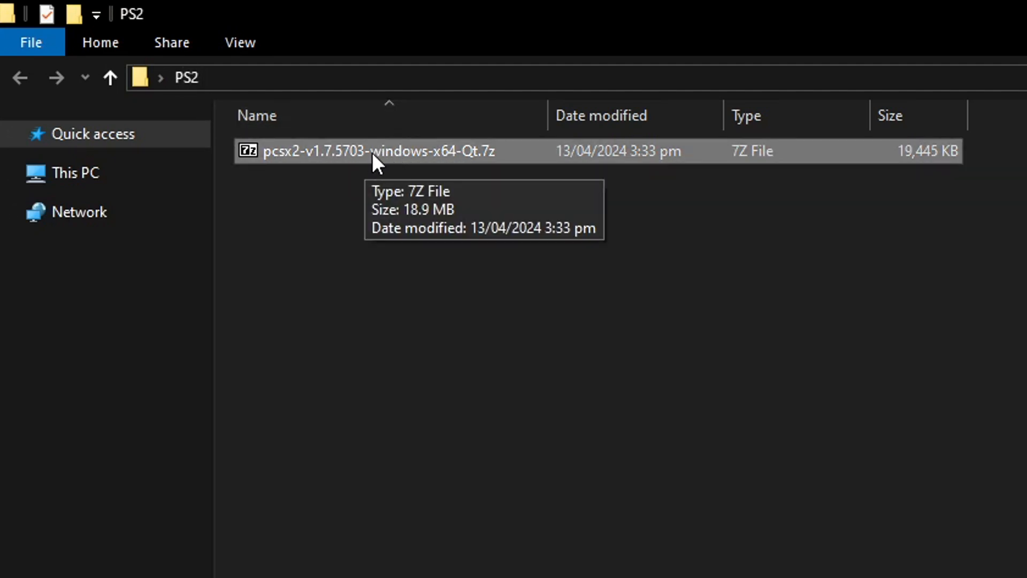
# Step: Extract the PCSX2 v1.7.5703 .7z archive's files into the PS2 folder
pyautogui.doubleClick(377, 151)
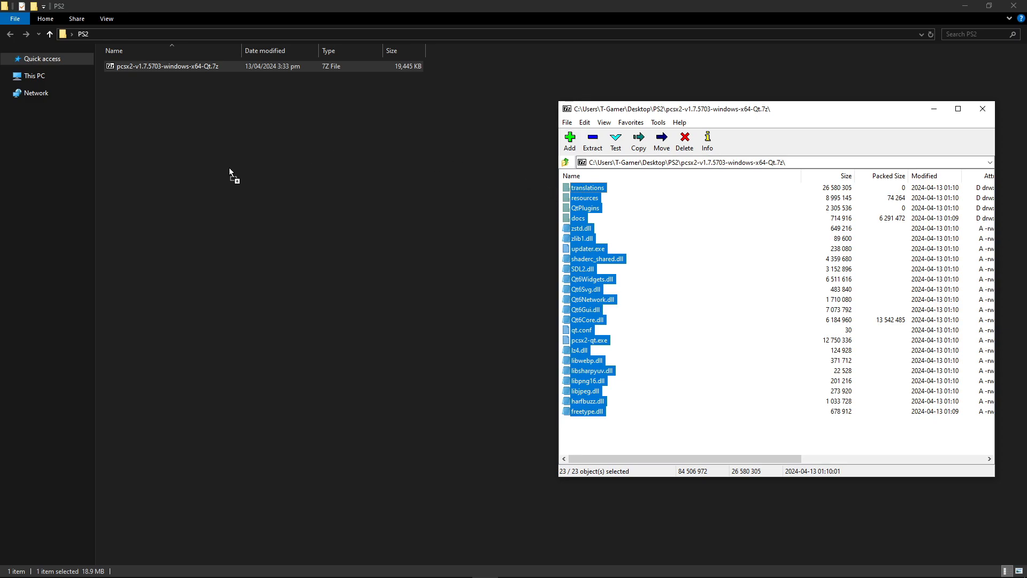
pyautogui.click(637, 142)
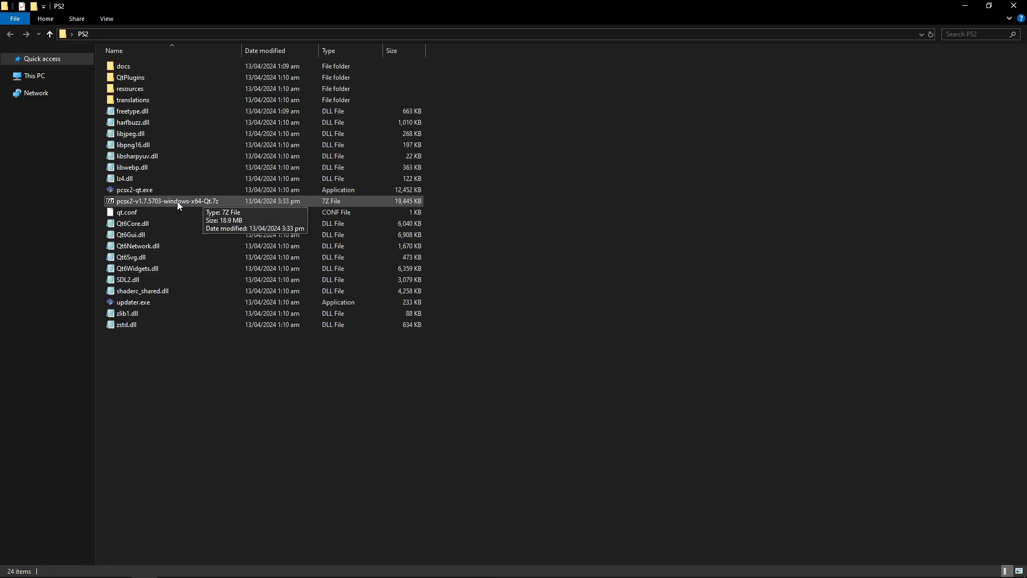
pyautogui.rightClick(177, 201)
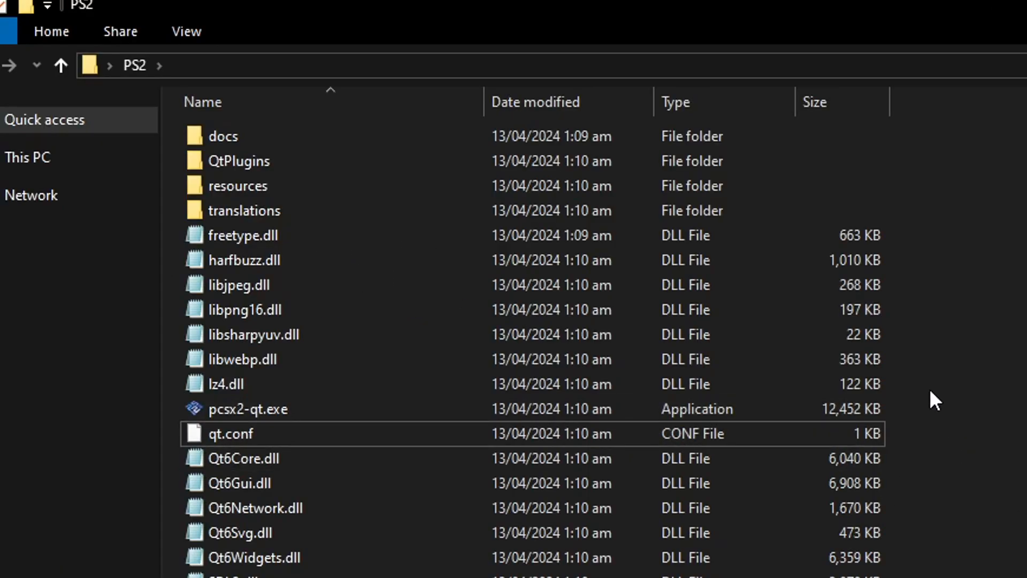
# Step: Confirm File name extensions are shown in the View ribbon
pyautogui.click(186, 31)
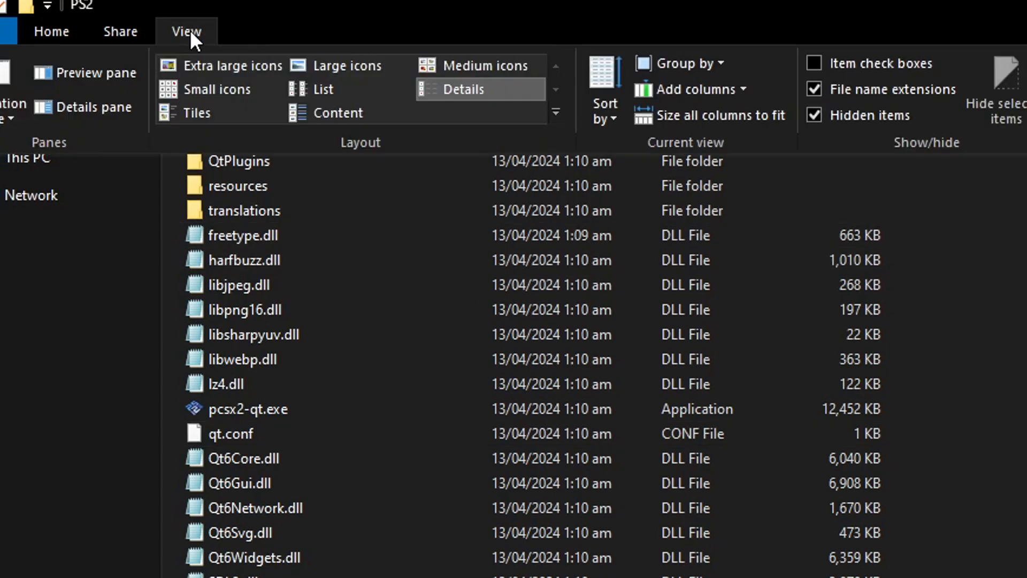
pyautogui.moveTo(891, 89)
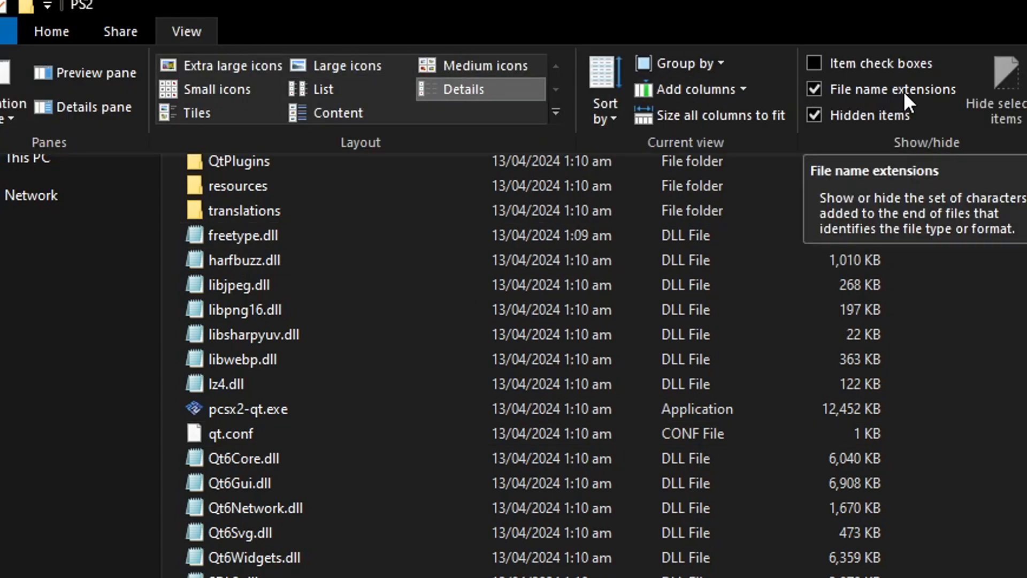
pyautogui.moveTo(845, 105)
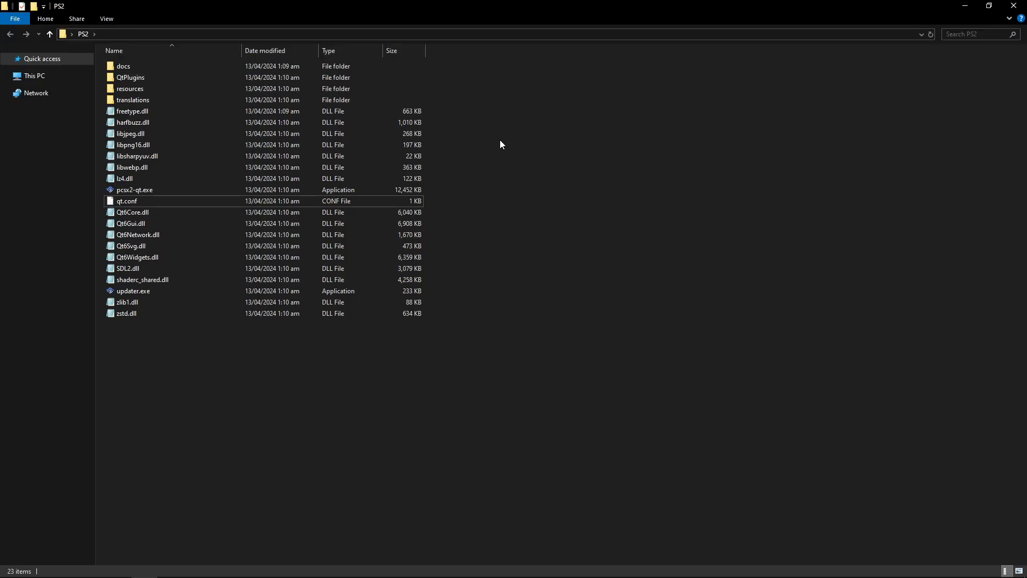
# Step: Create a new text document and rename it portable.ini, accepting the extension change
pyautogui.click(135, 189)
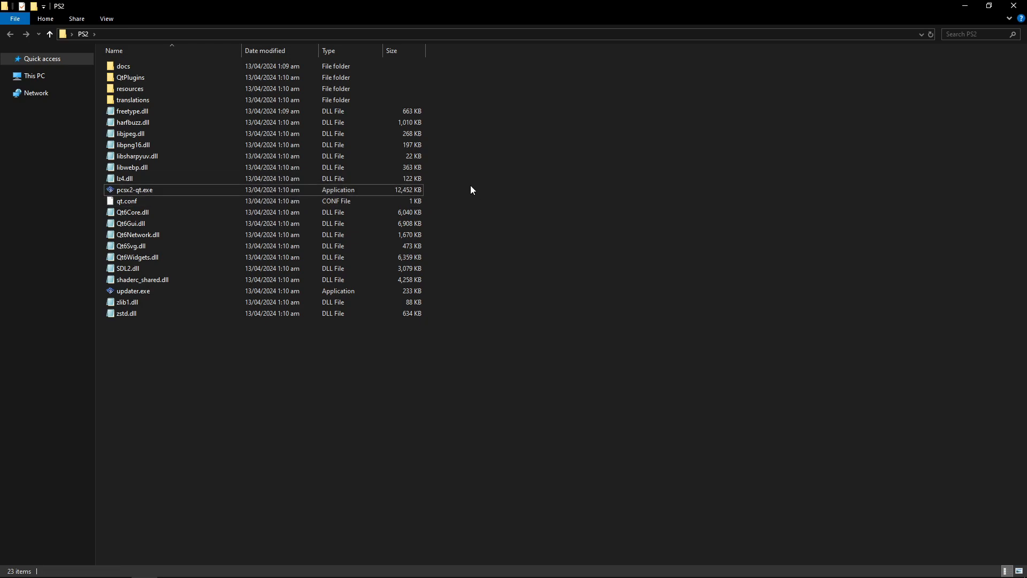
pyautogui.rightClick(471, 190)
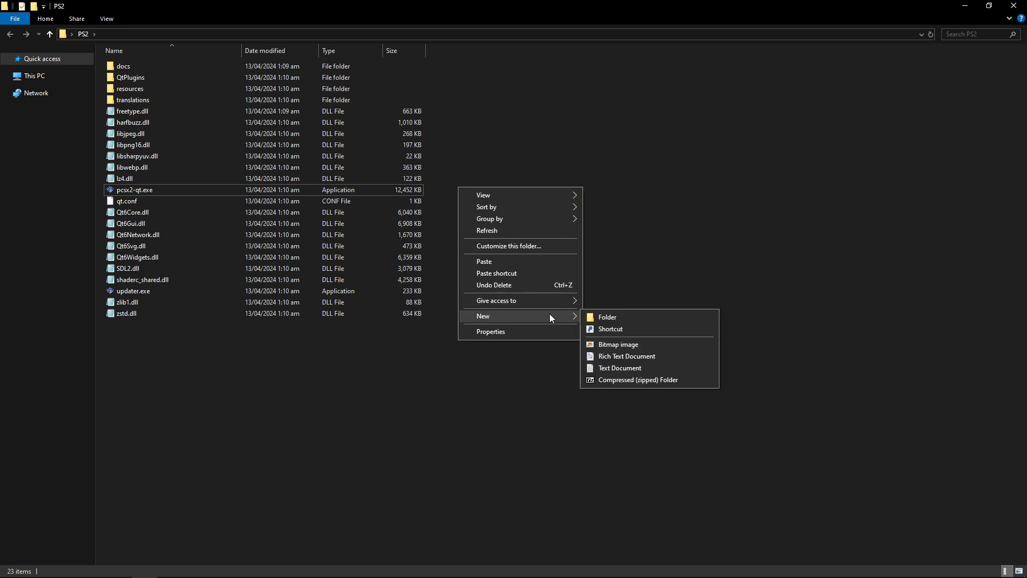
pyautogui.moveTo(626, 366)
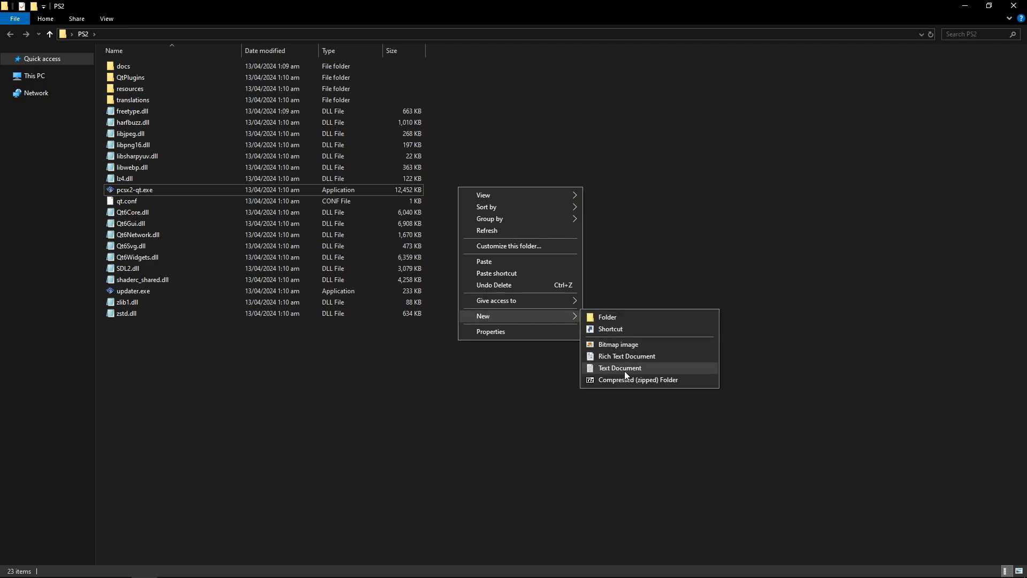
pyautogui.click(619, 367)
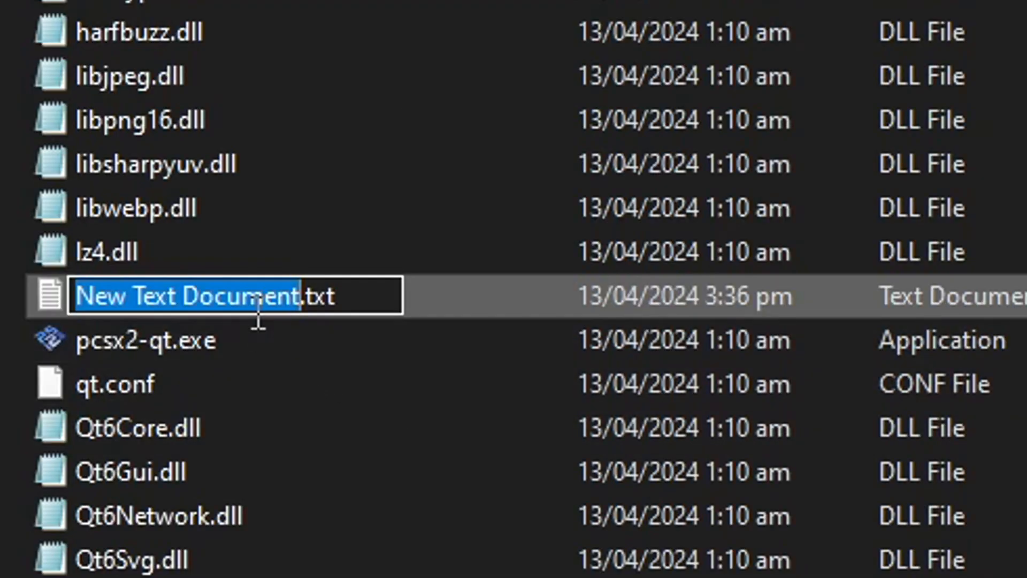
pyautogui.moveTo(288, 346)
pyautogui.write('portable.')
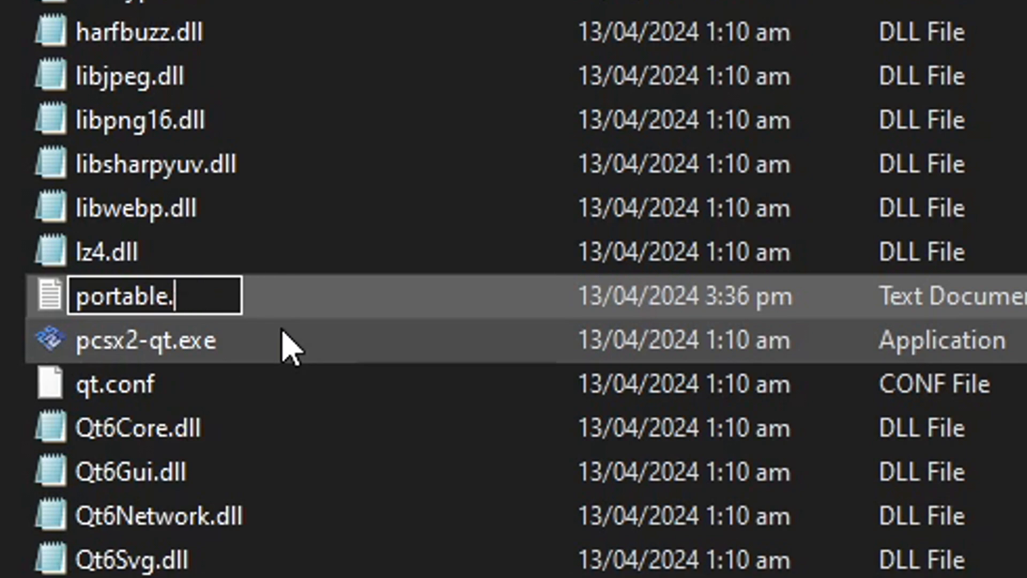
pyautogui.write('in')
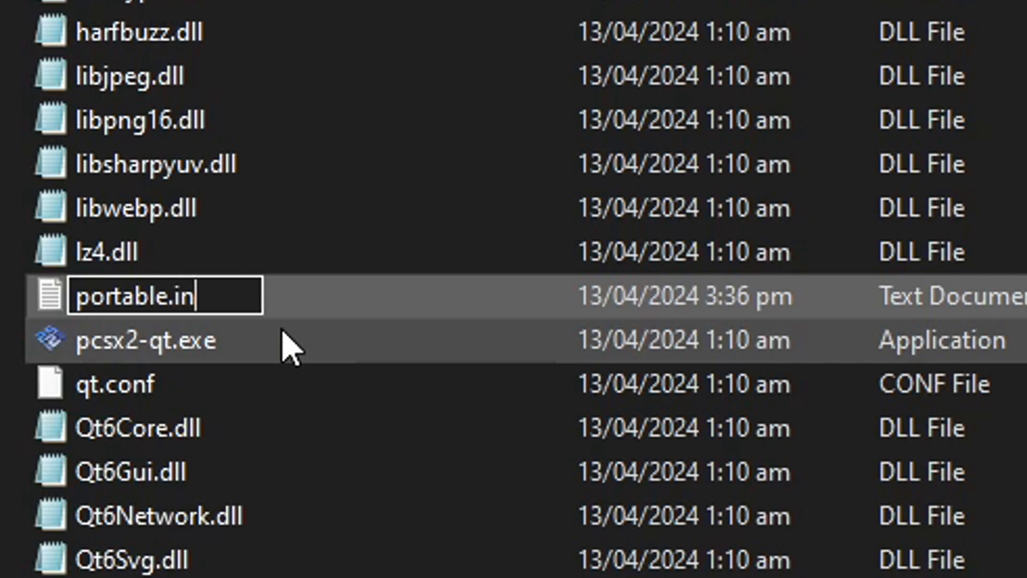
pyautogui.write('i')
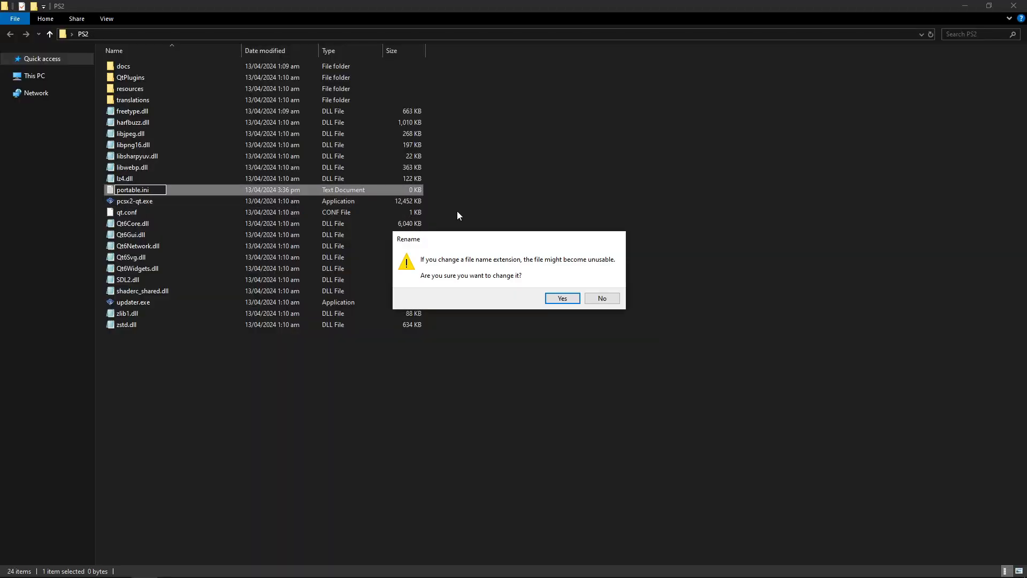
pyautogui.moveTo(556, 298)
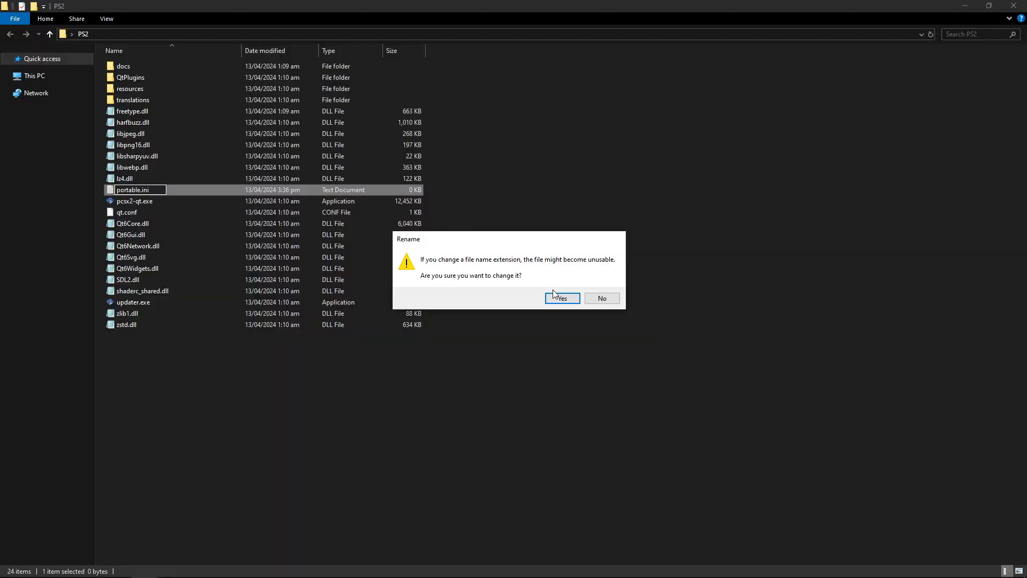
pyautogui.click(561, 299)
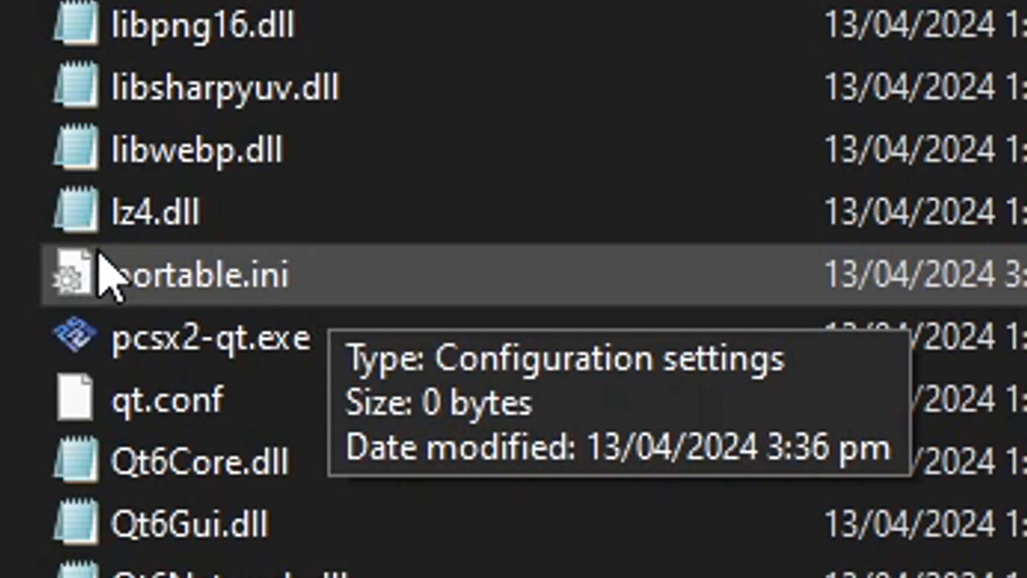
pyautogui.moveTo(373, 302)
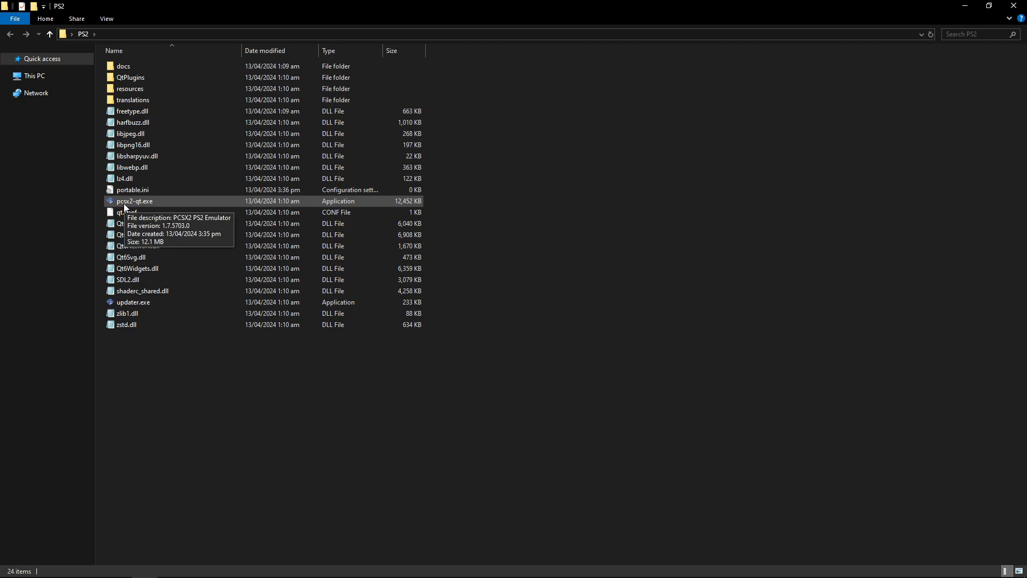
# Step: Launch pcsx2-qt.exe so the first-run Setup Wizard appears
pyautogui.click(134, 201)
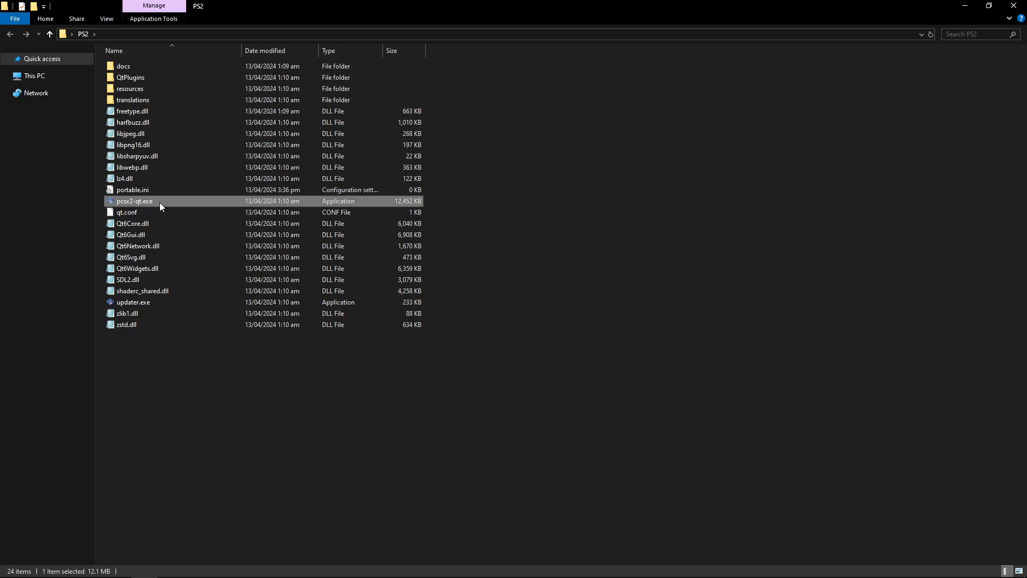
pyautogui.doubleClick(133, 201)
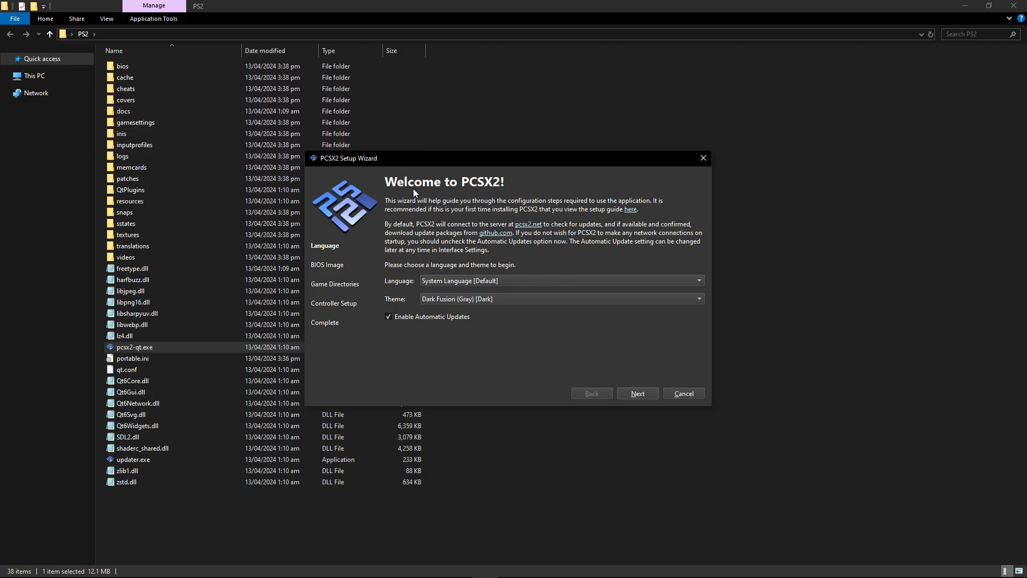
pyautogui.moveTo(532, 229)
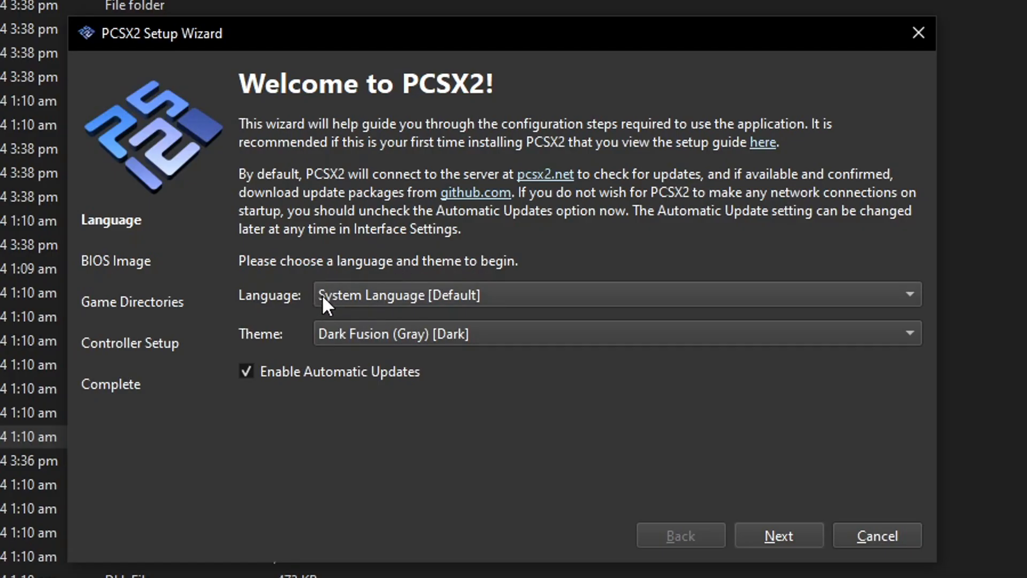
pyautogui.moveTo(370, 339)
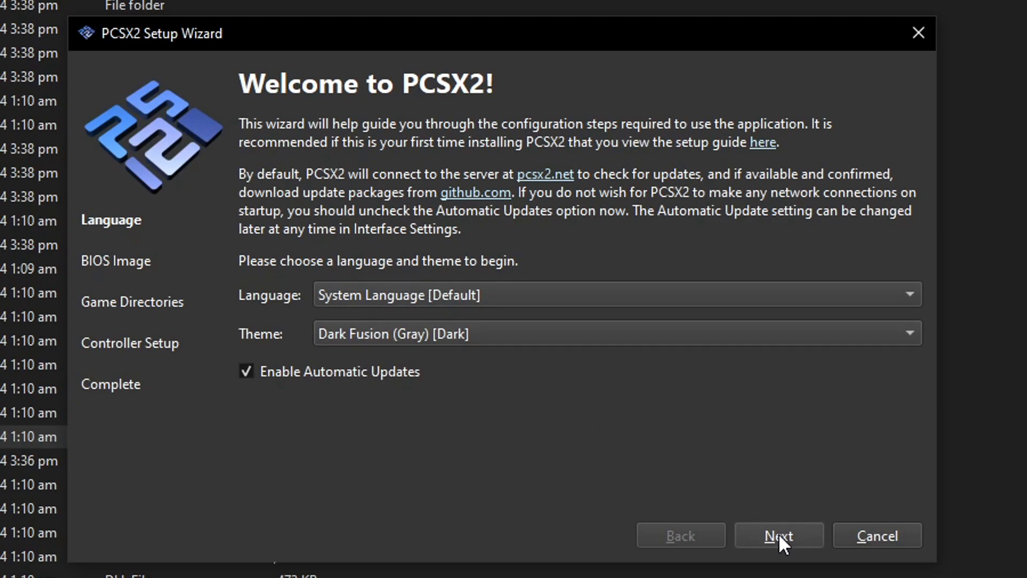
# Step: Advance to BIOS setup and place the BIOS file in the PS2 bios folder
pyautogui.click(778, 535)
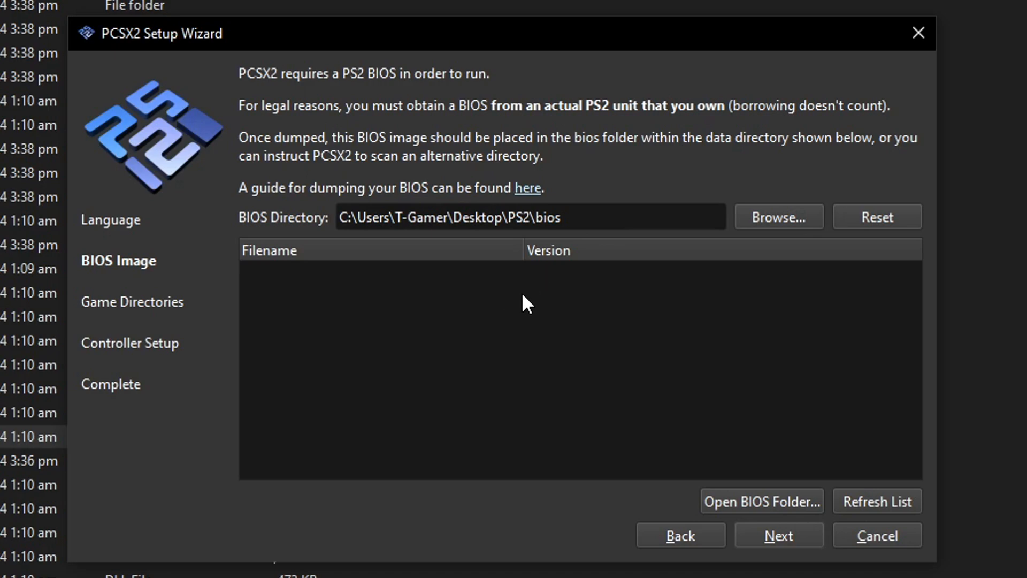
pyautogui.click(577, 217)
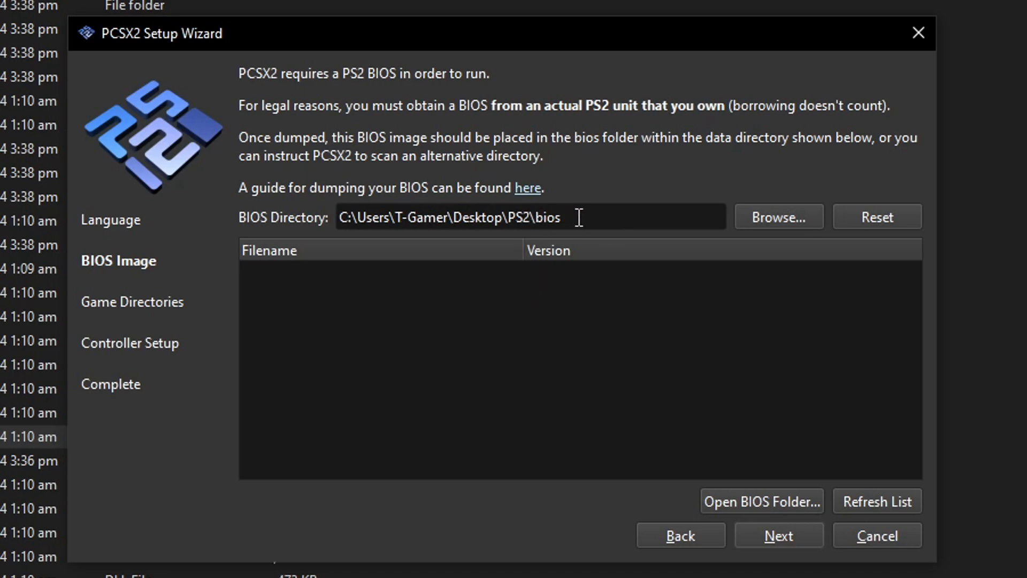
pyautogui.moveTo(451, 311)
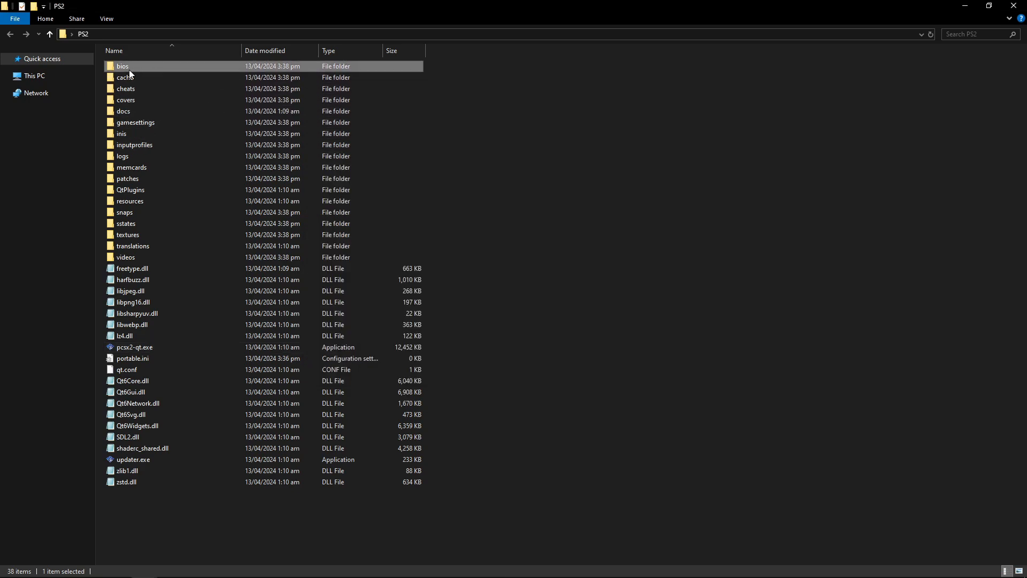
pyautogui.doubleClick(122, 65)
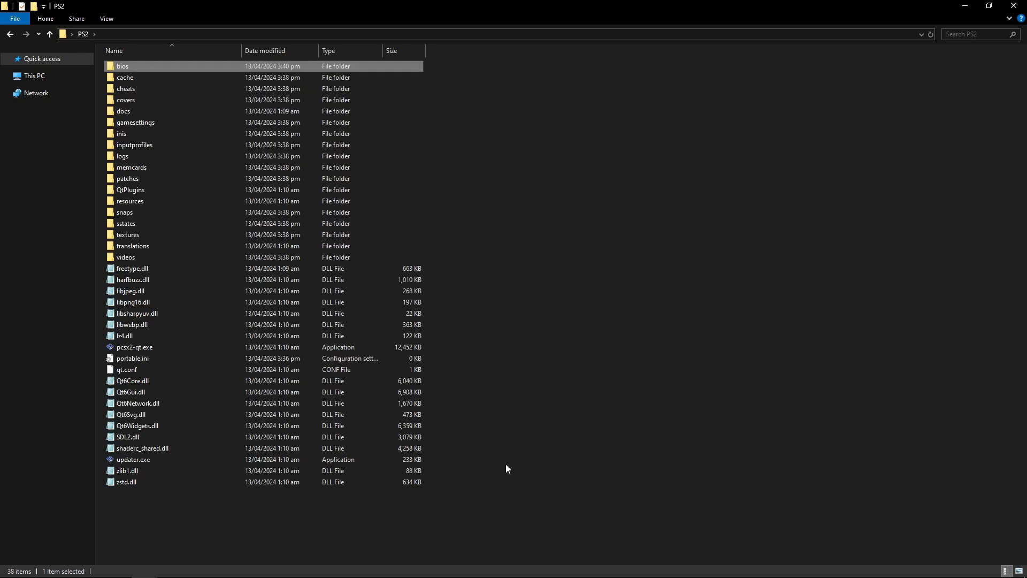
pyautogui.doubleClick(135, 347)
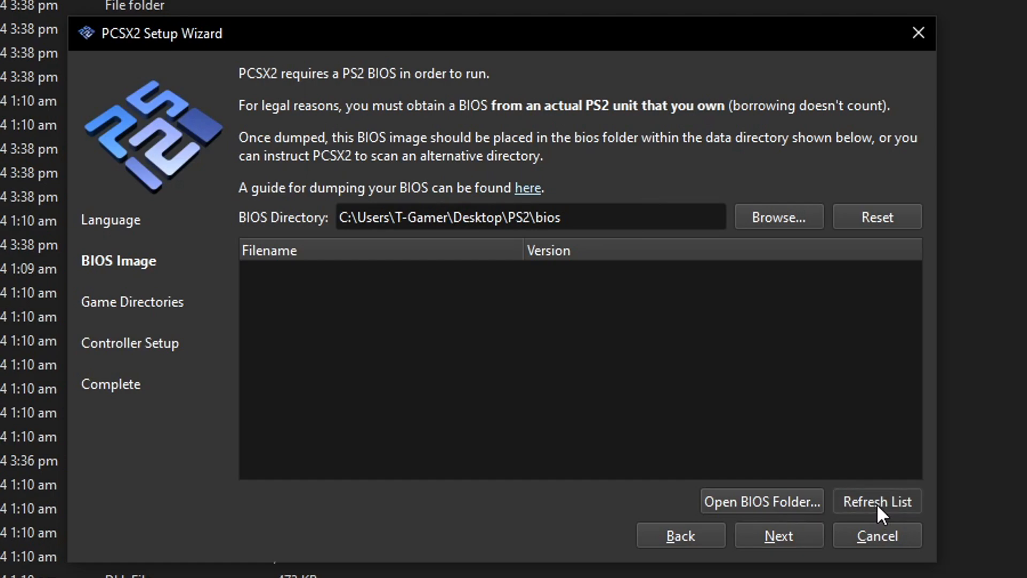
# Step: Refresh the BIOS list and choose the Japan SCPH-90006.bin image
pyautogui.click(876, 501)
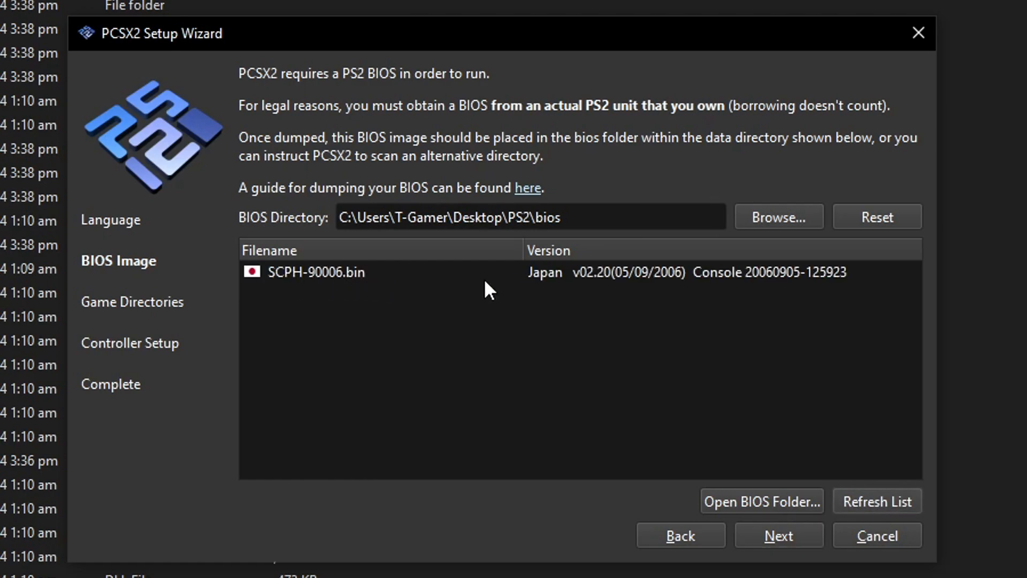
pyautogui.moveTo(490, 287)
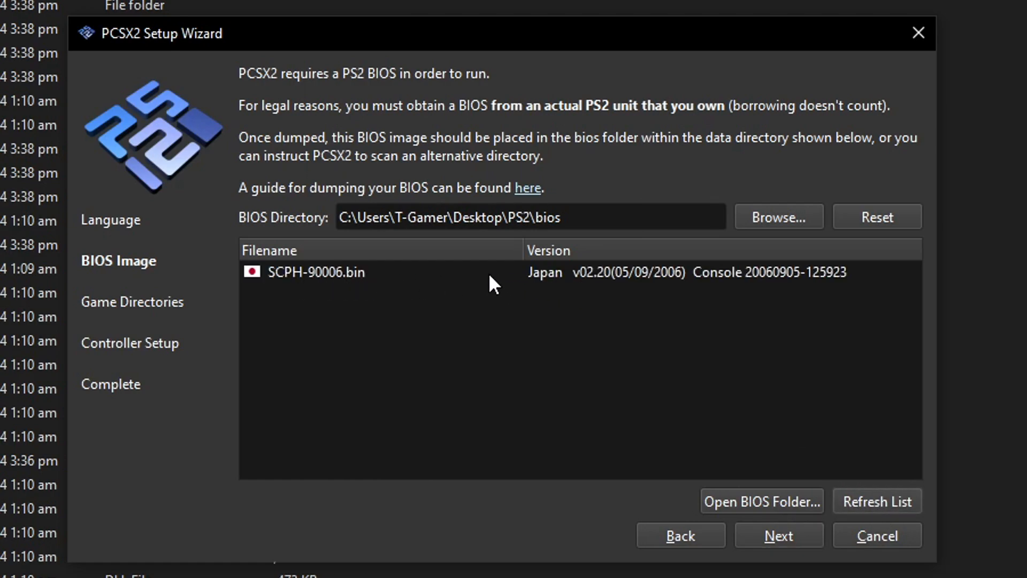
pyautogui.click(314, 272)
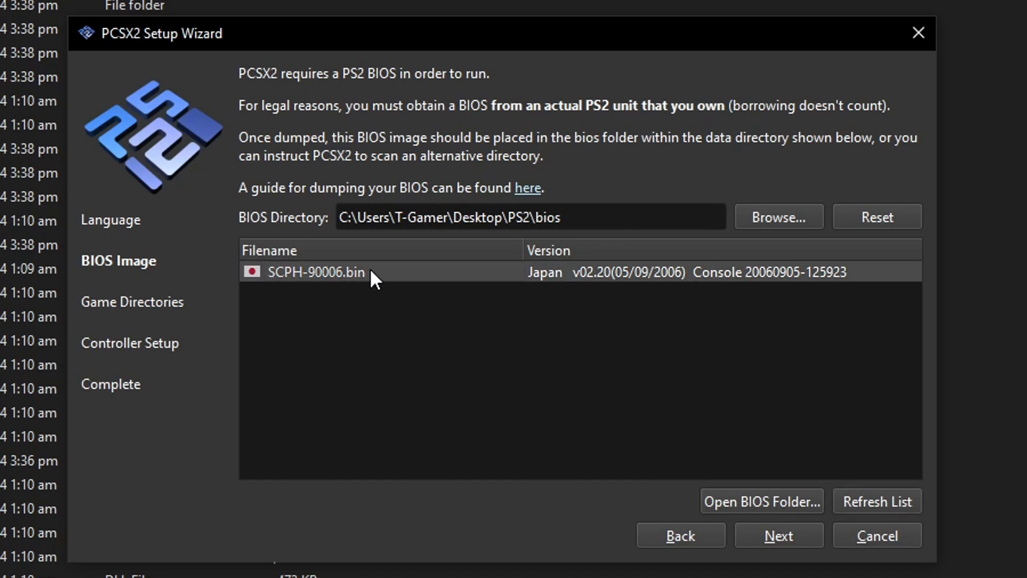
pyautogui.moveTo(535, 333)
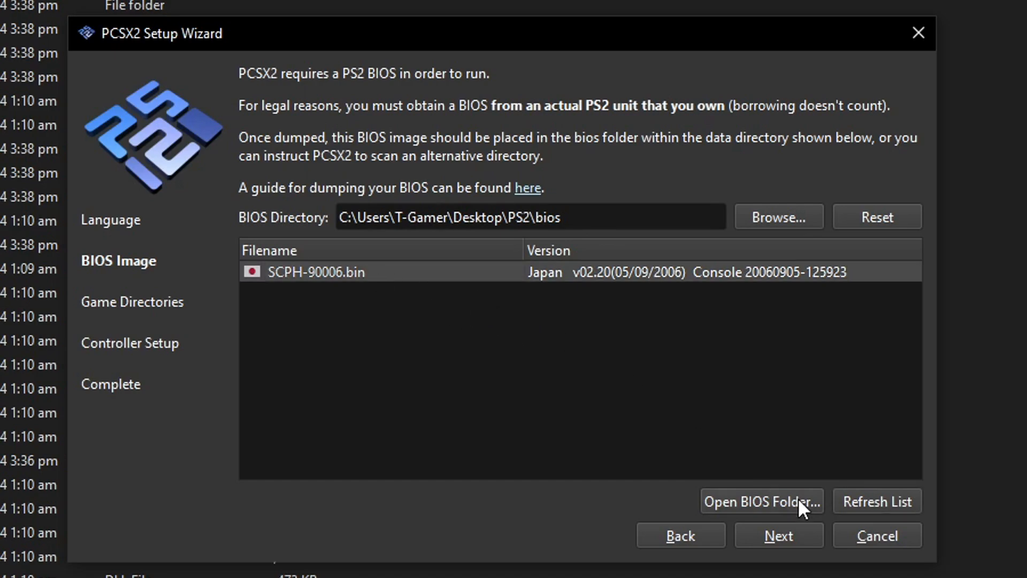
# Step: Advance to Game Directories and create a 'games' folder inside the PS2 folder
pyautogui.click(777, 535)
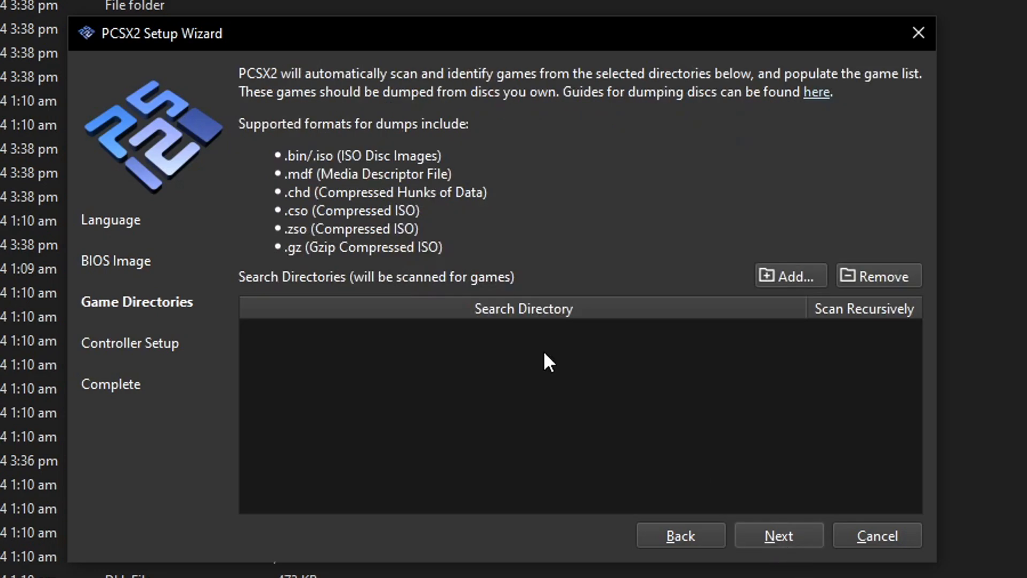
pyautogui.moveTo(462, 197)
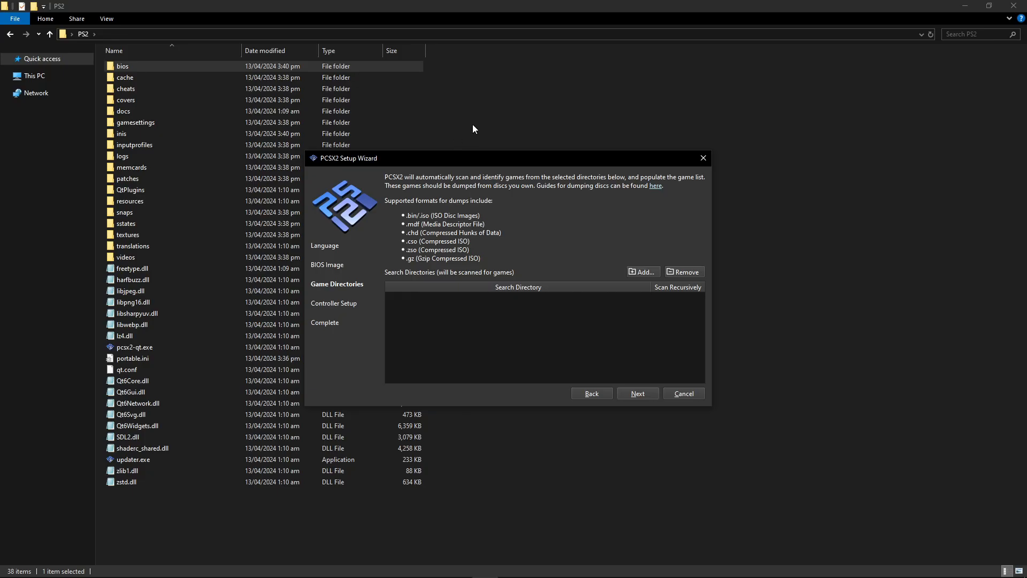
pyautogui.click(683, 393)
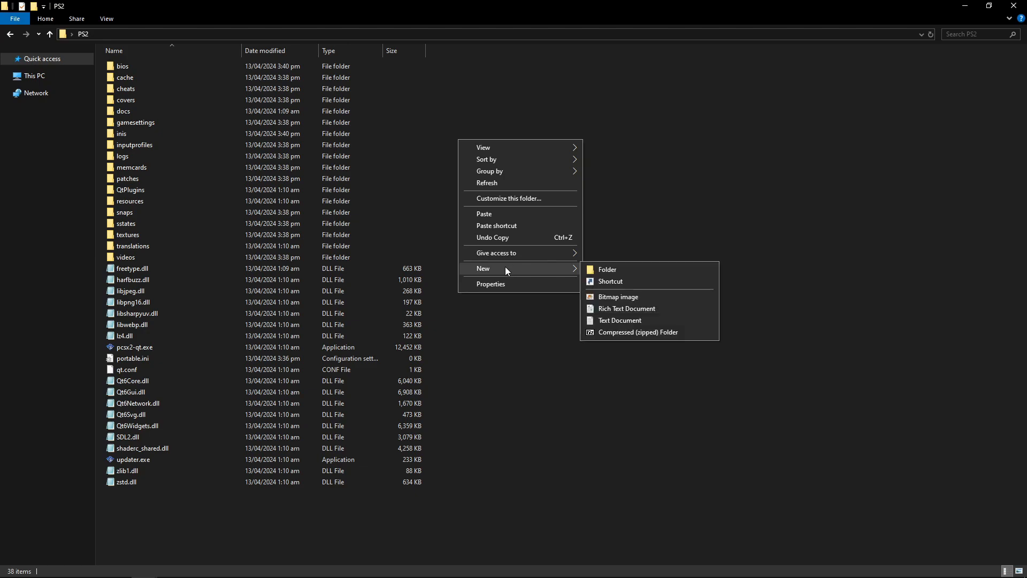
pyautogui.click(606, 270)
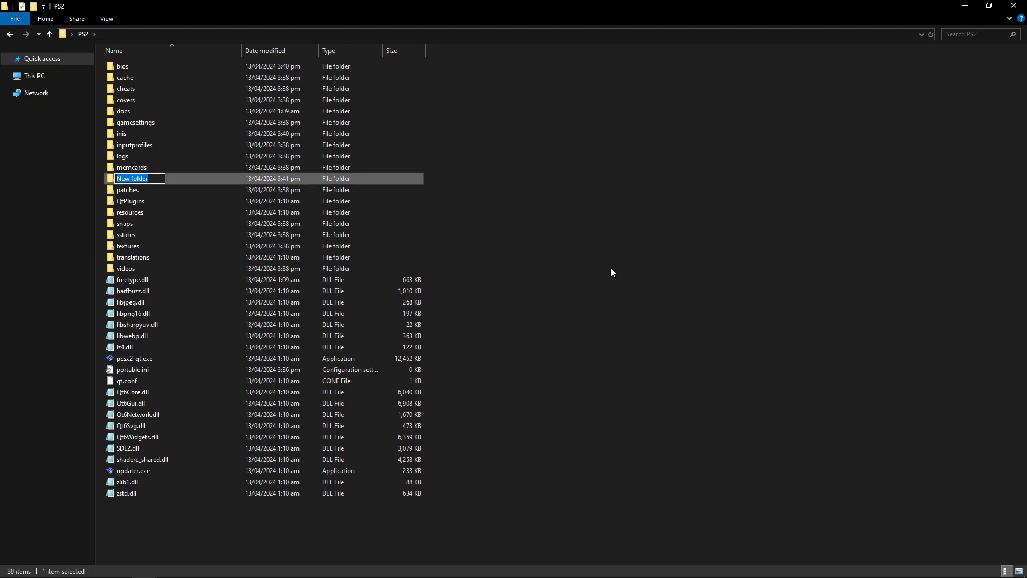
pyautogui.write('games')
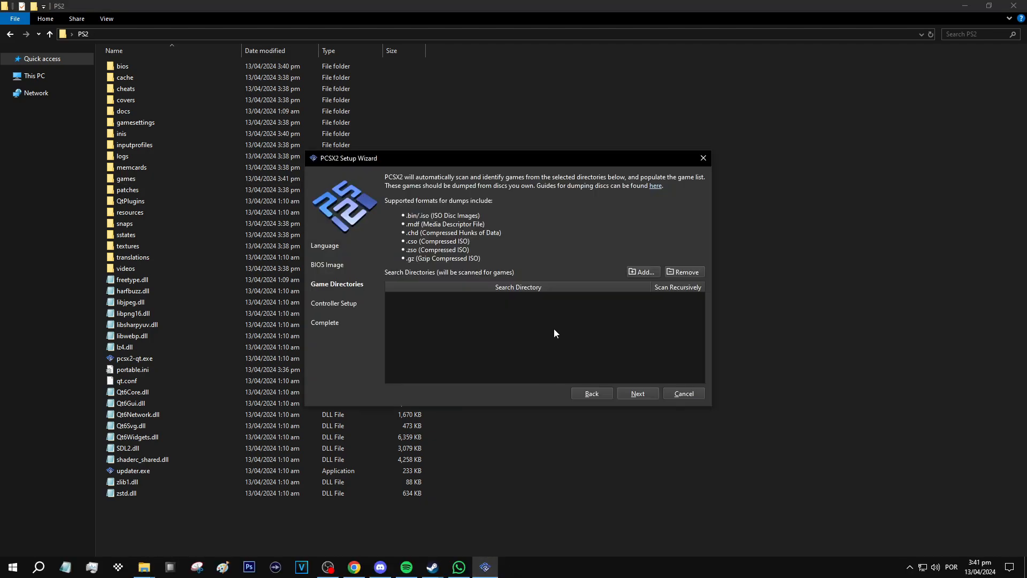
# Step: Add PS2\games as a game search directory with recursive scanning
pyautogui.click(641, 271)
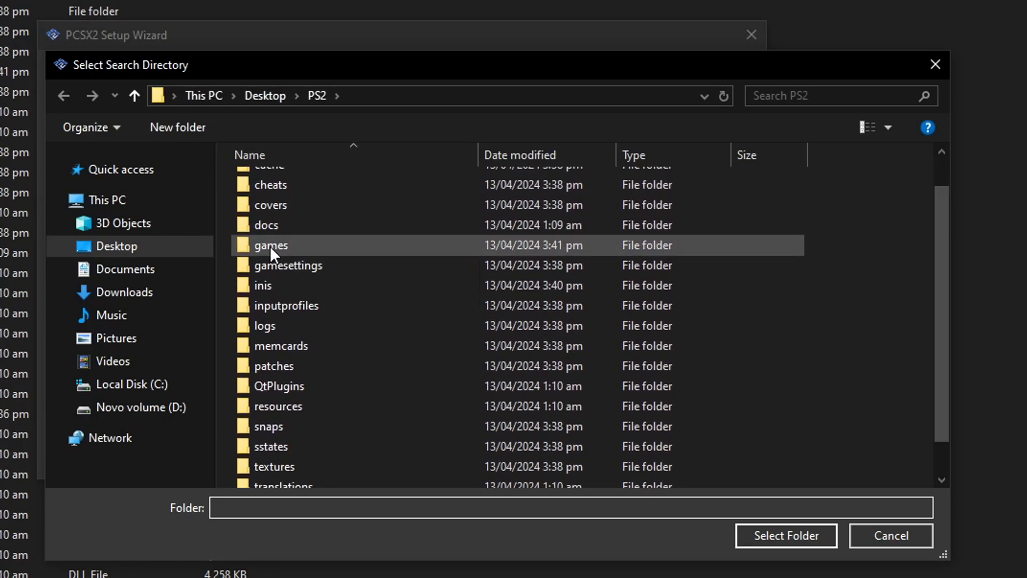
pyautogui.click(270, 245)
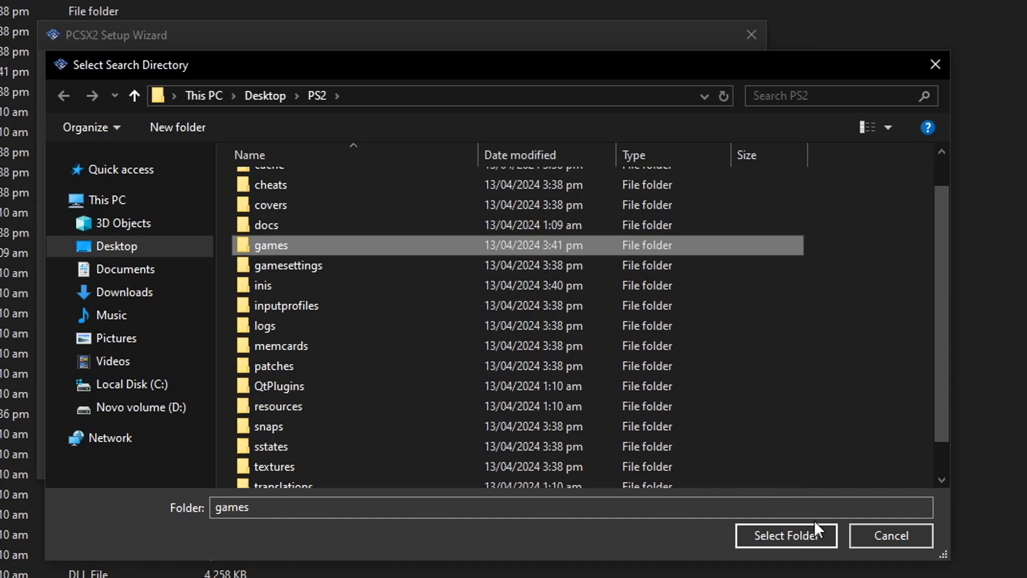
pyautogui.click(785, 535)
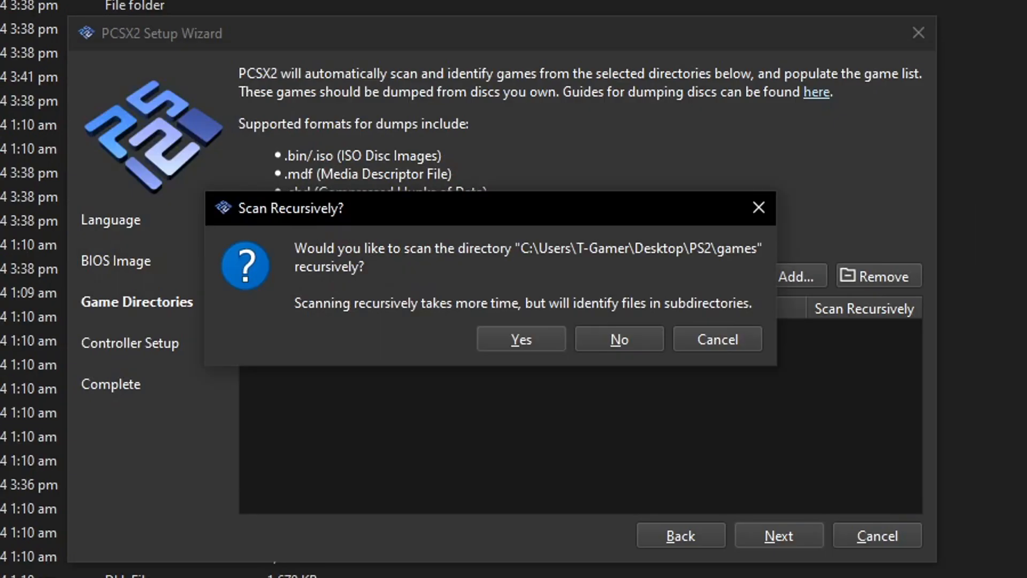
pyautogui.moveTo(539, 286)
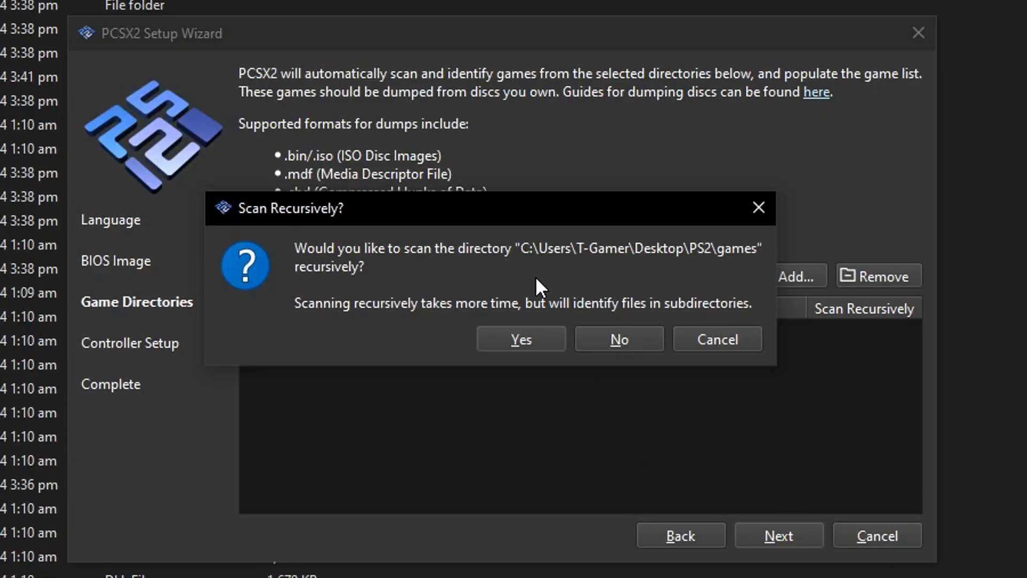
pyautogui.click(519, 339)
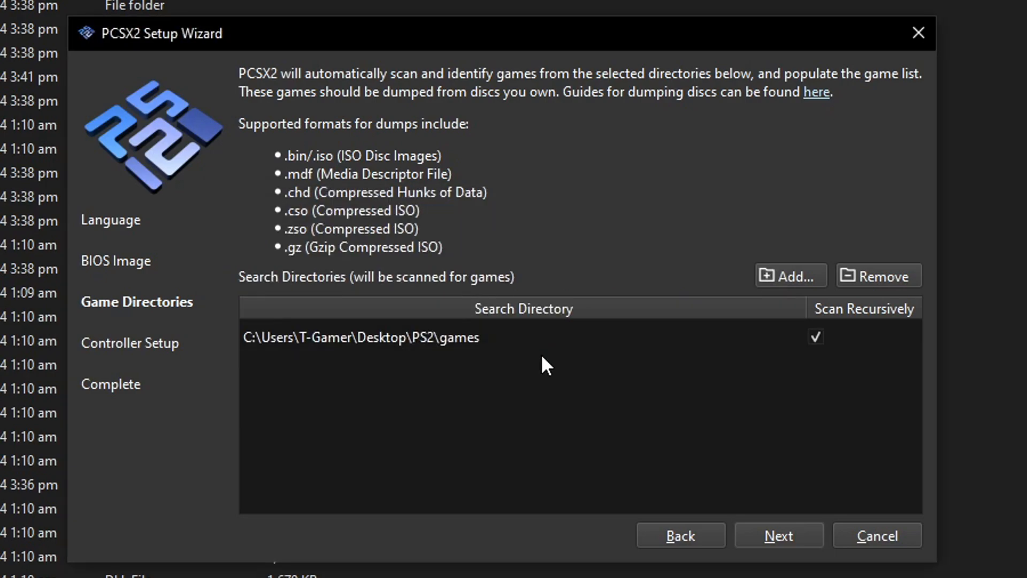
pyautogui.click(360, 337)
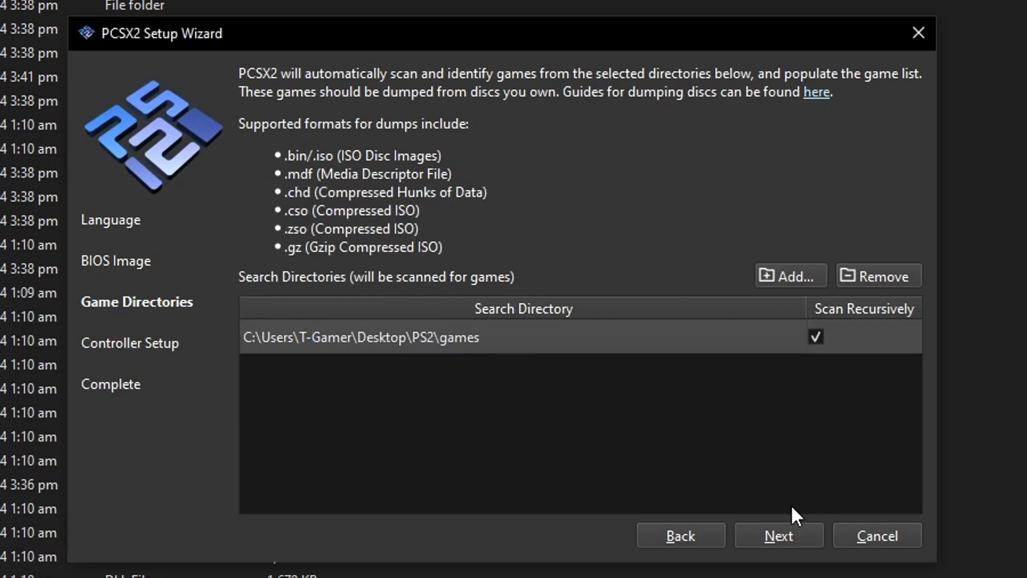
# Step: Map Controller Port 1 automatically to SDL-0 (XInput Controller) and reach Setup Complete
pyautogui.click(778, 535)
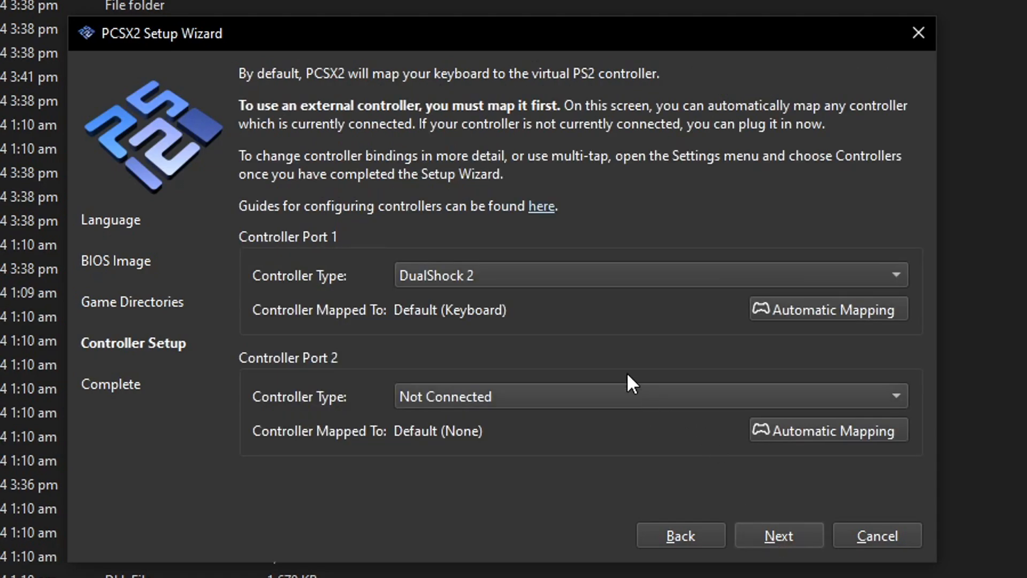
pyautogui.moveTo(582, 280)
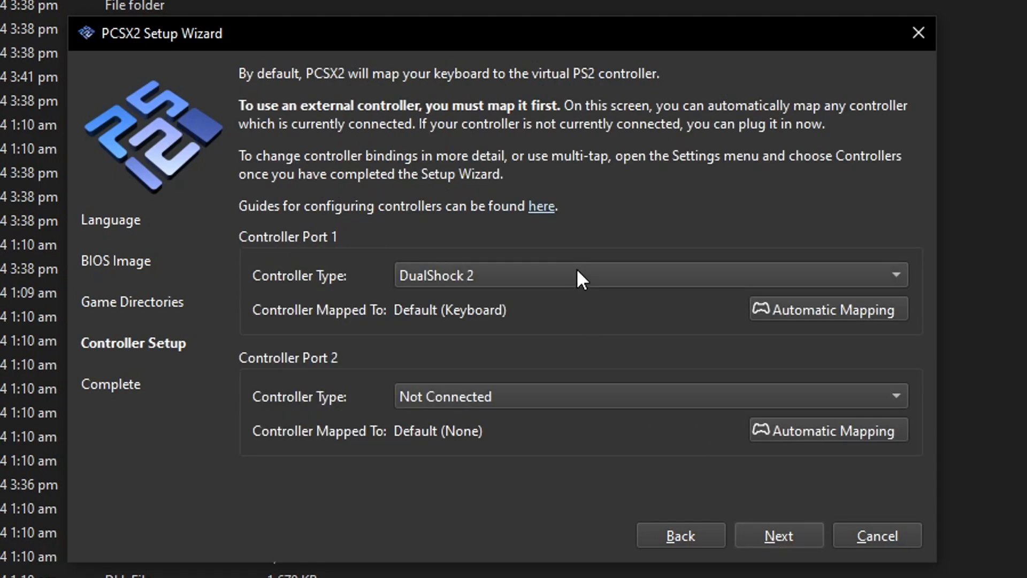
pyautogui.moveTo(793, 313)
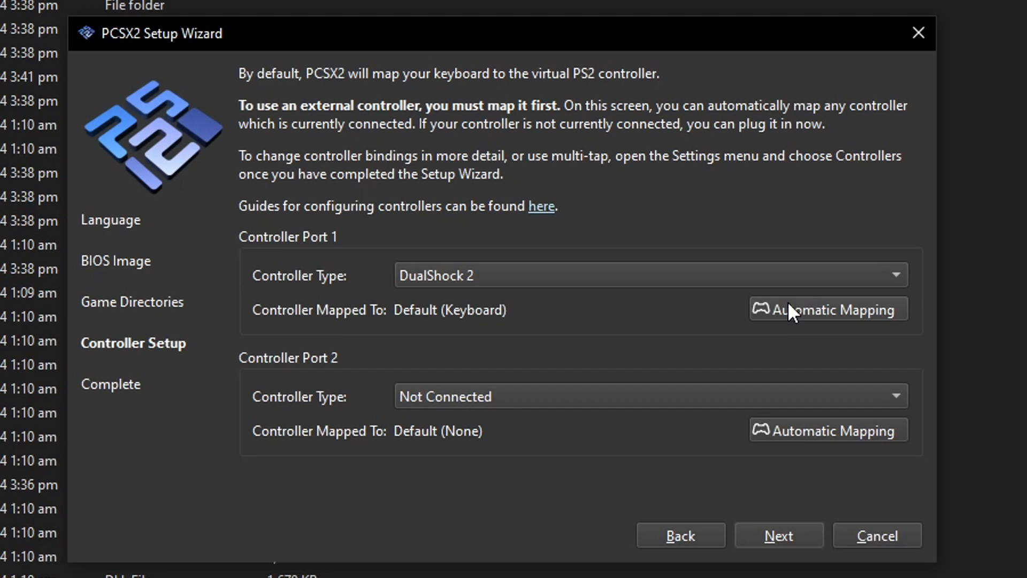
pyautogui.moveTo(821, 318)
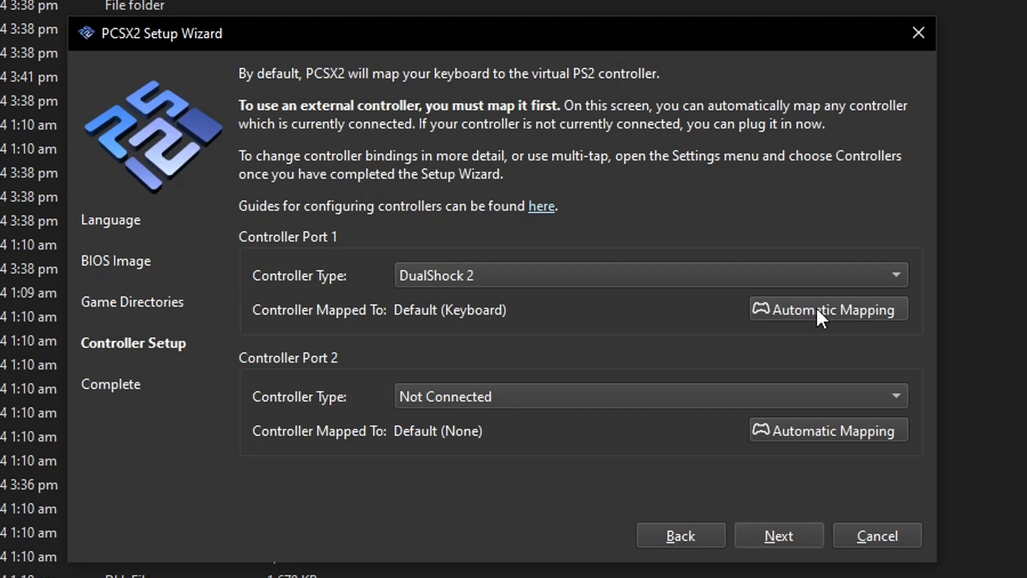
pyautogui.moveTo(816, 323)
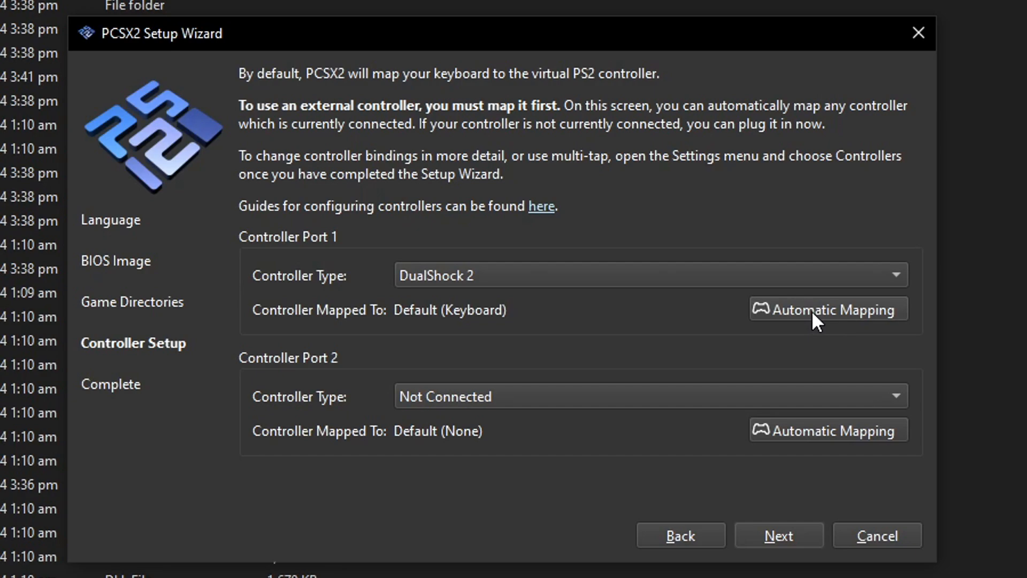
pyautogui.click(827, 308)
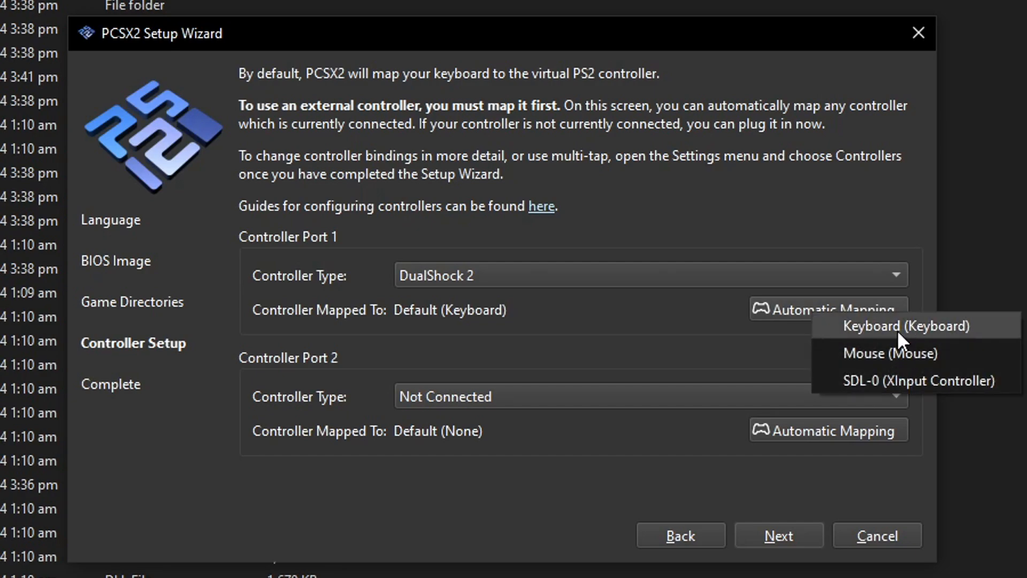
pyautogui.moveTo(889, 352)
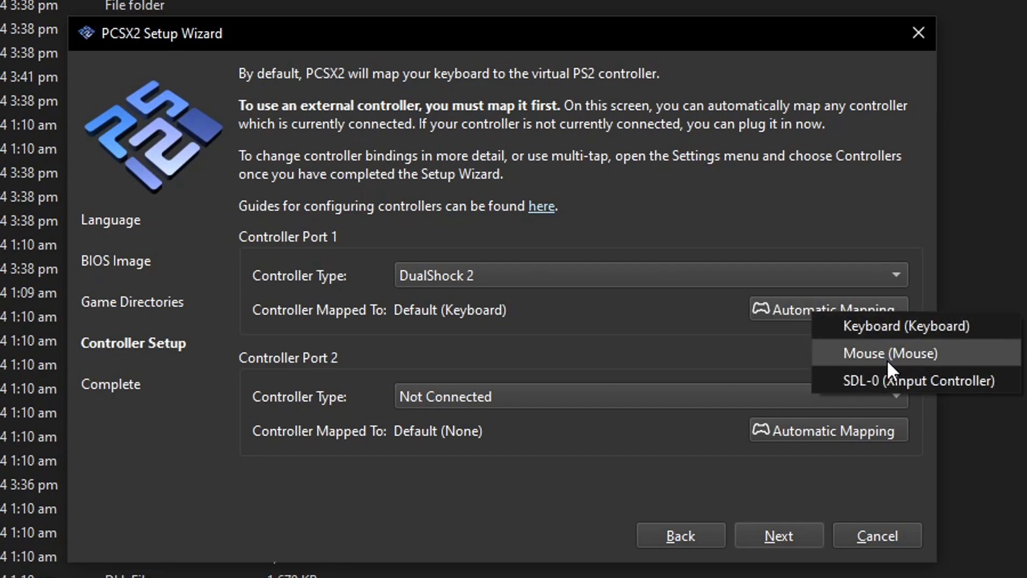
pyautogui.moveTo(913, 392)
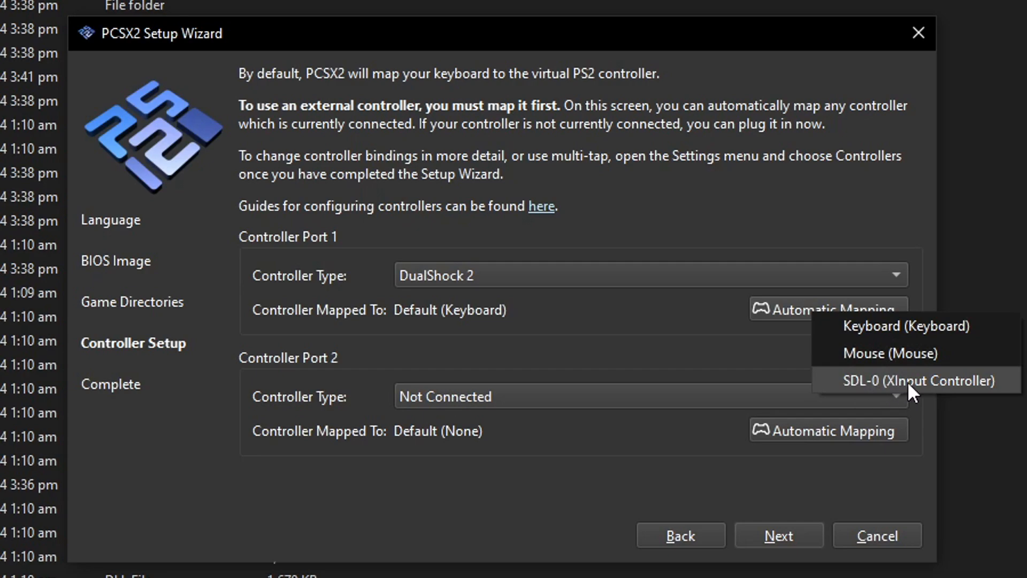
pyautogui.moveTo(885, 394)
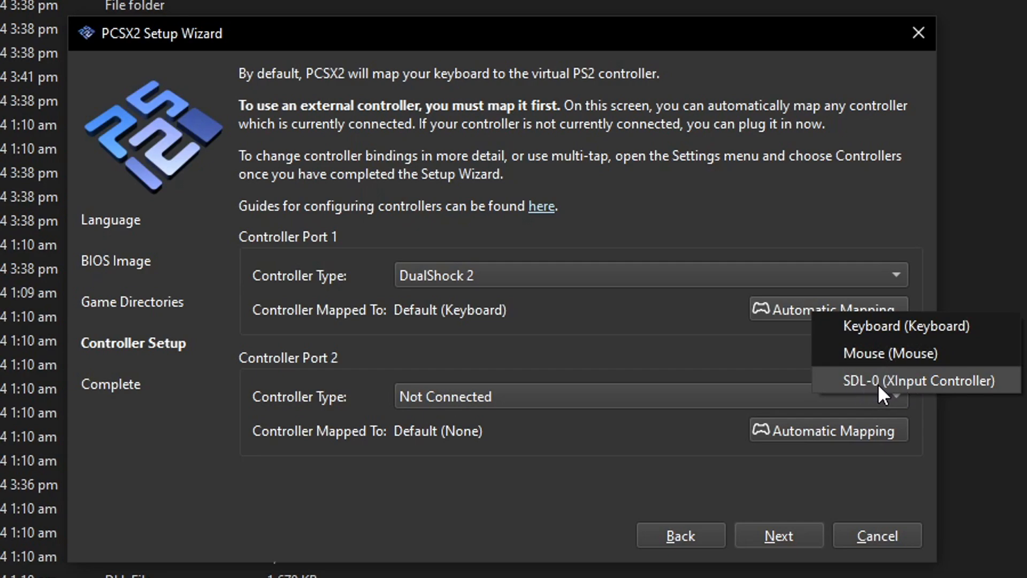
pyautogui.moveTo(910, 391)
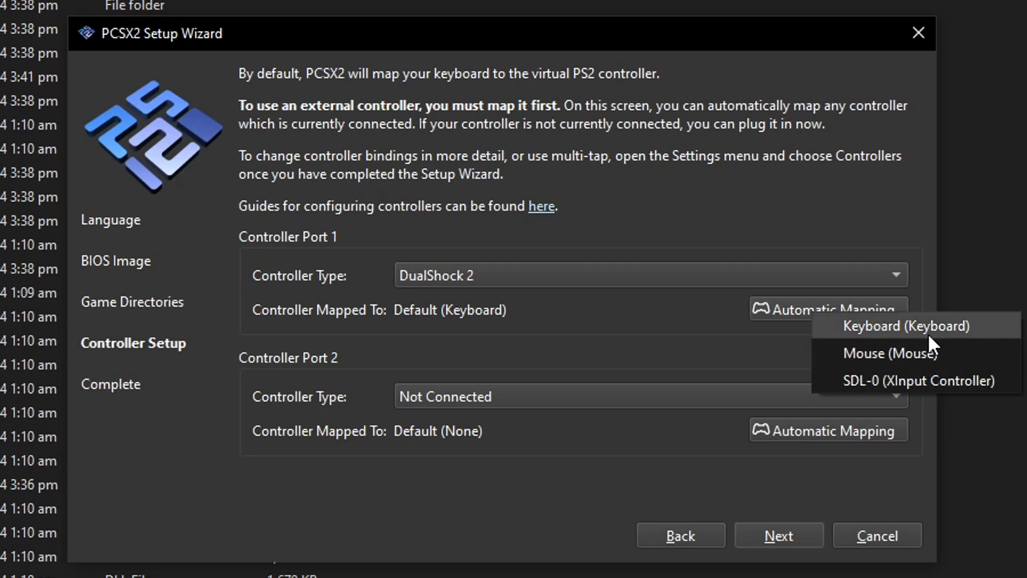
pyautogui.click(895, 381)
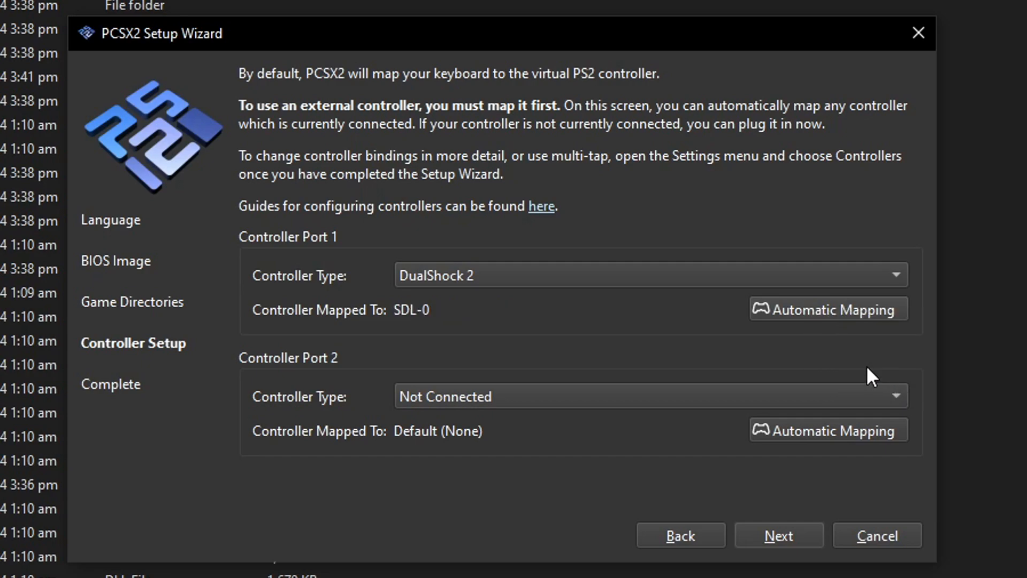
pyautogui.moveTo(619, 328)
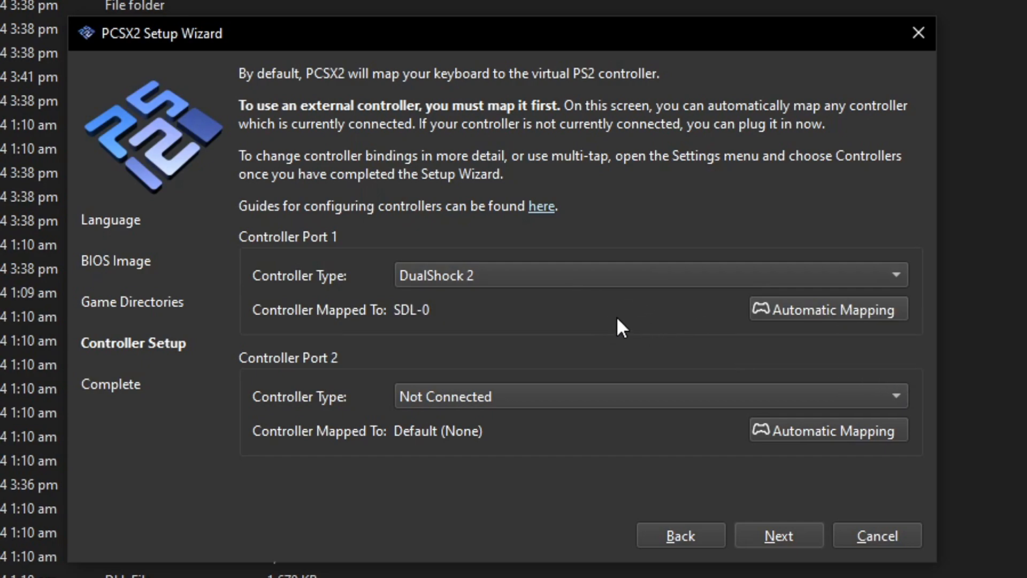
pyautogui.moveTo(518, 382)
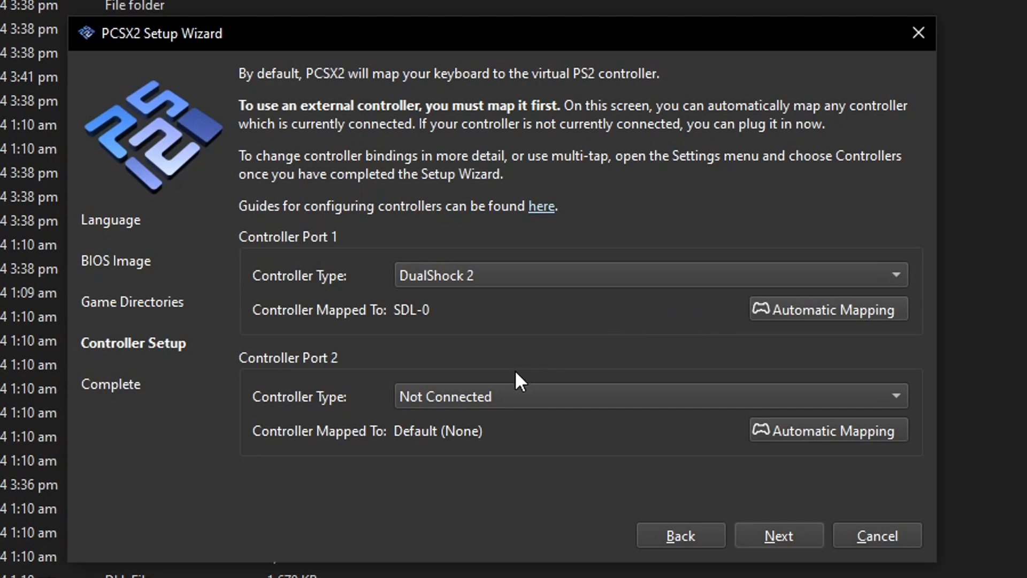
pyautogui.moveTo(512, 407)
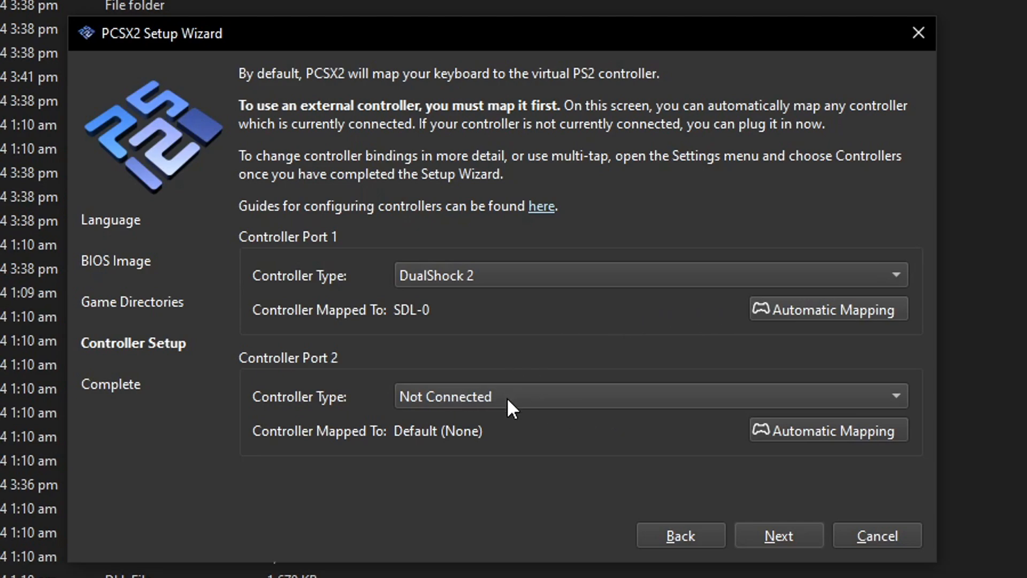
pyautogui.moveTo(228, 377)
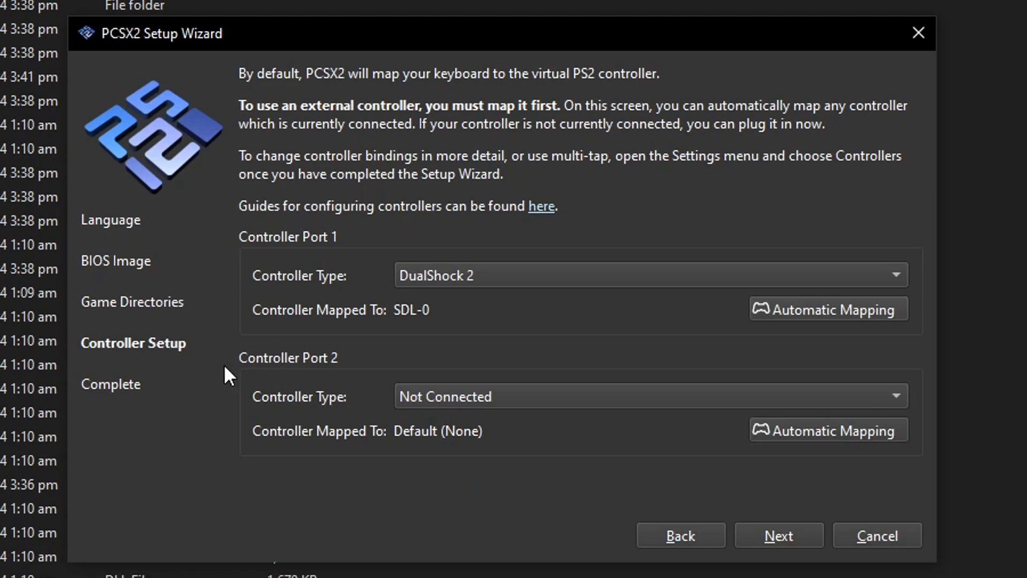
pyautogui.moveTo(758, 501)
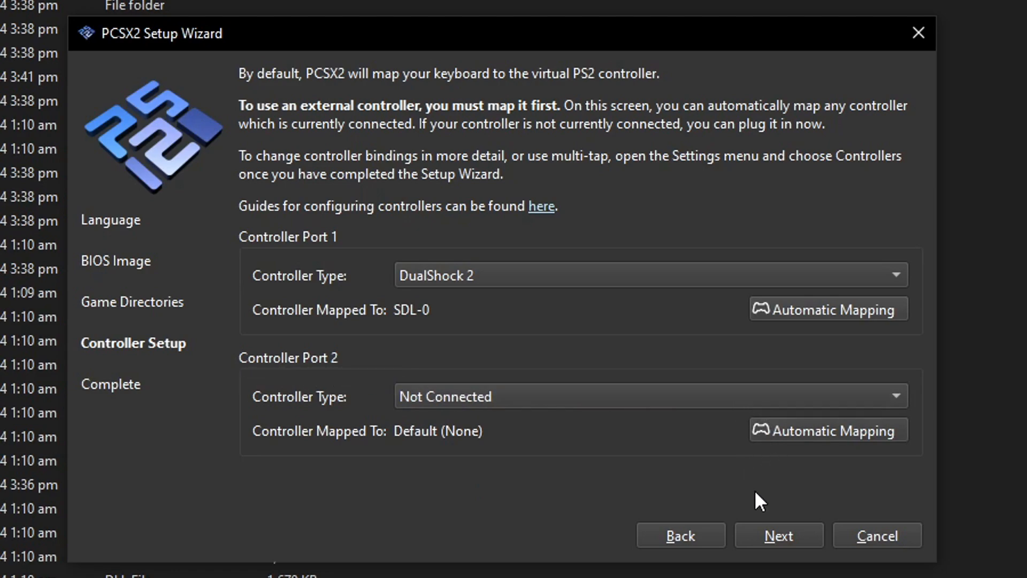
pyautogui.click(778, 535)
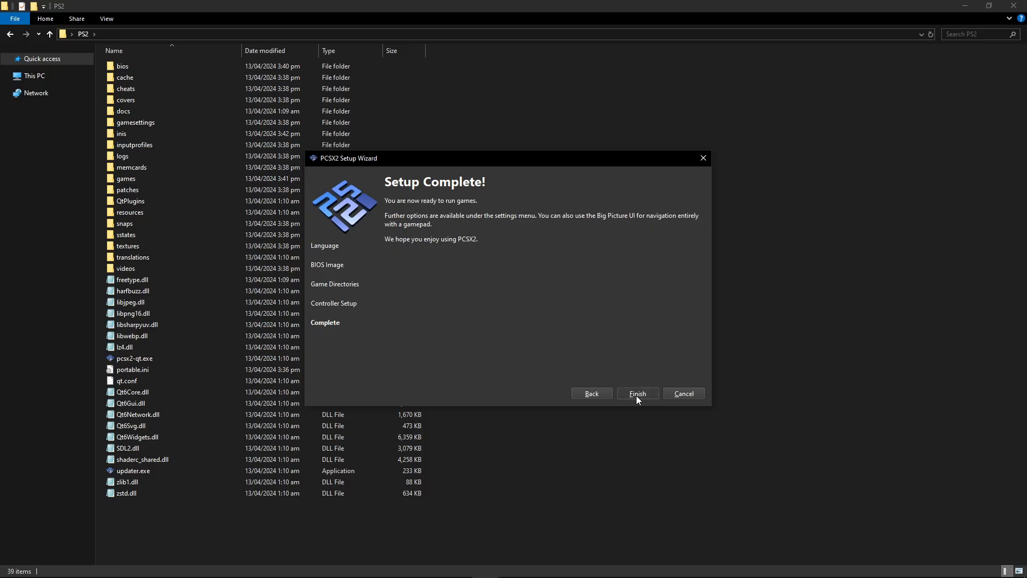
# Step: Finish the wizard so the main game list opens, reporting no games found
pyautogui.click(636, 393)
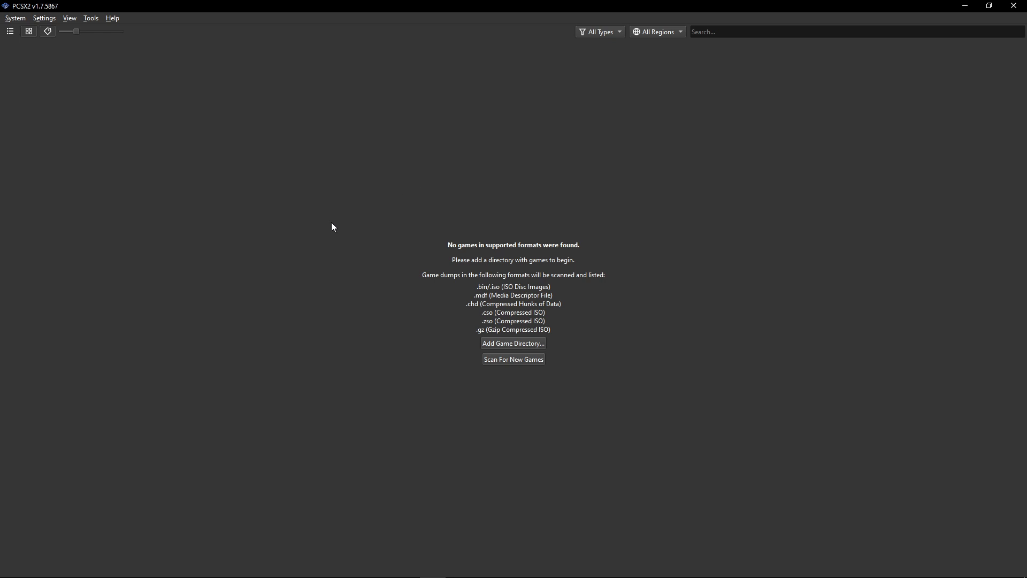
pyautogui.moveTo(103, 575)
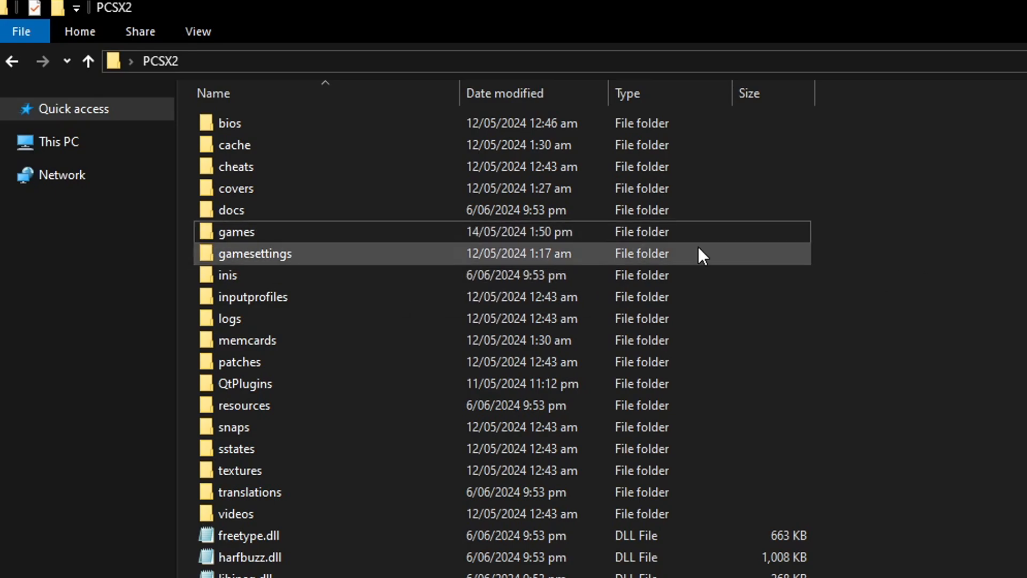
# Step: Go into the empty games folder inside the PCSX2 directory to hold the Yakuza 2 ISO
pyautogui.doubleClick(236, 231)
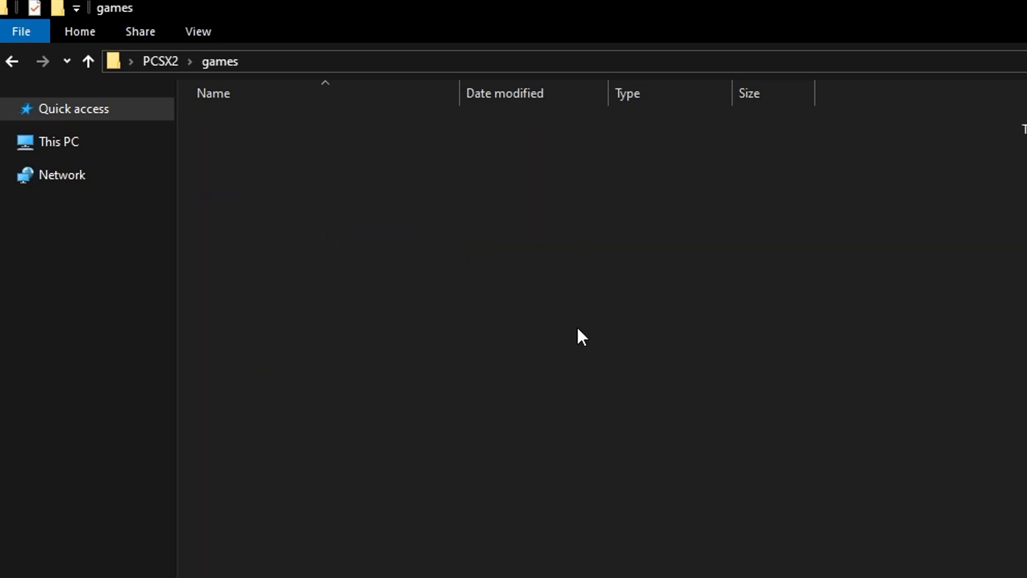
pyautogui.moveTo(547, 299)
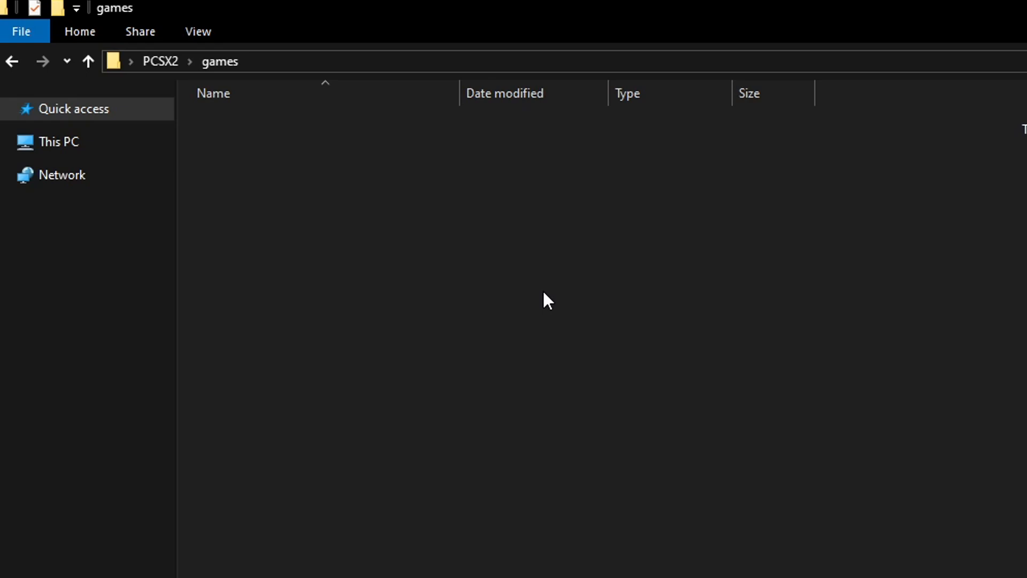
pyautogui.moveTo(481, 313)
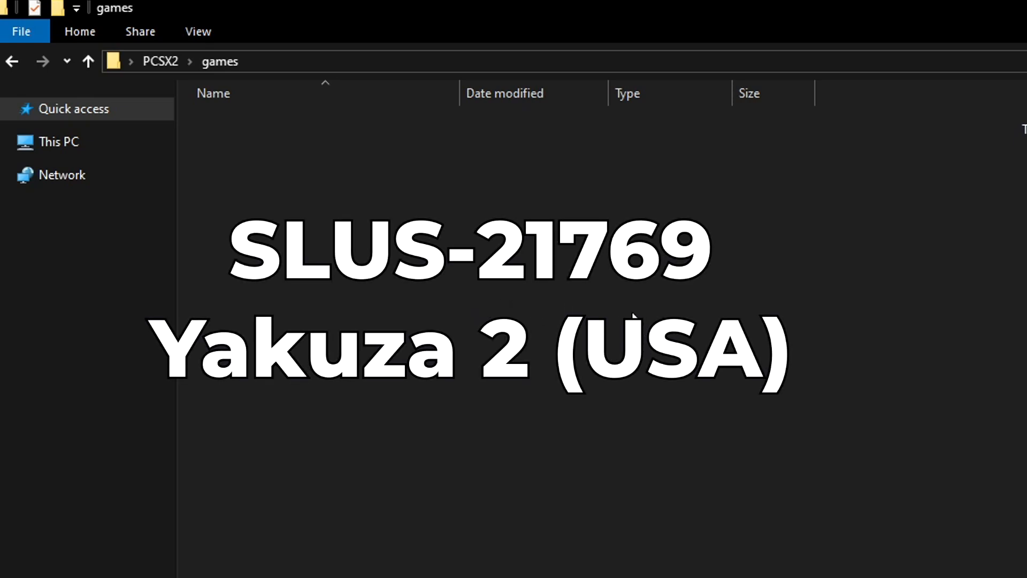
pyautogui.moveTo(687, 309)
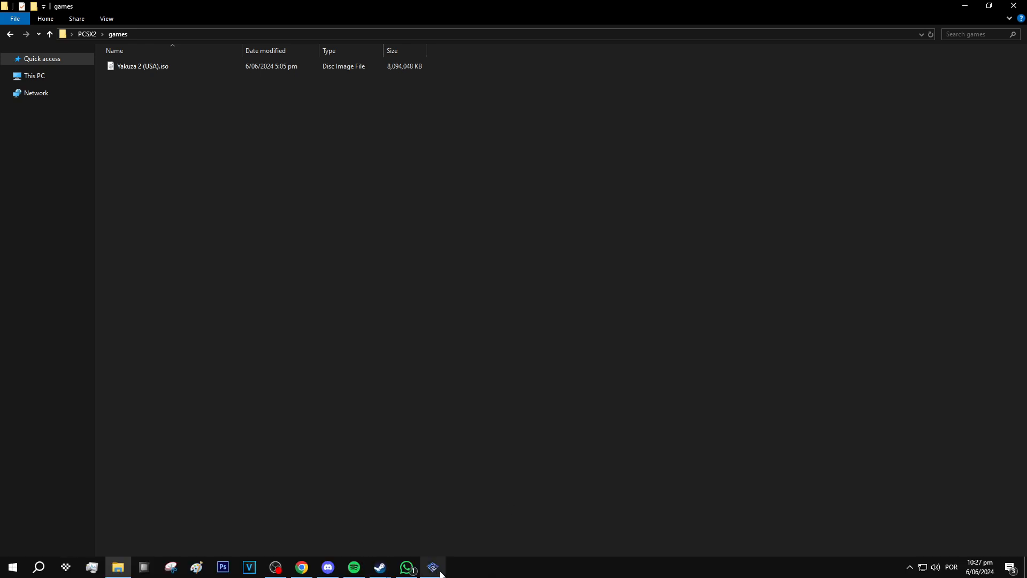
# Step: Rescan the games folder so Yakuza 2 (USA).iso appears in the PCSX2 library
pyautogui.click(431, 567)
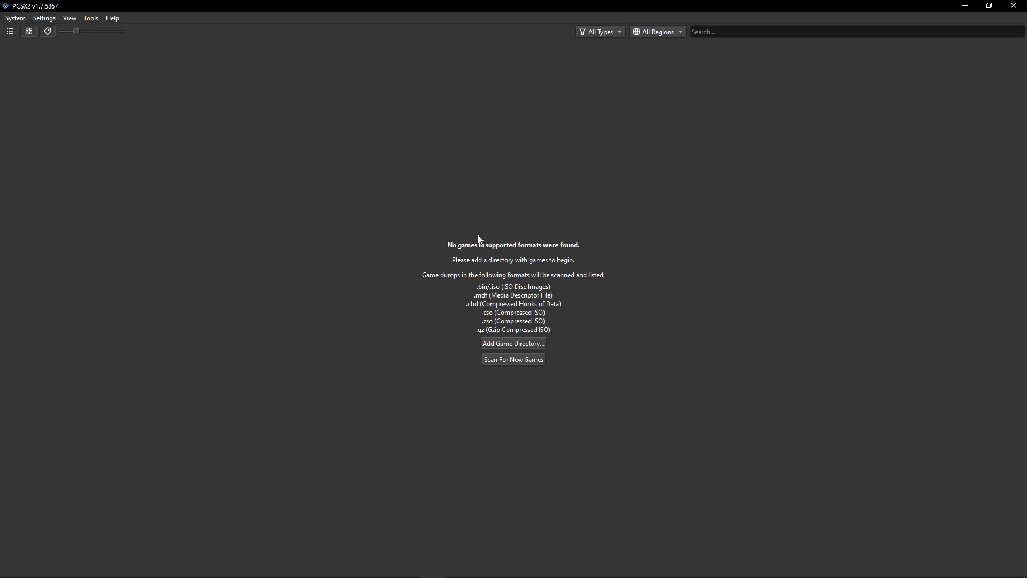
pyautogui.moveTo(516, 364)
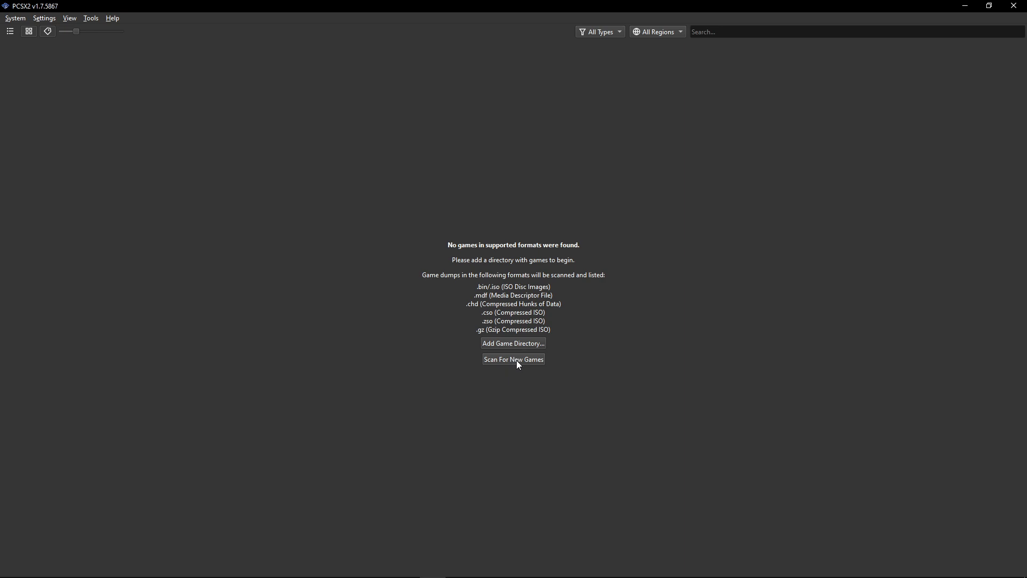
pyautogui.click(512, 360)
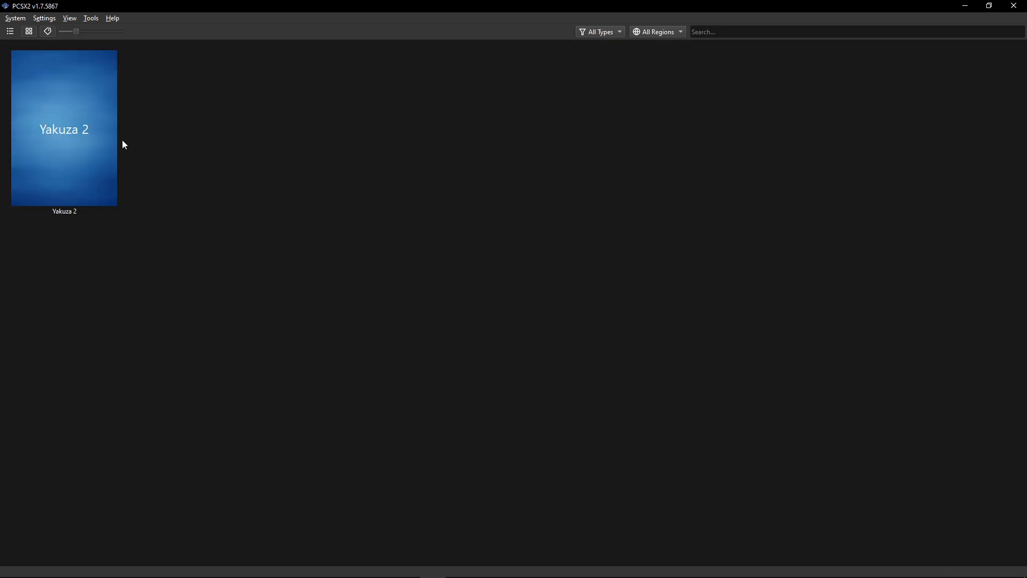
pyautogui.click(10, 31)
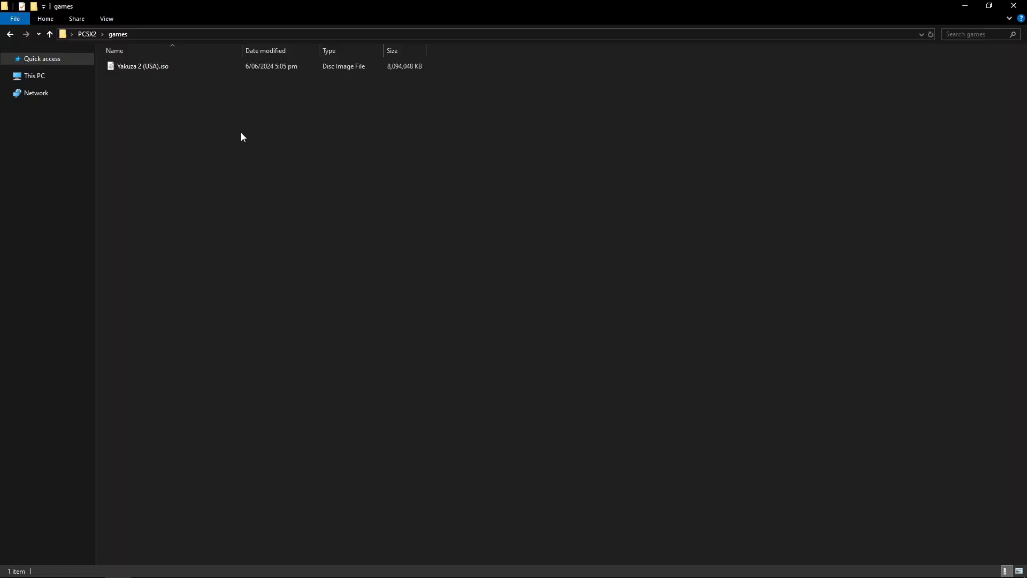
pyautogui.moveTo(181, 135)
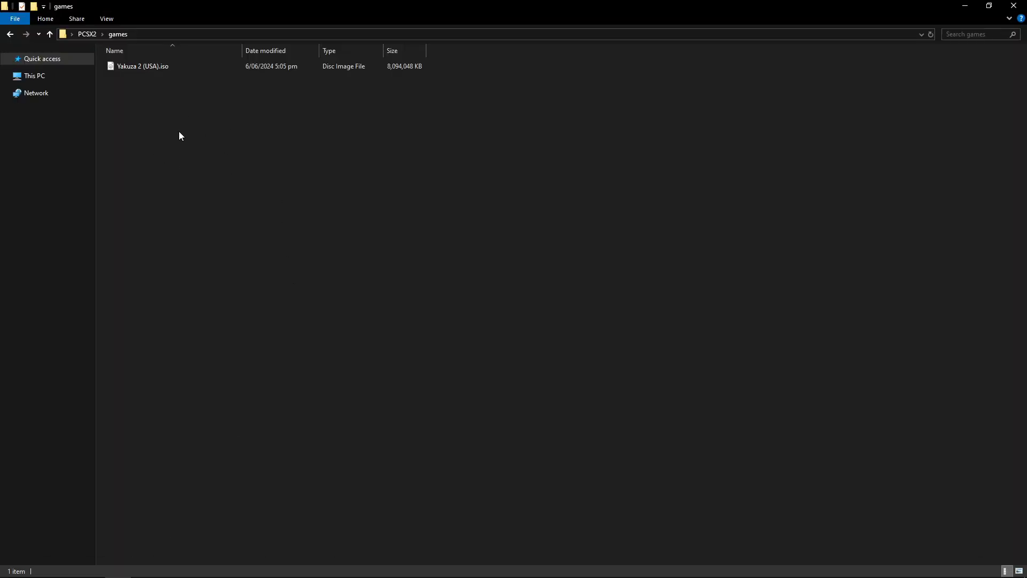
pyautogui.moveTo(186, 121)
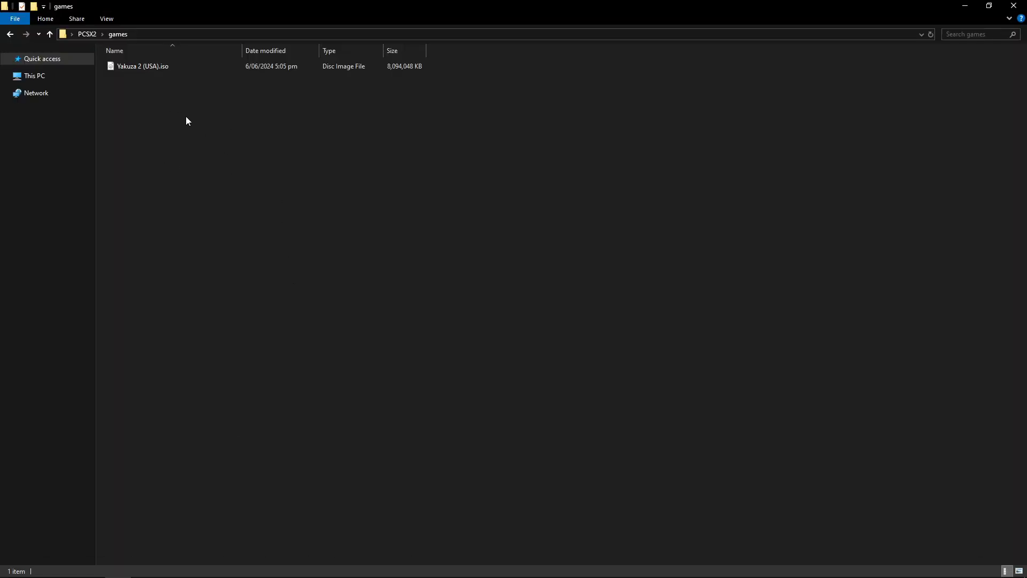
pyautogui.moveTo(192, 111)
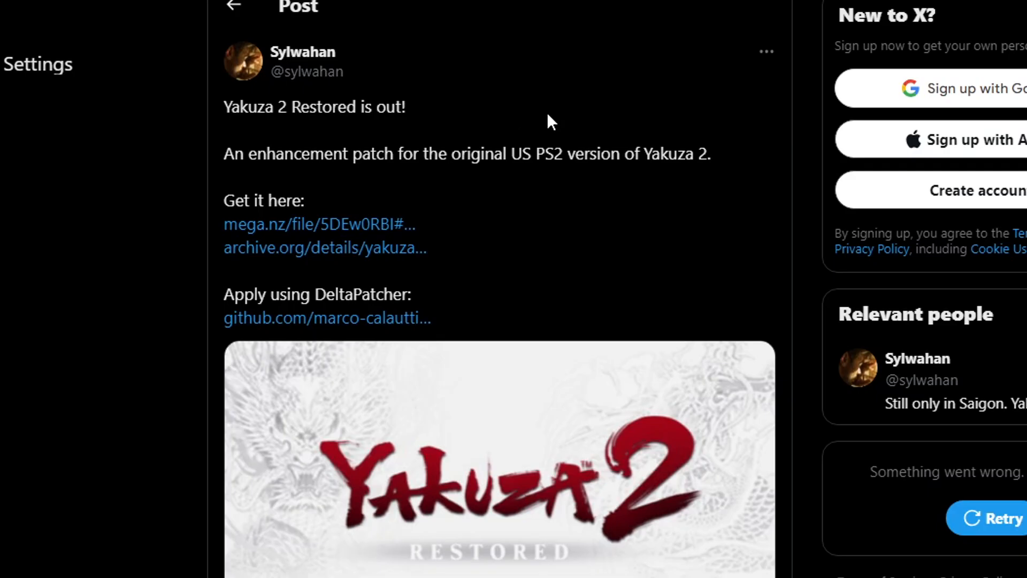
pyautogui.moveTo(302, 52)
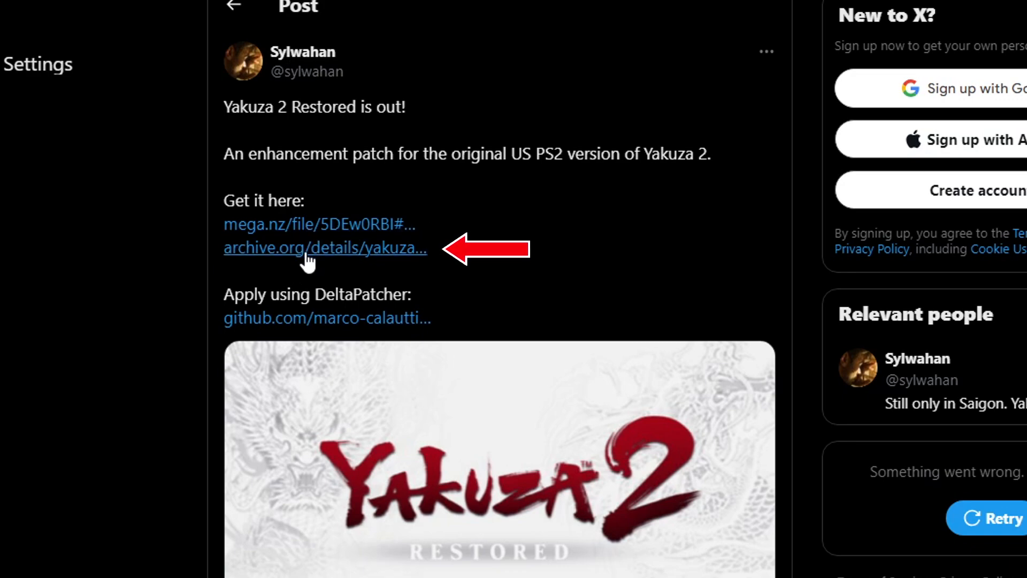
# Step: Reach the Yakuza 2 Restored archive.org item and its Download Options with the 4.0G ZIP
pyautogui.click(323, 247)
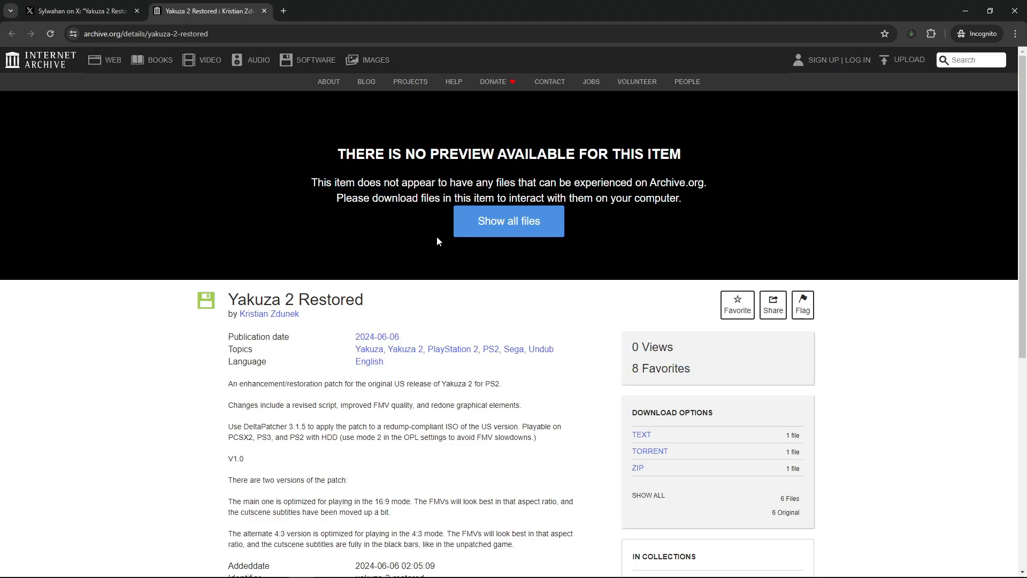
pyautogui.scroll(-3)
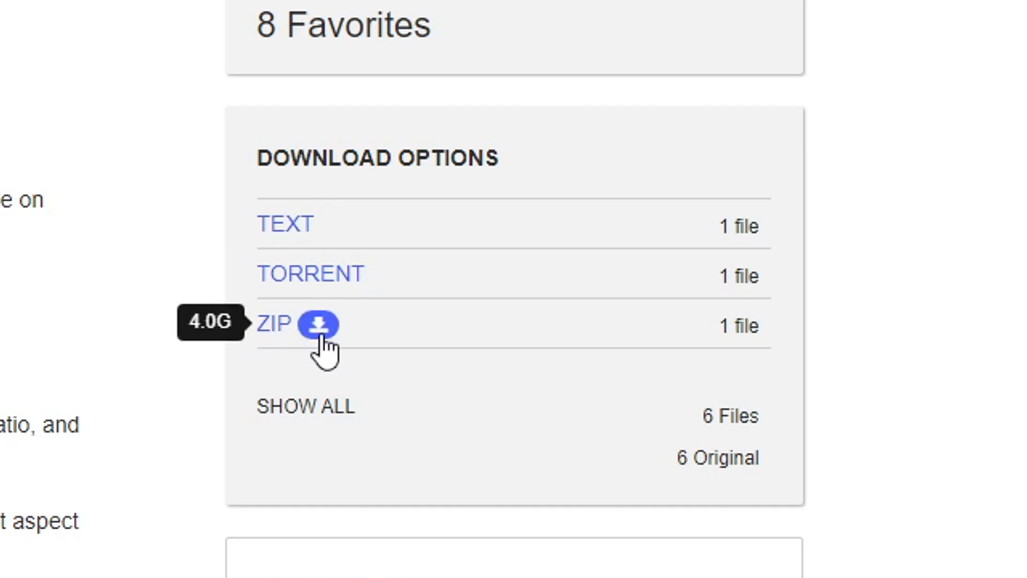
pyautogui.moveTo(376, 344)
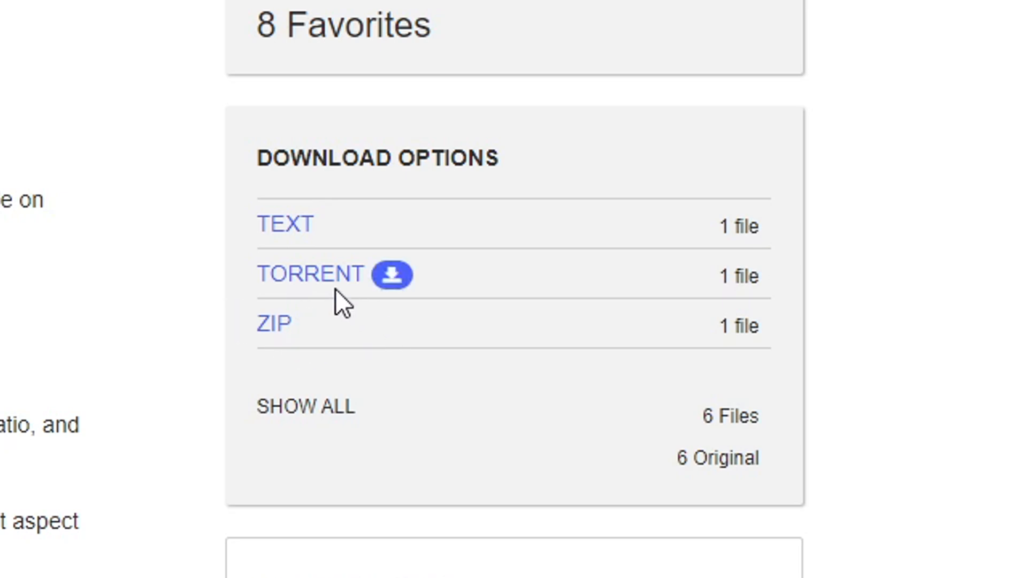
pyautogui.moveTo(302, 288)
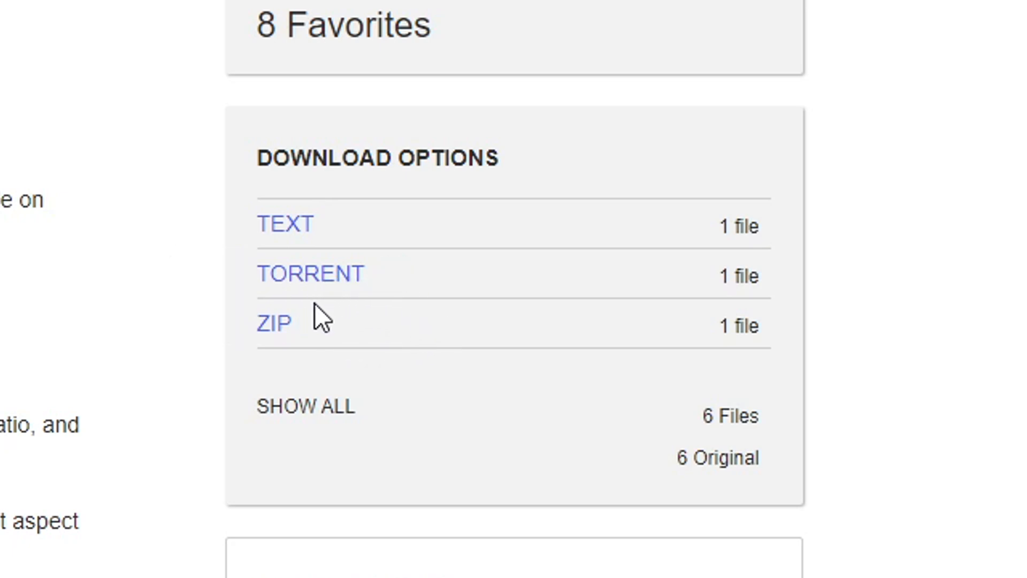
pyautogui.moveTo(275, 326)
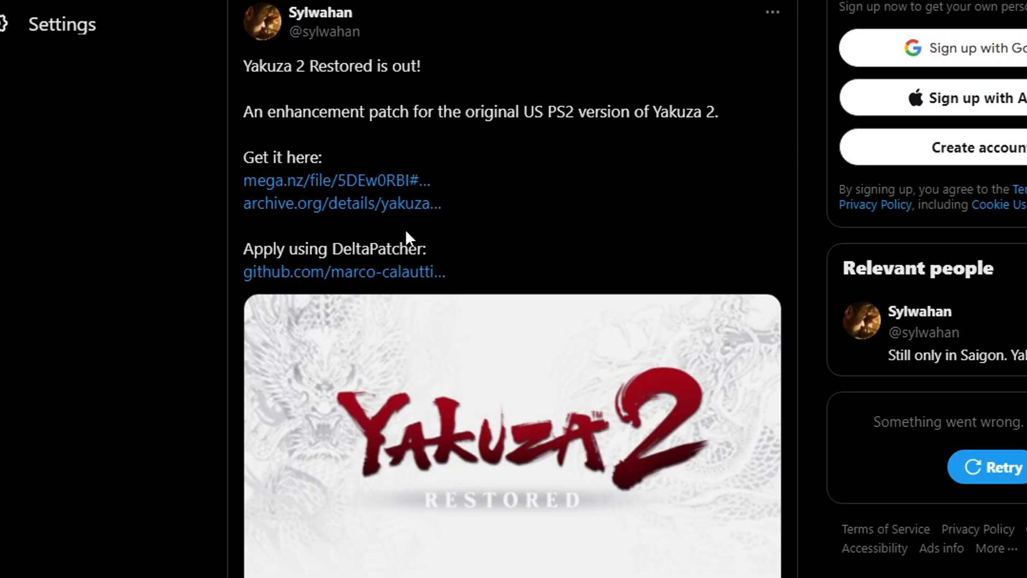
pyautogui.moveTo(361, 229)
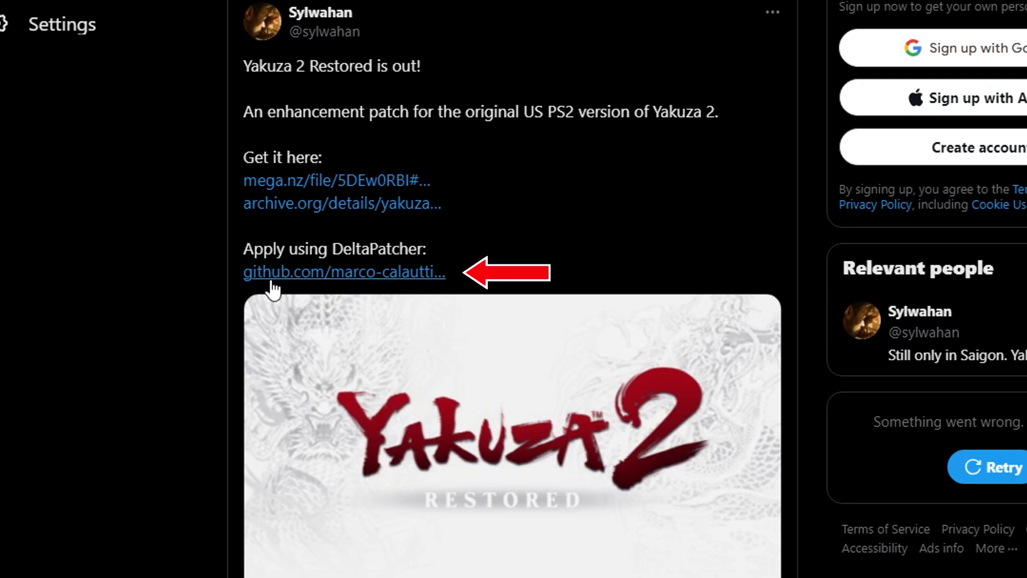
pyautogui.moveTo(367, 287)
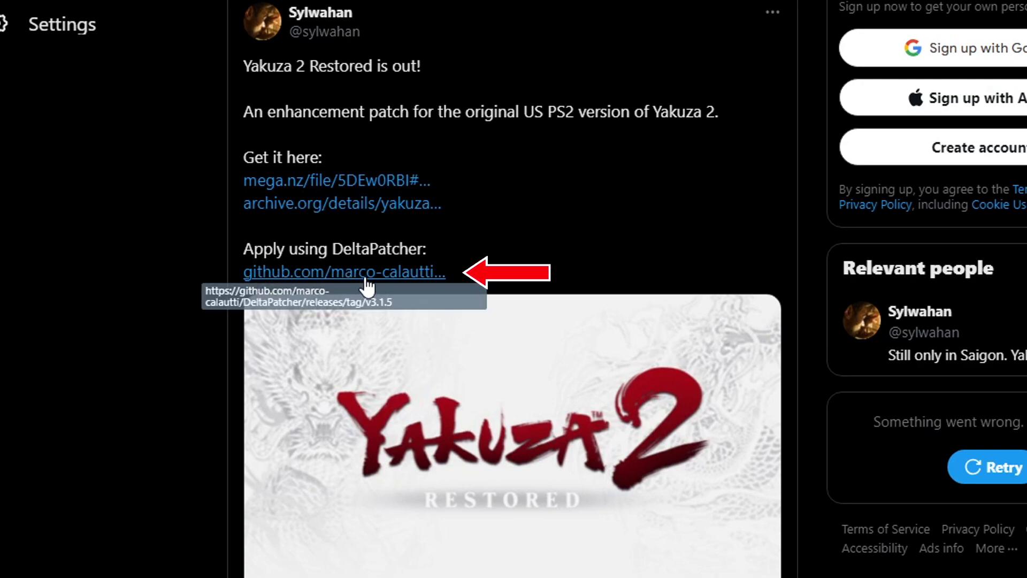
# Step: Fetch windows_bin_x86.zip of Delta Patcher v3.1.5 from the GitHub release assets
pyautogui.click(343, 272)
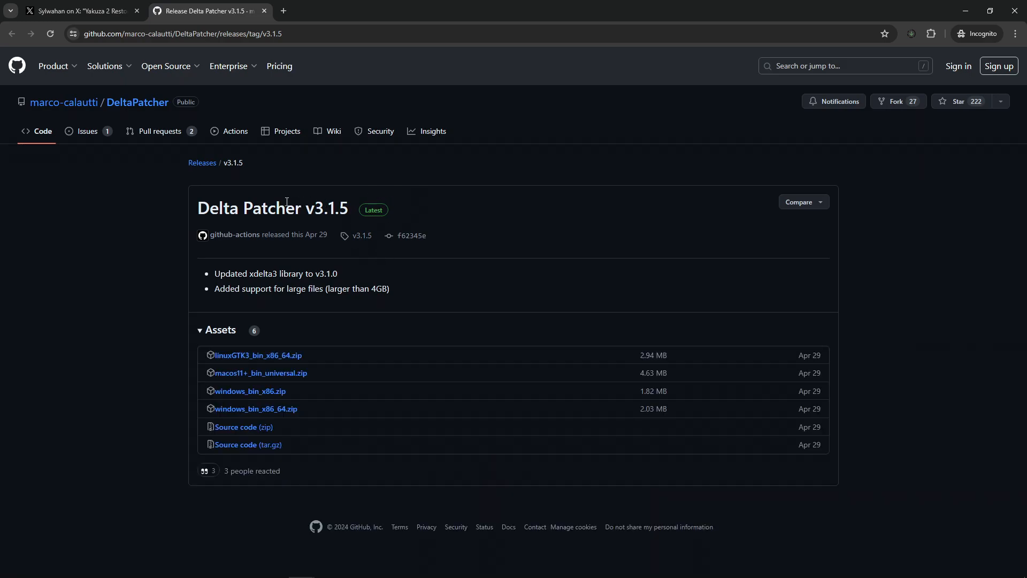
pyautogui.moveTo(322, 256)
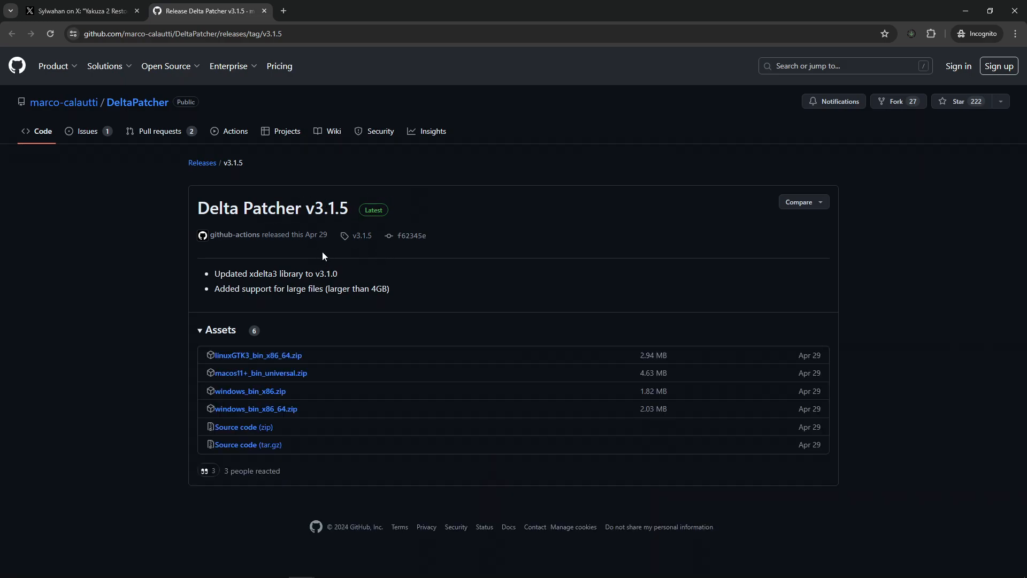
pyautogui.moveTo(234, 371)
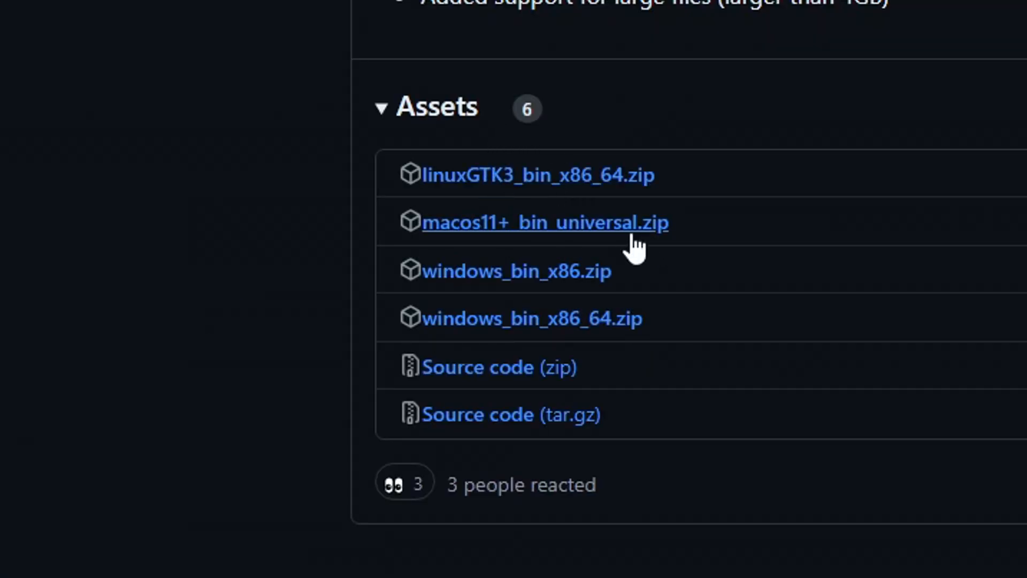
pyautogui.moveTo(587, 302)
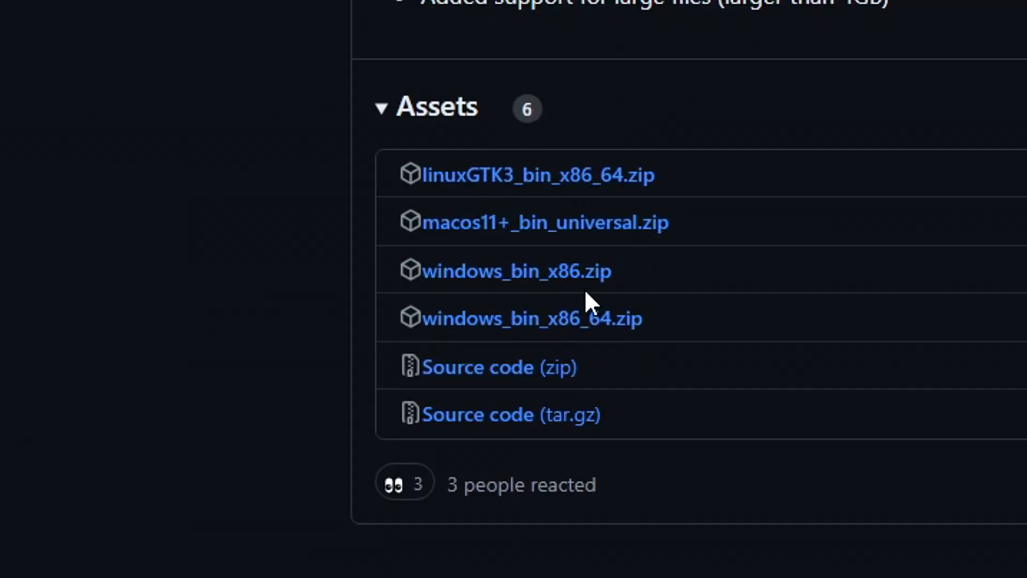
pyautogui.moveTo(488, 305)
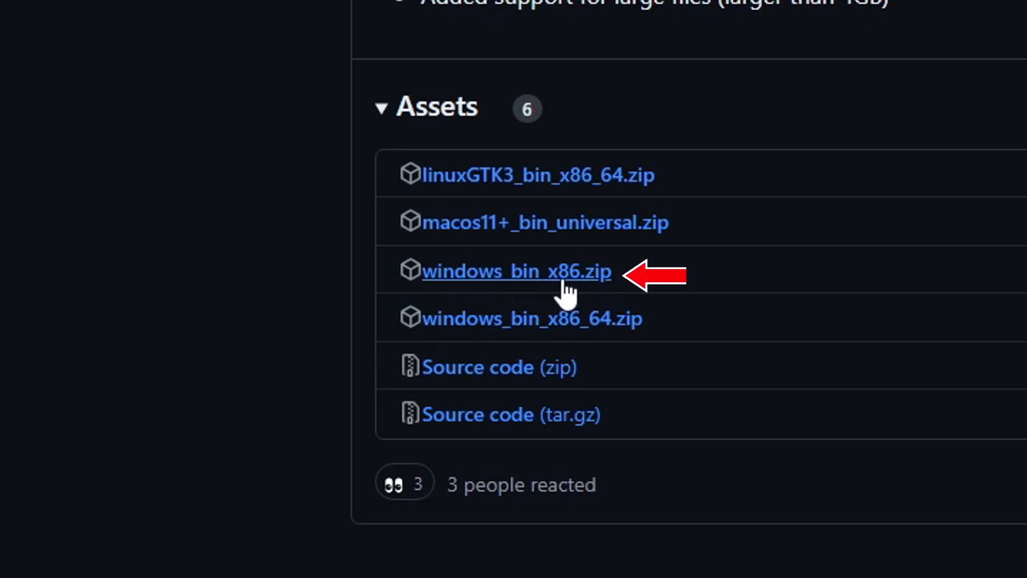
pyautogui.moveTo(514, 291)
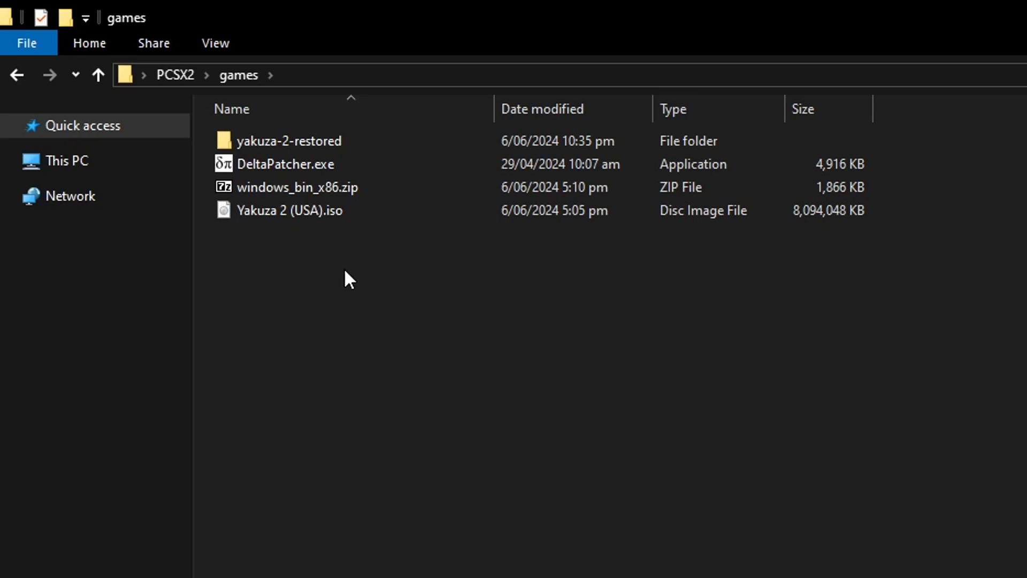
pyautogui.click(290, 141)
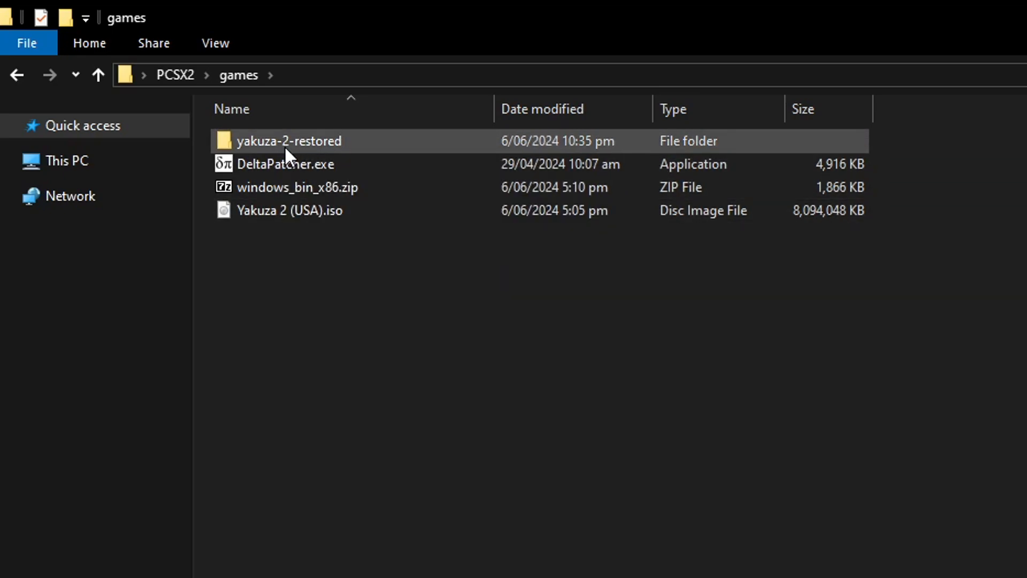
# Step: Unpack Yakuza 2 (USA) (Restored 1.0).xdelta from the zip into yakuza-2-restored, then return to games
pyautogui.doubleClick(289, 141)
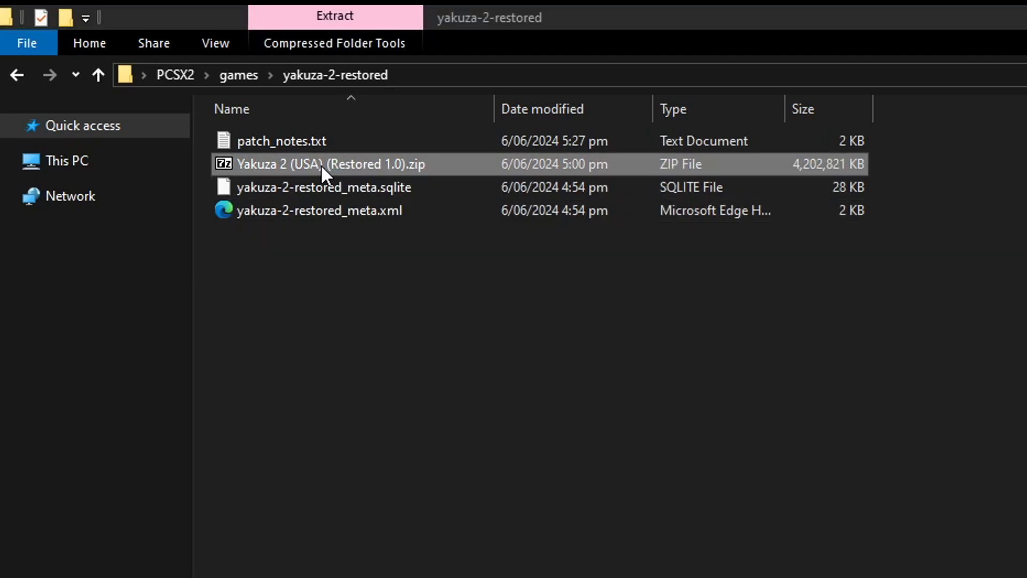
pyautogui.doubleClick(322, 164)
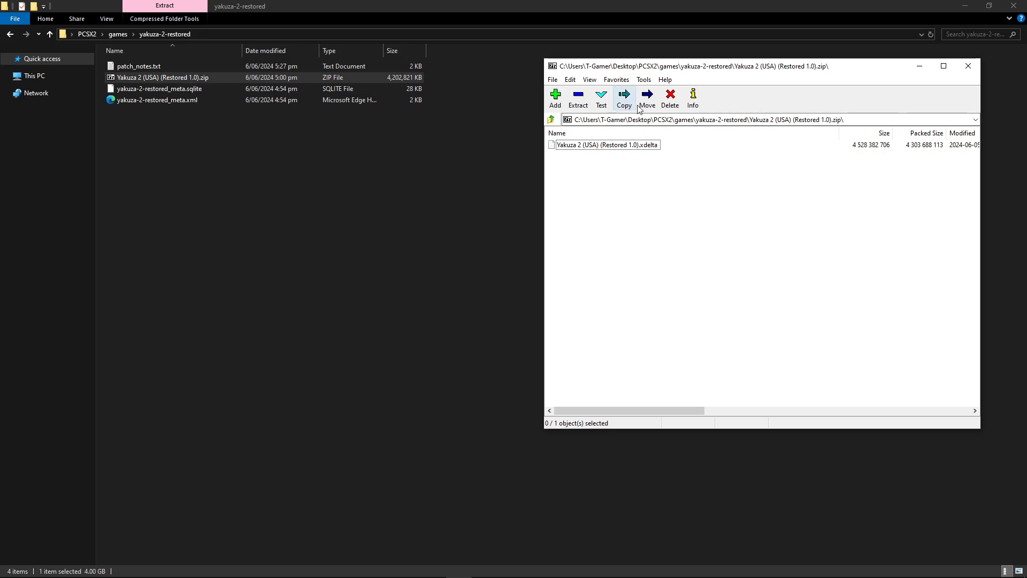
pyautogui.click(605, 144)
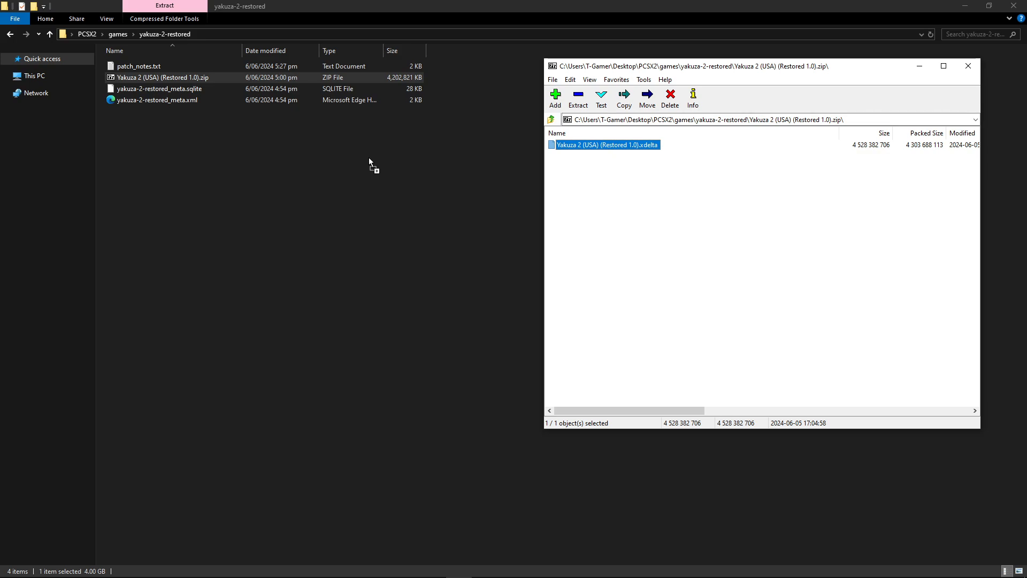
pyautogui.click(577, 99)
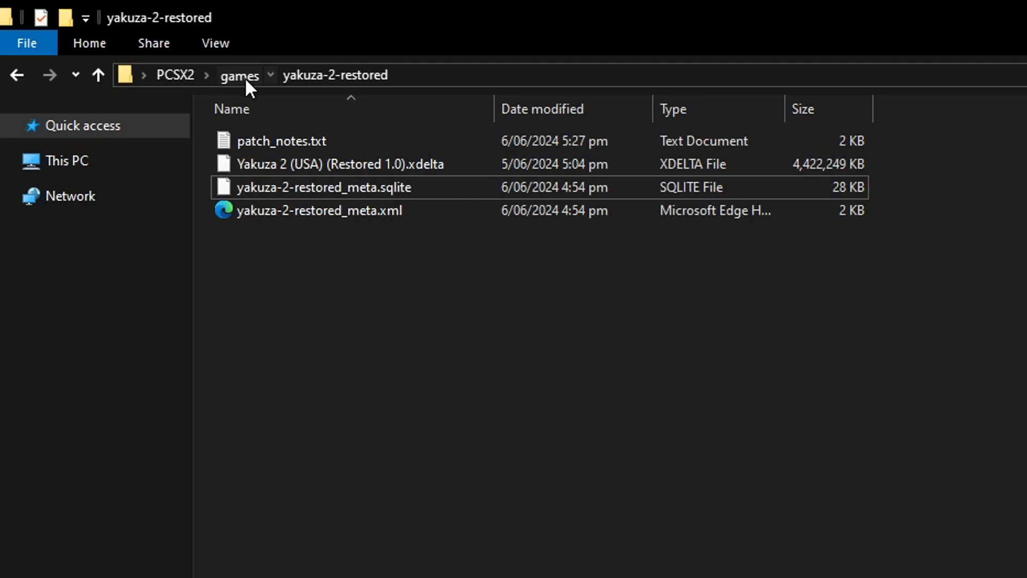
pyautogui.click(238, 75)
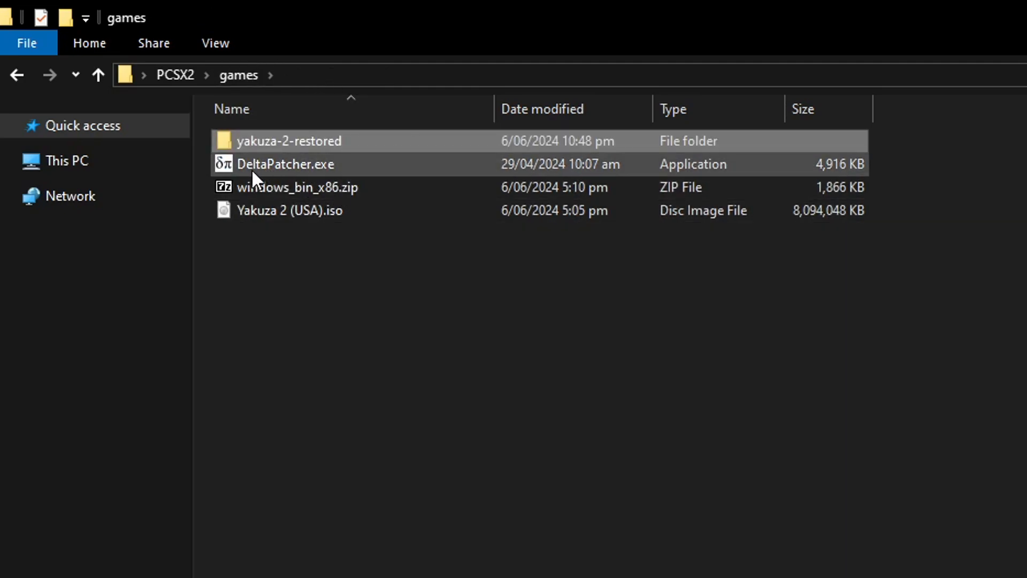
pyautogui.moveTo(357, 178)
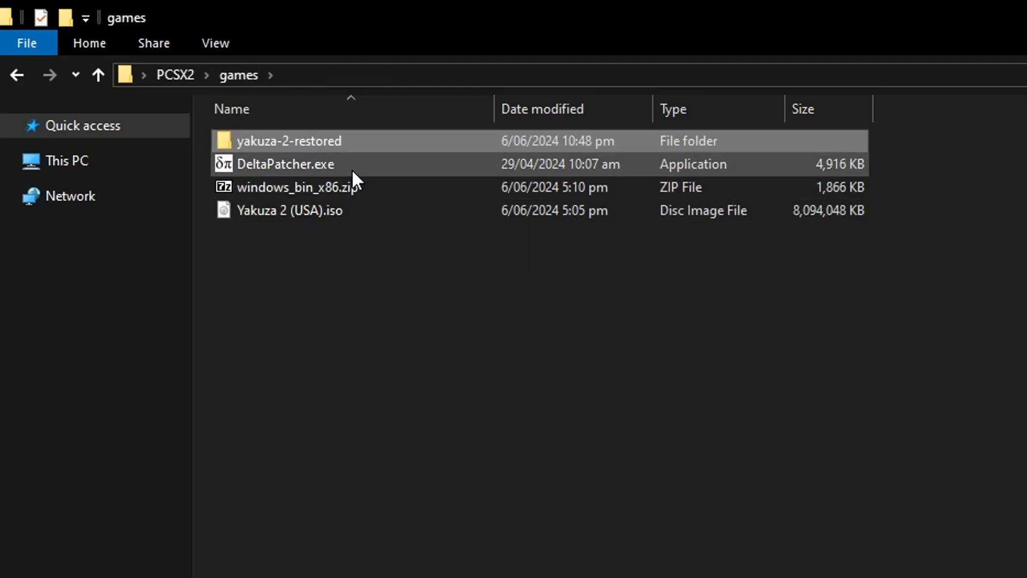
# Step: Launch DeltaPatcher and choose Yakuza 2 (USA).iso from games as the original file
pyautogui.doubleClick(285, 163)
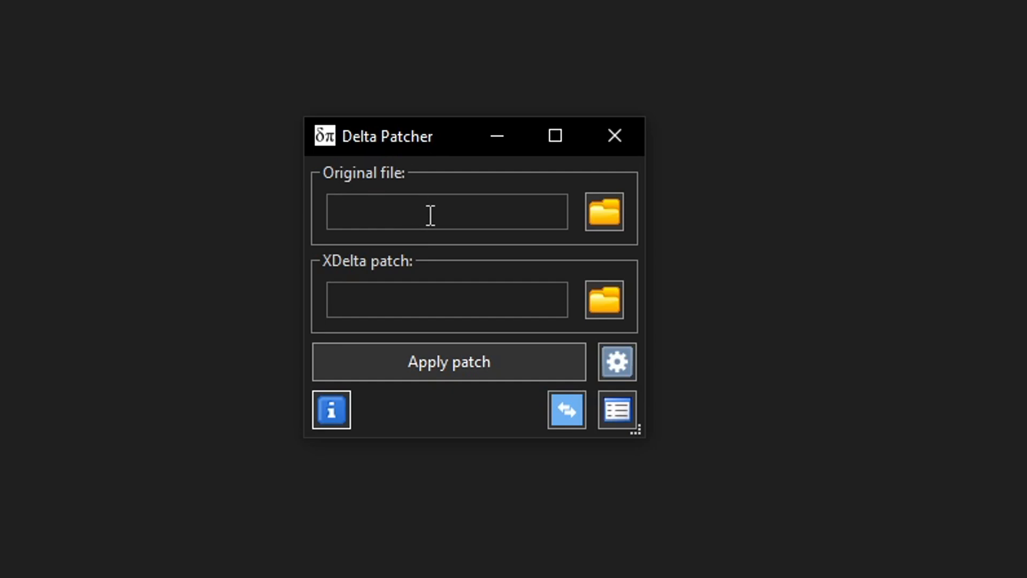
pyautogui.moveTo(449, 199)
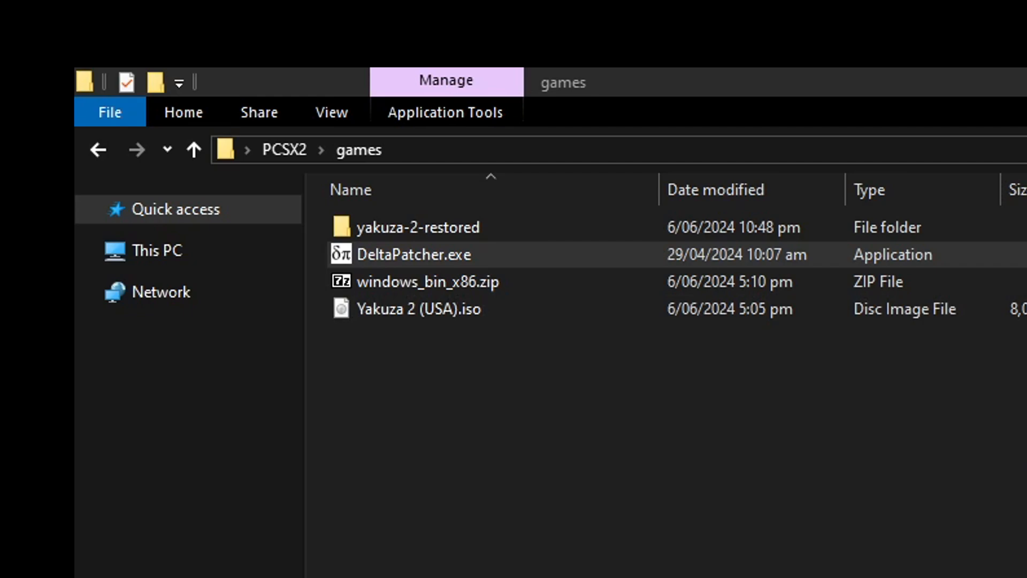
pyautogui.doubleClick(417, 255)
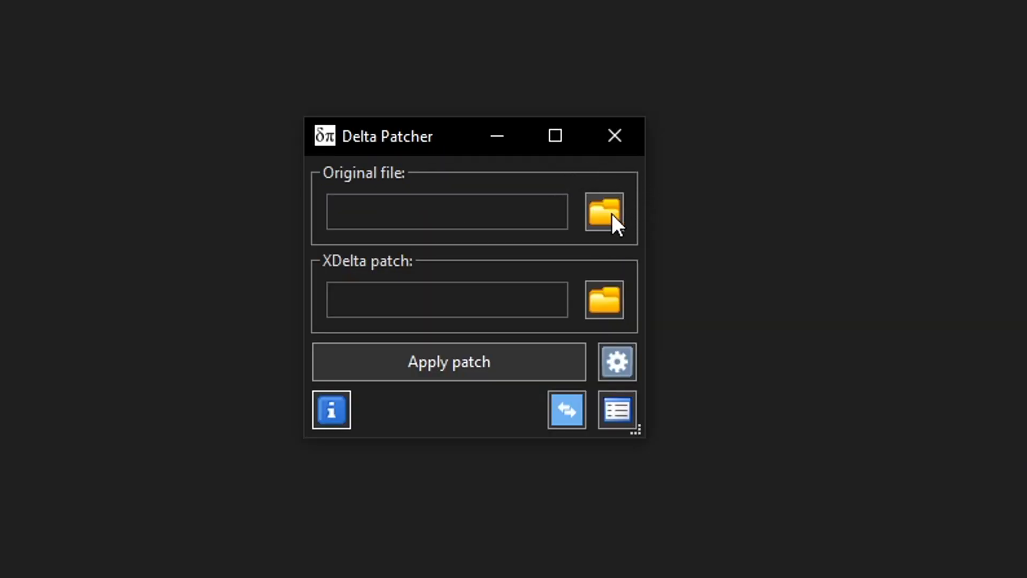
pyautogui.moveTo(602, 211)
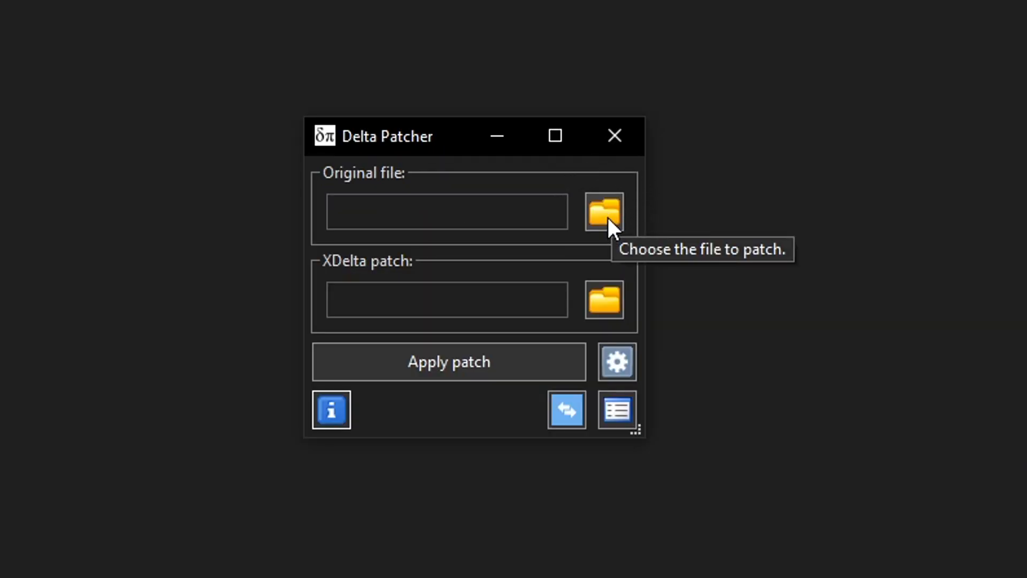
pyautogui.click(601, 211)
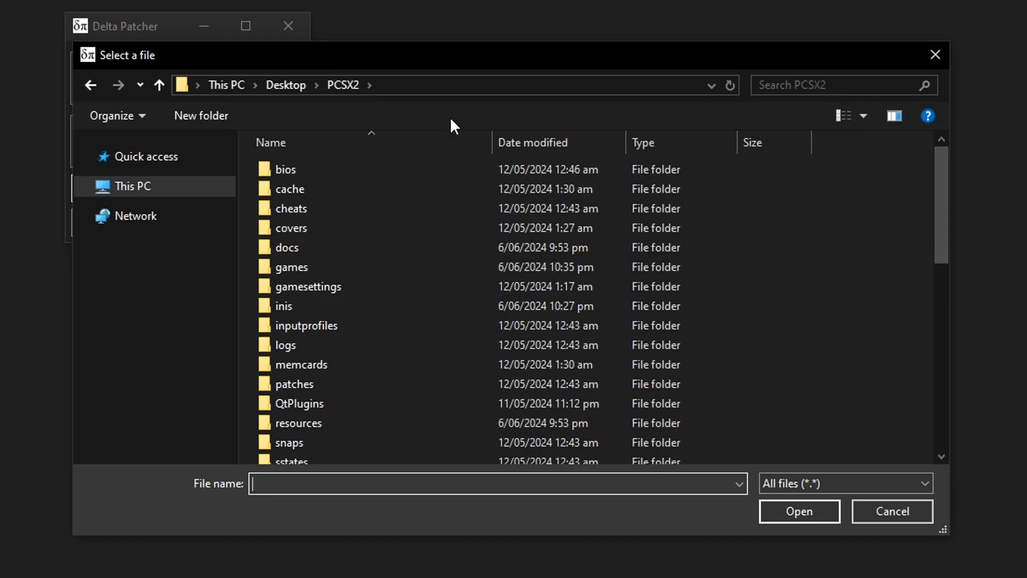
pyautogui.moveTo(291, 266)
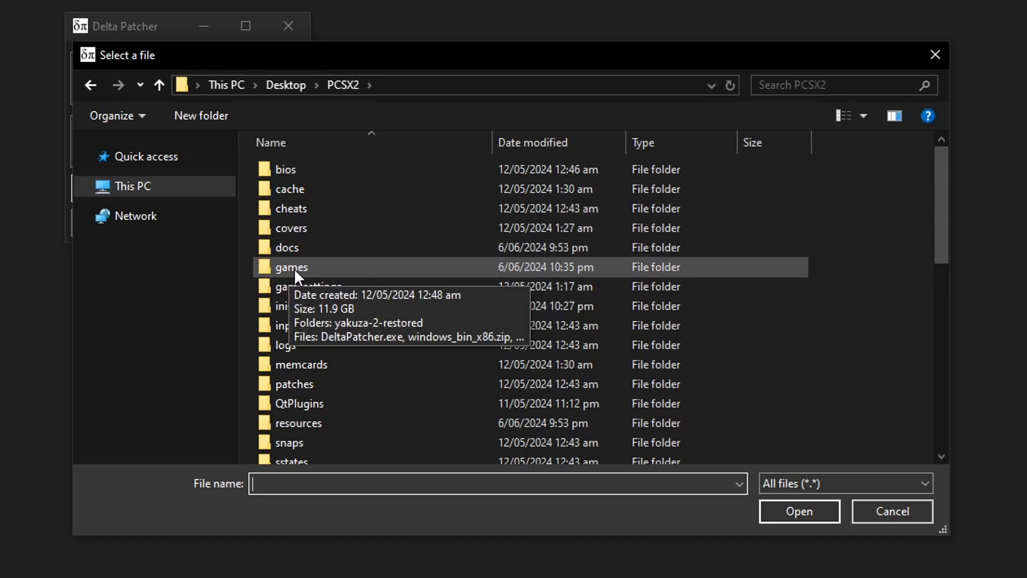
pyautogui.doubleClick(291, 266)
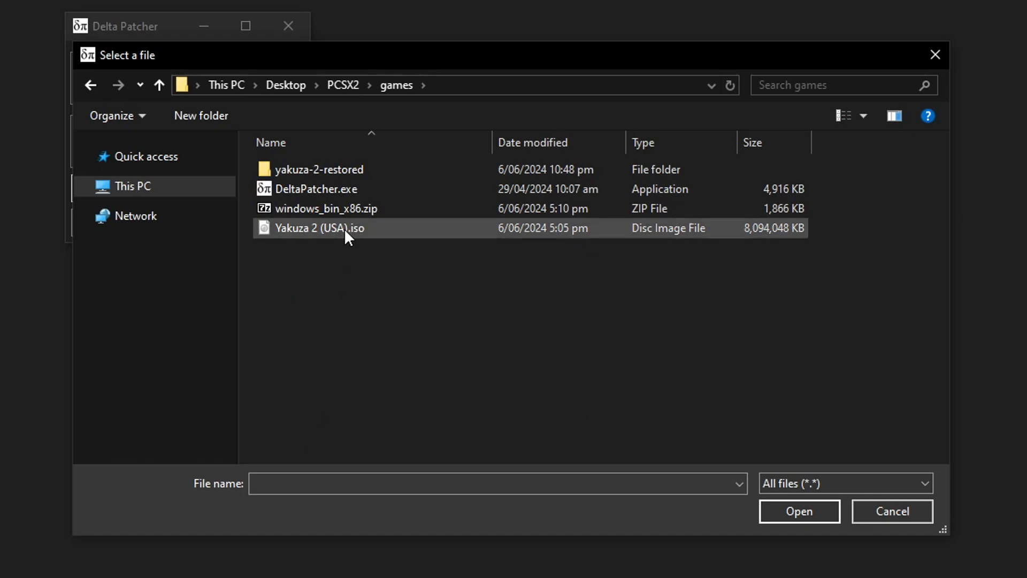
pyautogui.click(319, 228)
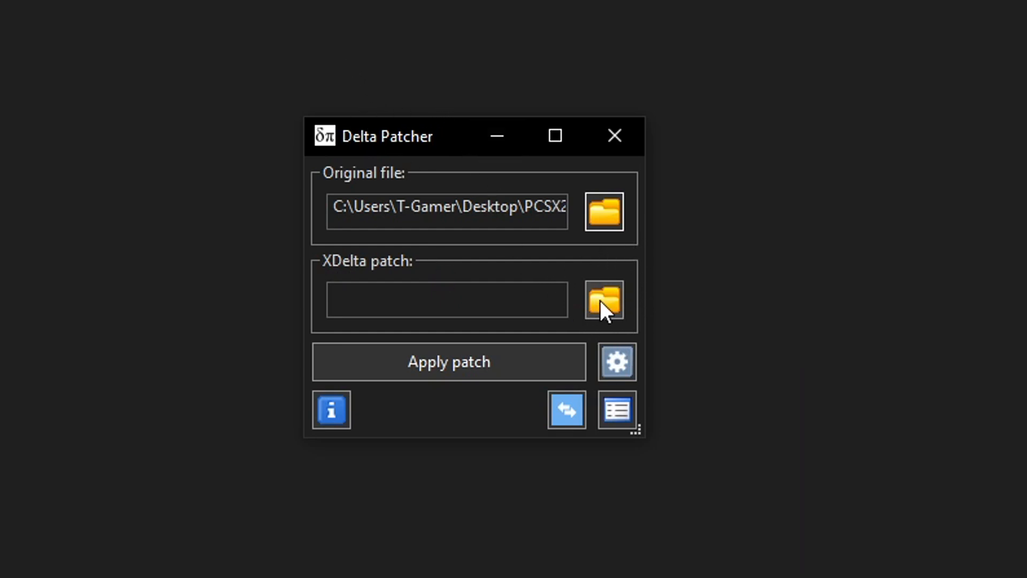
# Step: Load Yakuza 2 (USA) (Restored 1.0).xdelta as the patch and review the backup/checksum options
pyautogui.click(602, 301)
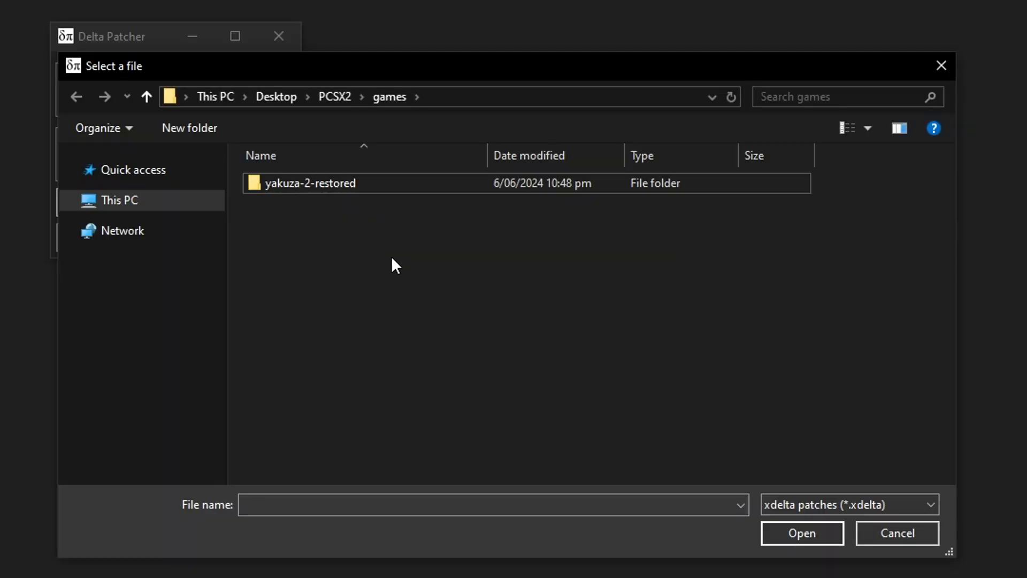
pyautogui.click(308, 183)
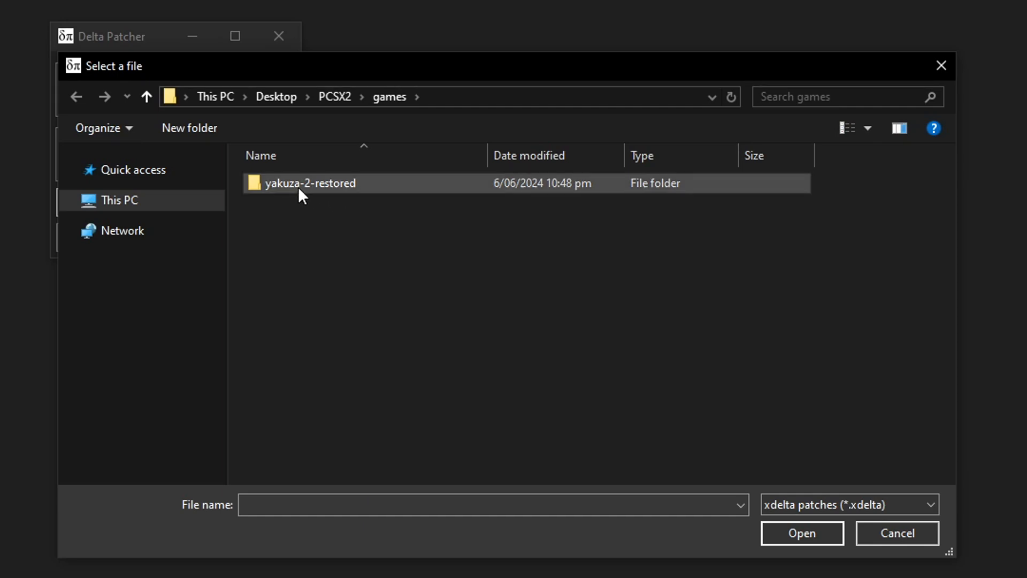
pyautogui.doubleClick(310, 182)
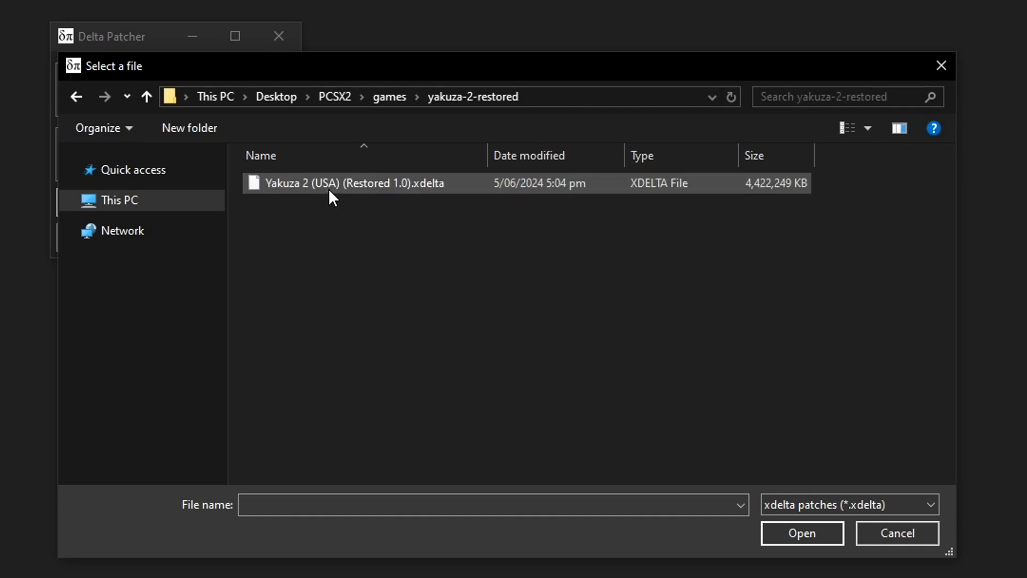
pyautogui.click(340, 183)
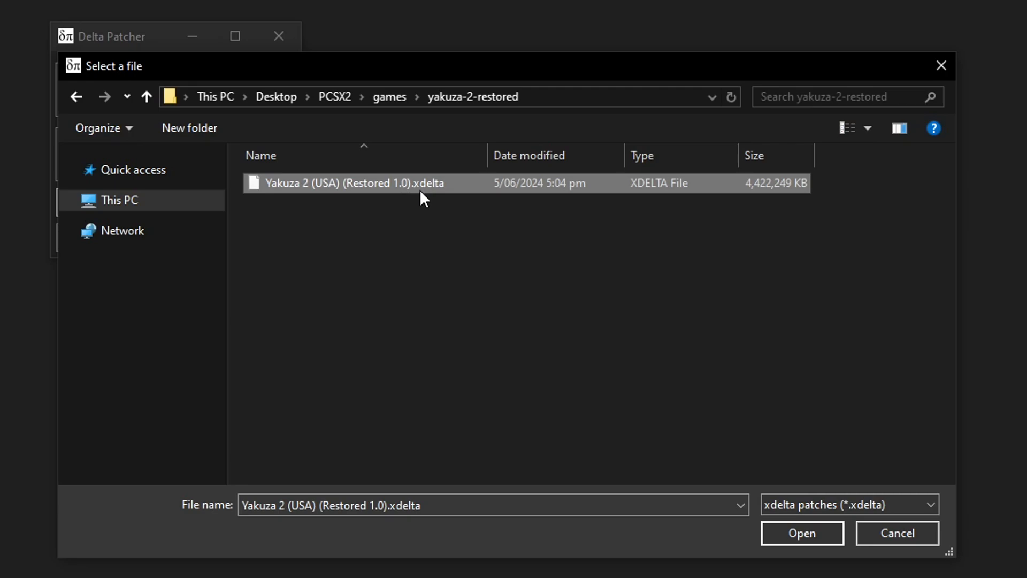
pyautogui.click(800, 533)
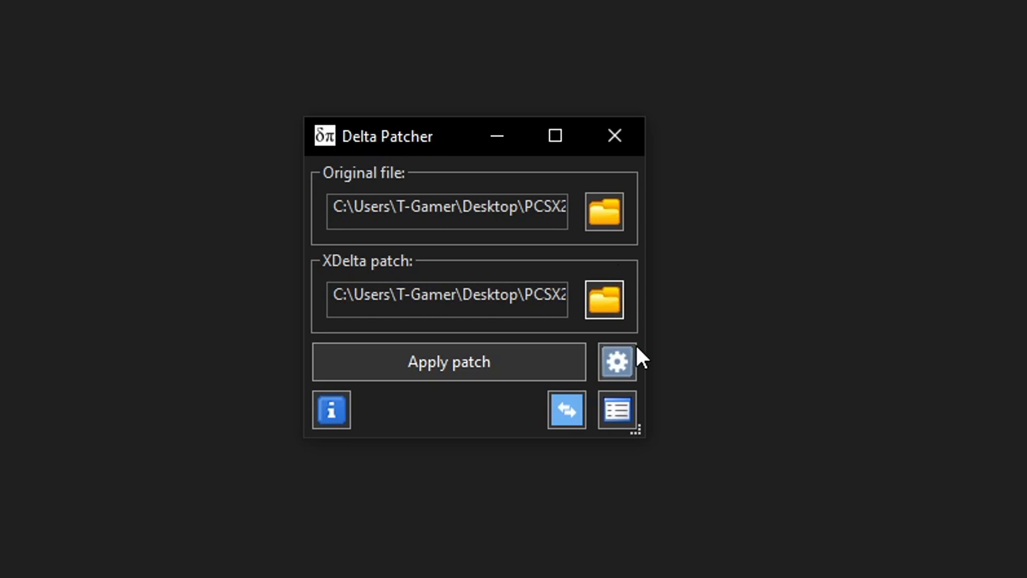
pyautogui.click(615, 360)
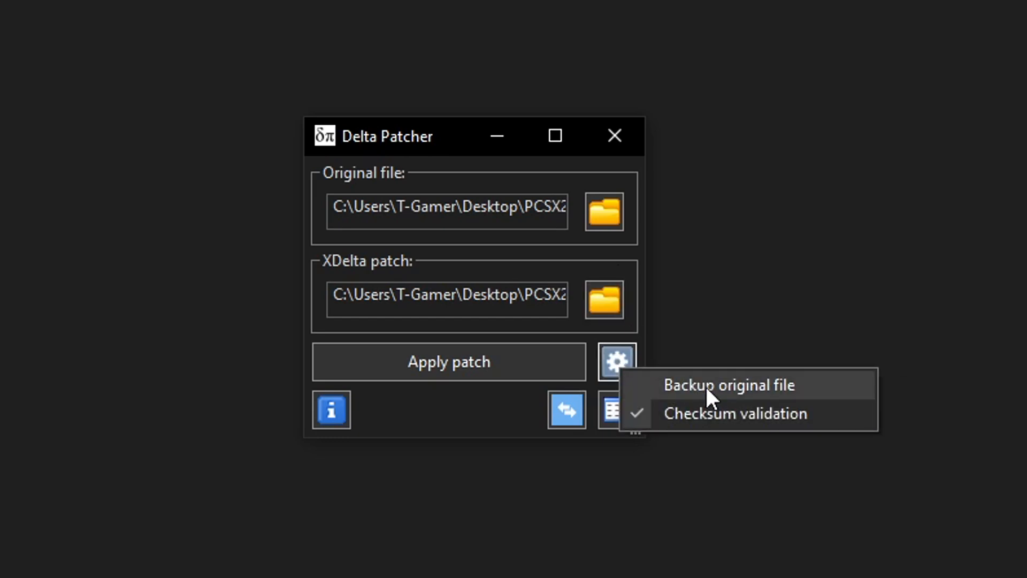
pyautogui.moveTo(800, 410)
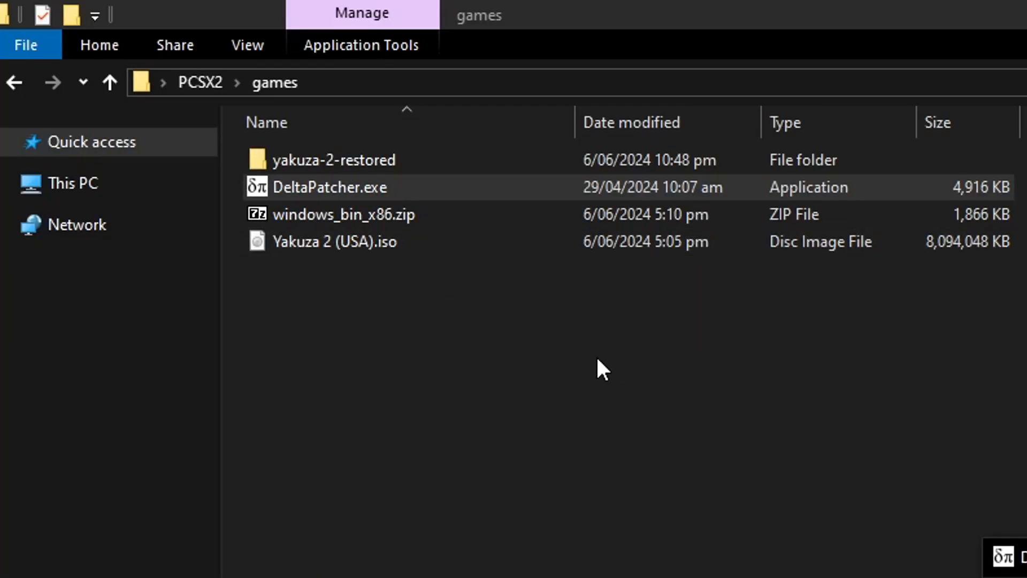
pyautogui.click(614, 362)
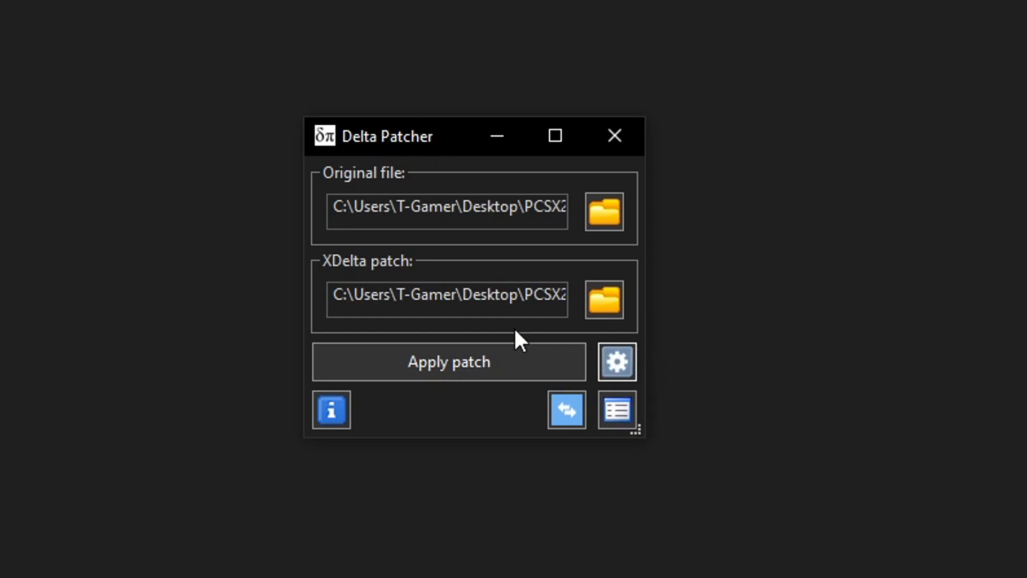
pyautogui.moveTo(454, 373)
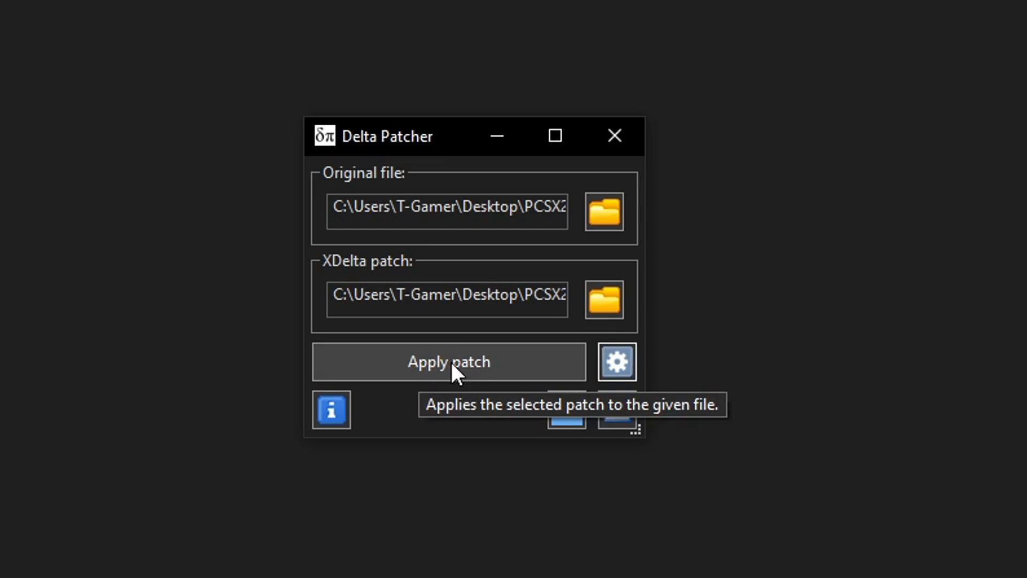
pyautogui.moveTo(556, 328)
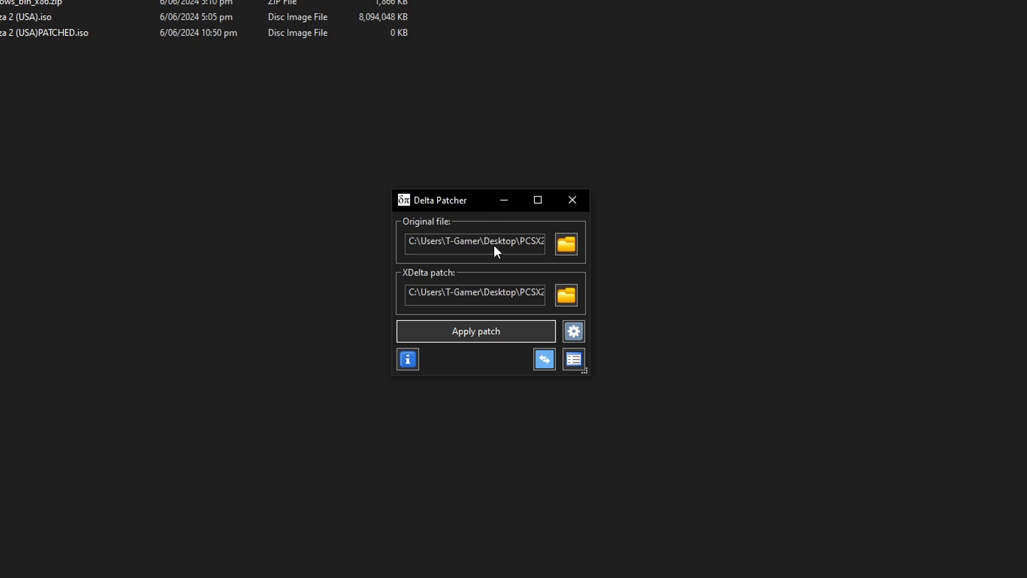
pyautogui.moveTo(482, 261)
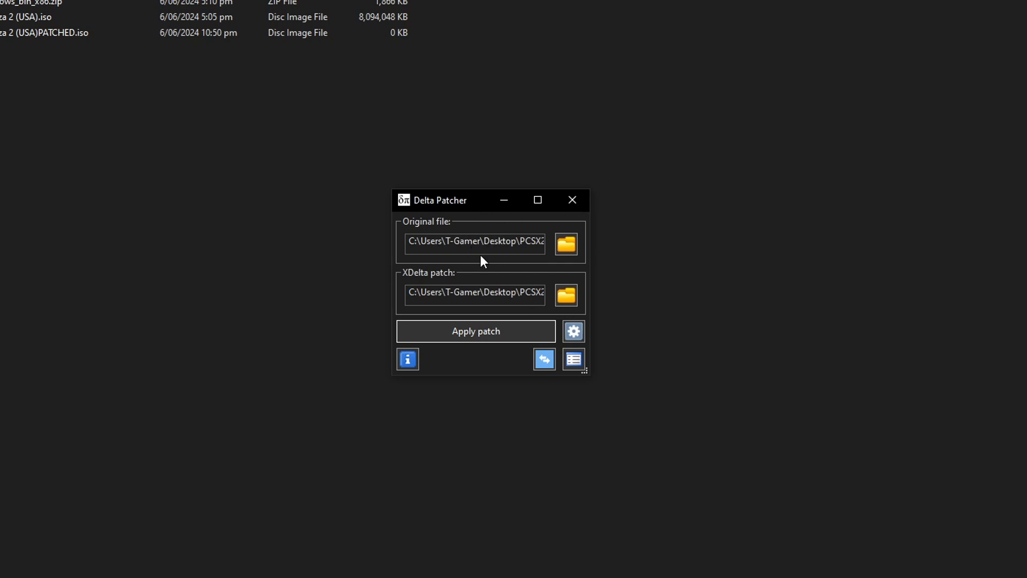
# Step: Apply the Restored 1.0 patch and acknowledge the 'Patch successfully applied!' notice
pyautogui.click(475, 330)
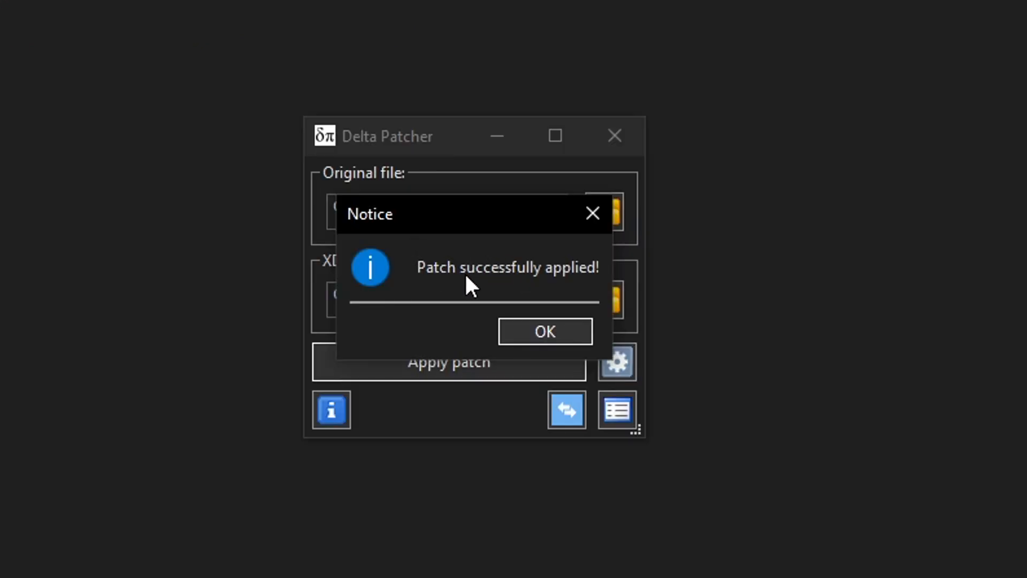
pyautogui.click(543, 331)
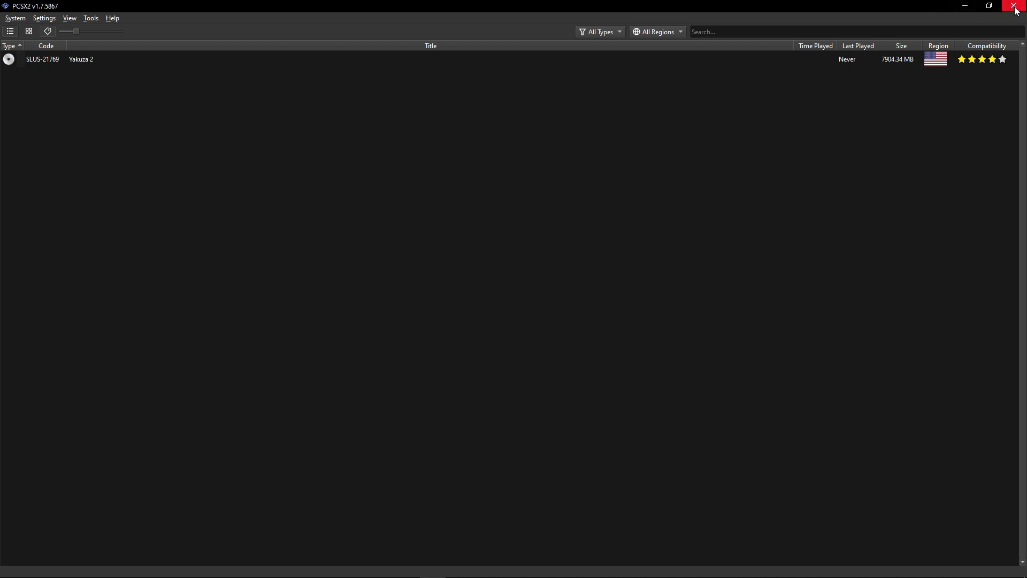
# Step: Close PCSX2 and relaunch pcsx2-qt.exe so Yakuza 2 lists at 6752.75 MB
pyautogui.click(1014, 6)
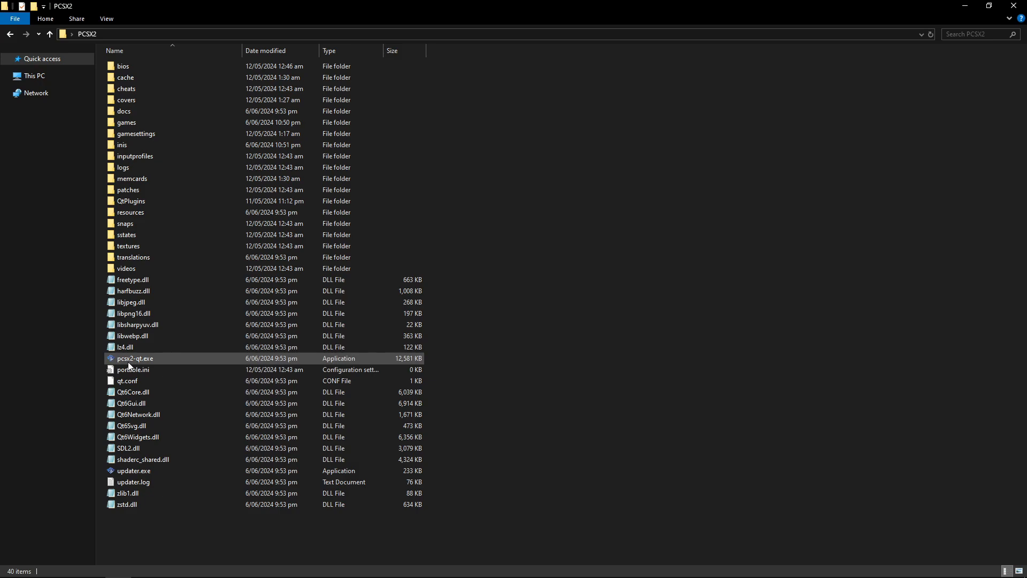
pyautogui.click(135, 358)
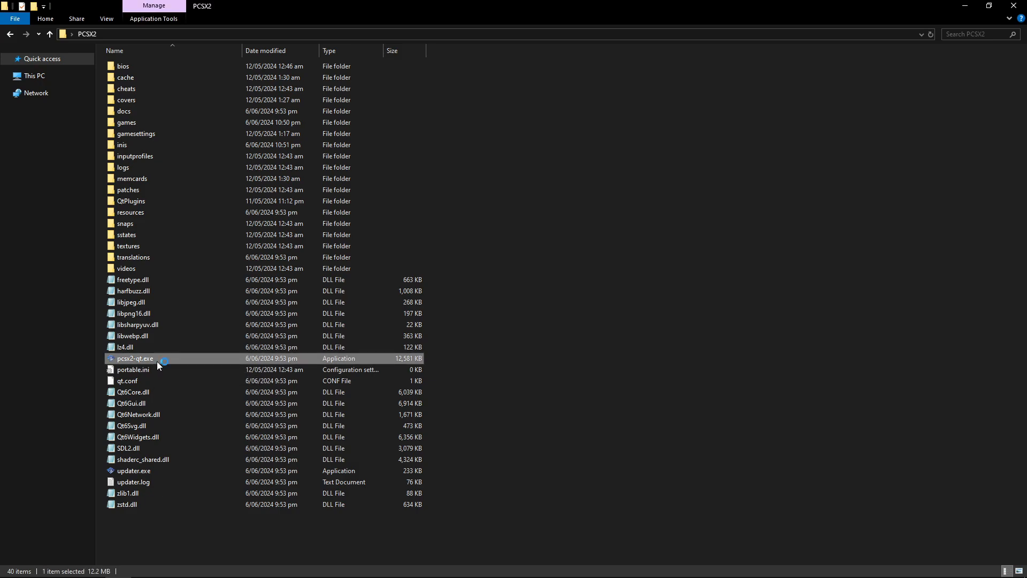
pyautogui.doubleClick(135, 358)
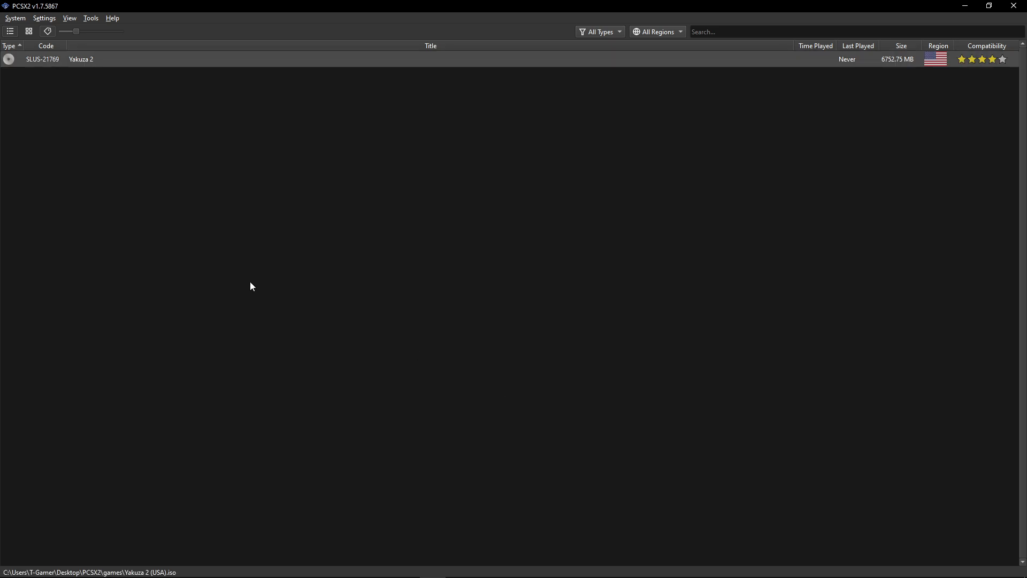
pyautogui.moveTo(206, 207)
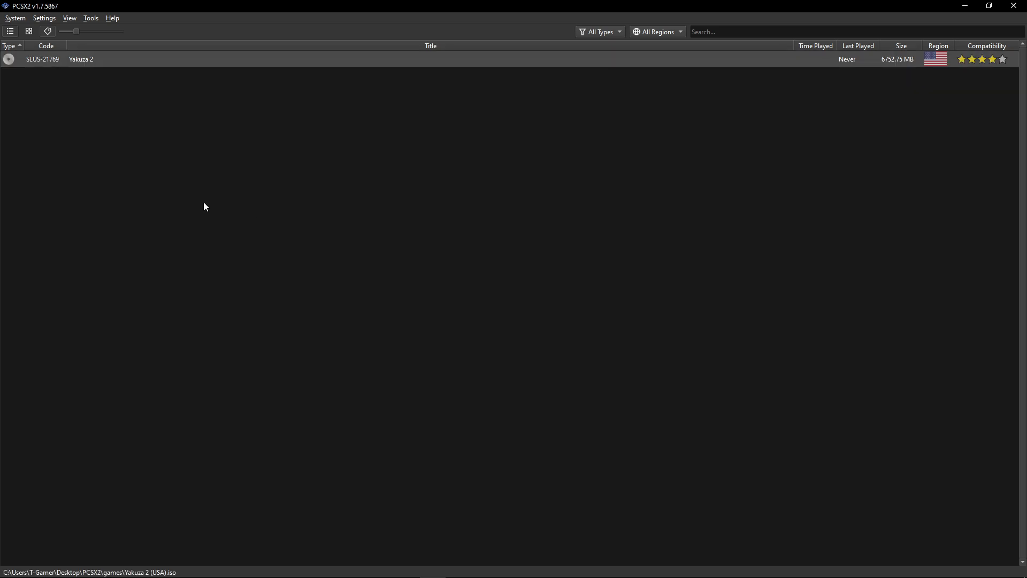
pyautogui.moveTo(67, 36)
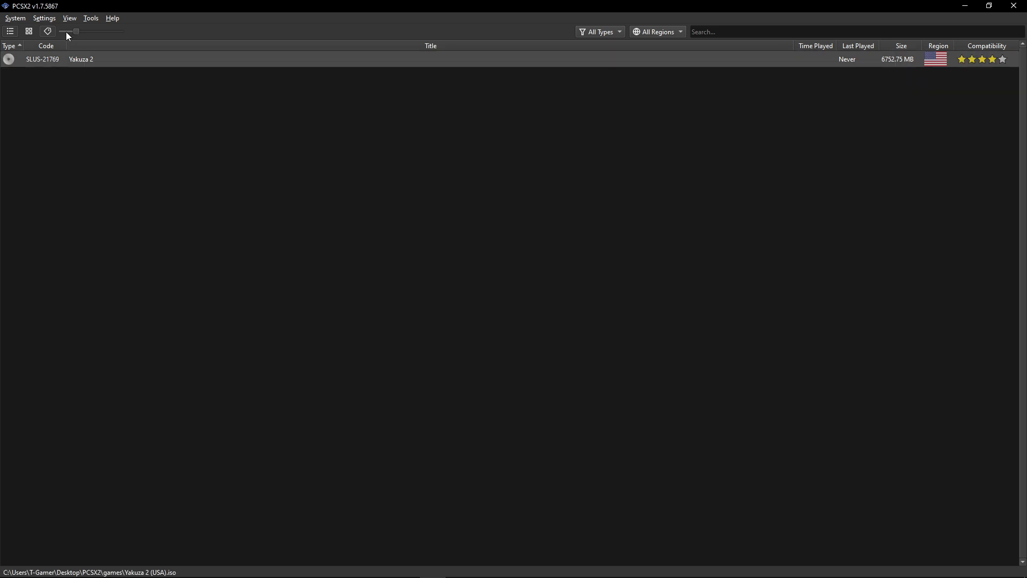
pyautogui.click(44, 18)
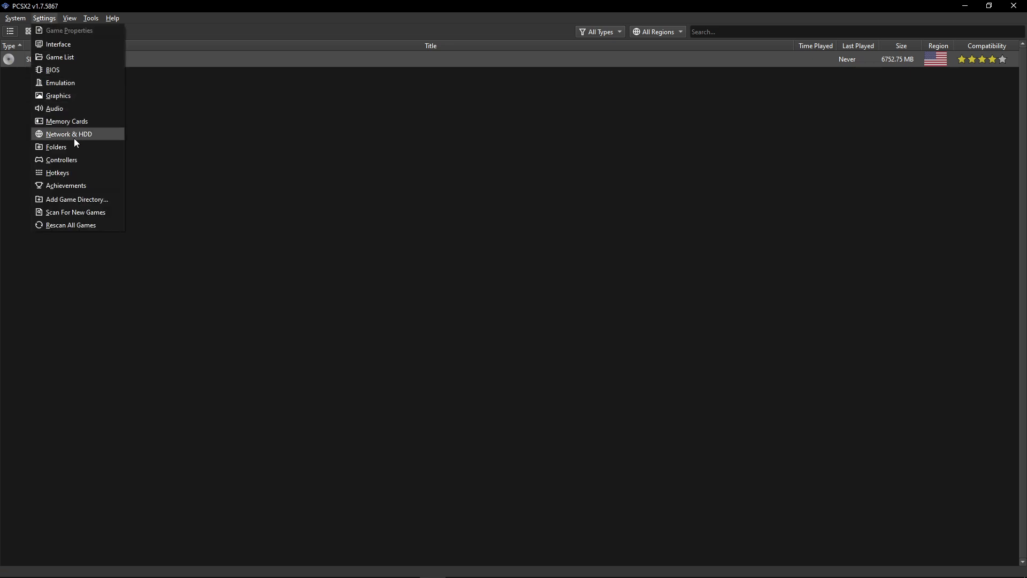
pyautogui.click(62, 159)
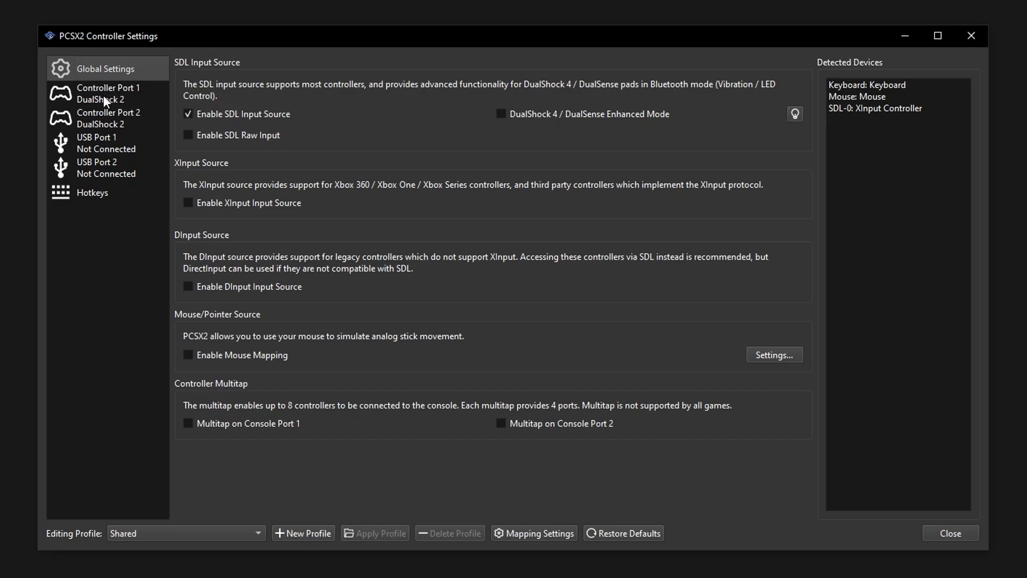
pyautogui.click(108, 93)
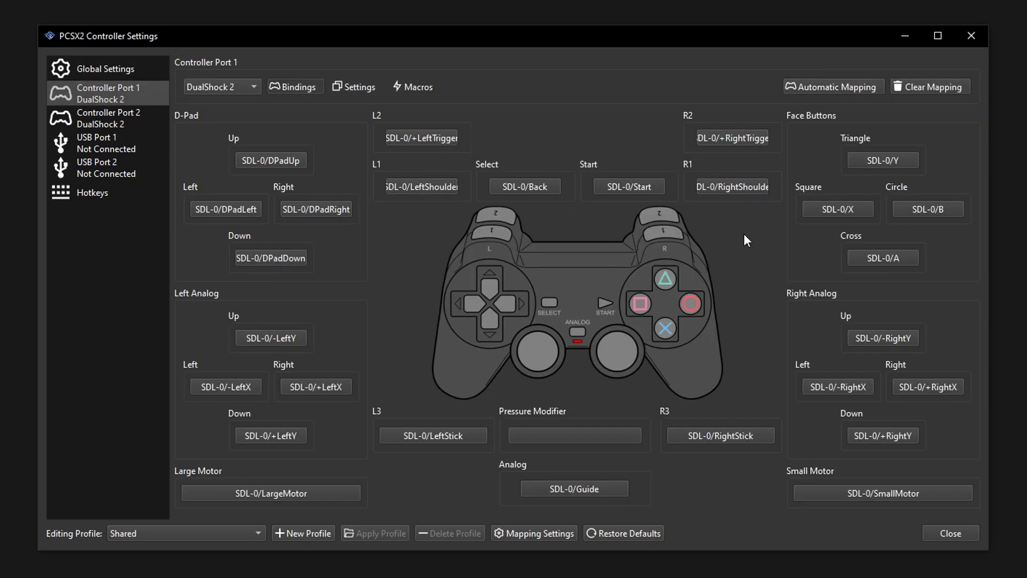
pyautogui.moveTo(764, 126)
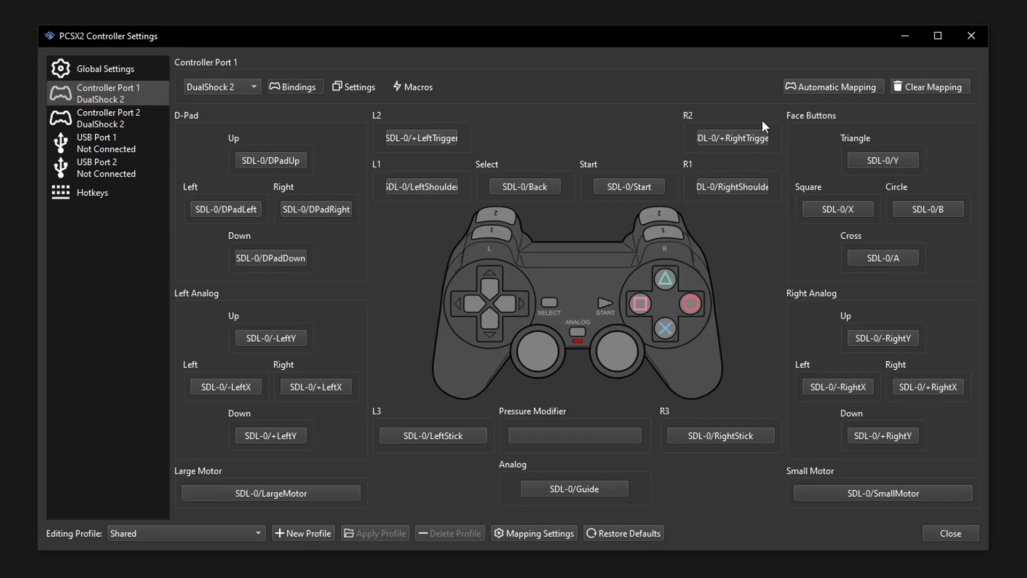
pyautogui.moveTo(831, 105)
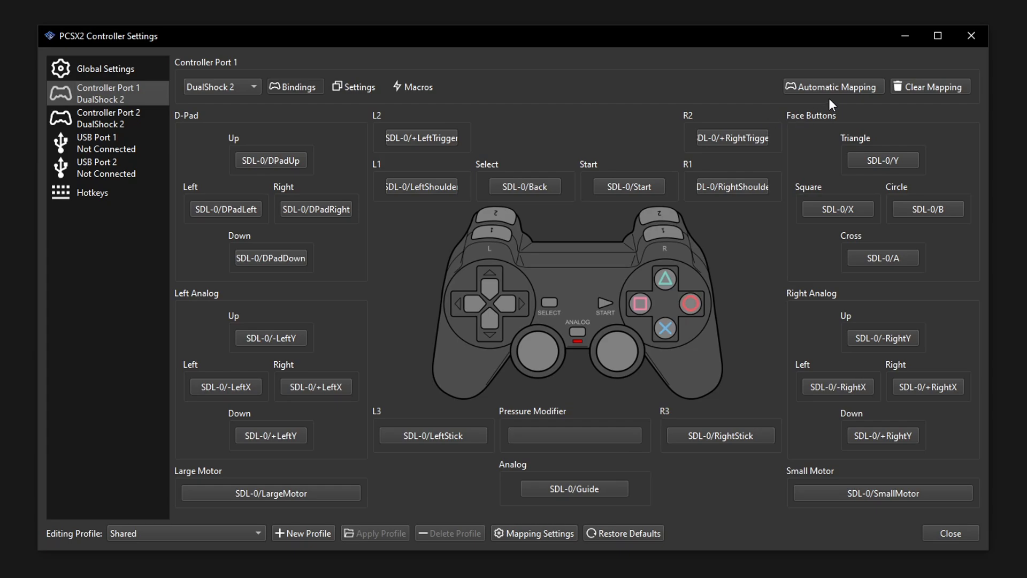
pyautogui.click(832, 86)
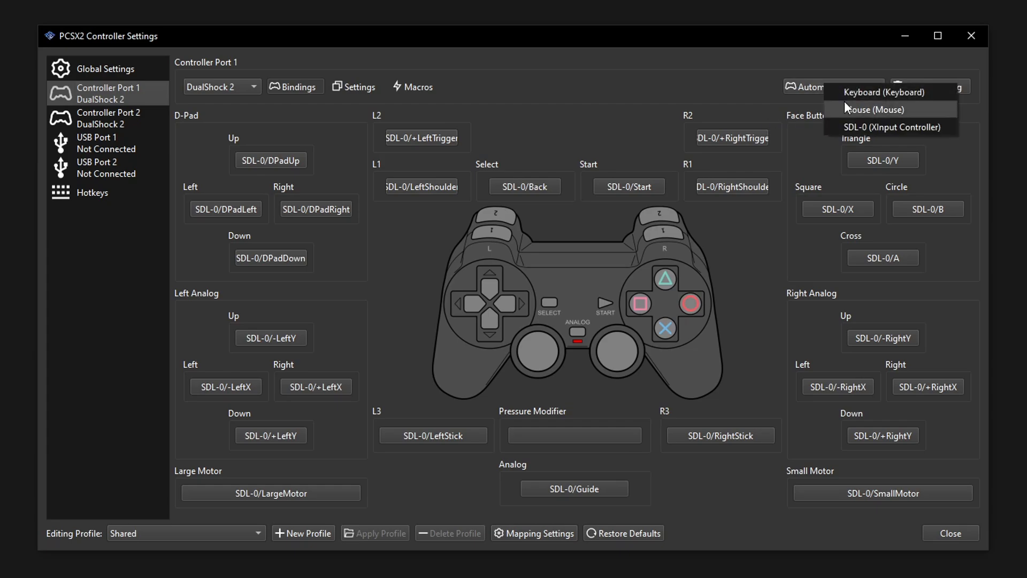
pyautogui.moveTo(729, 106)
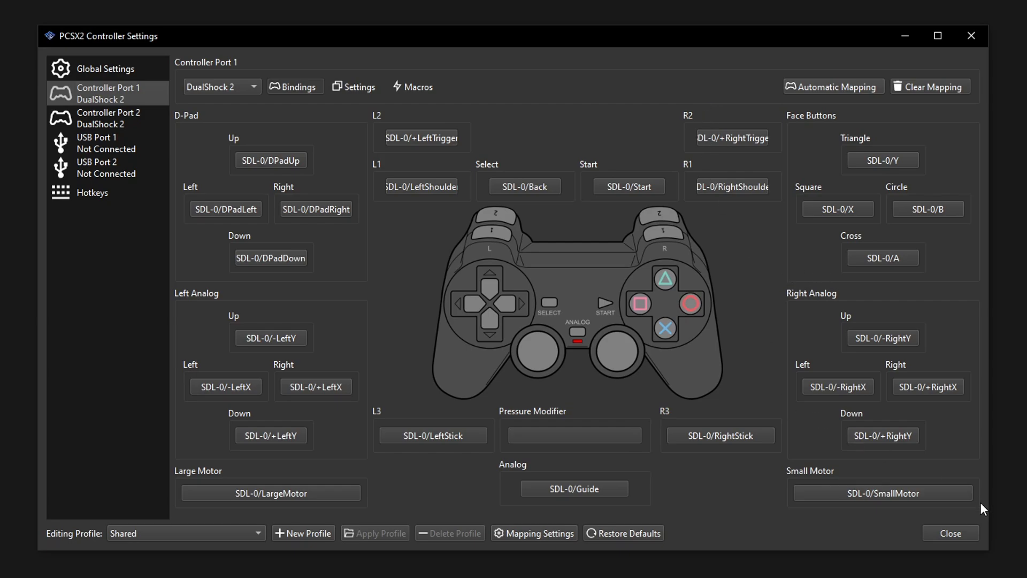
pyautogui.click(949, 532)
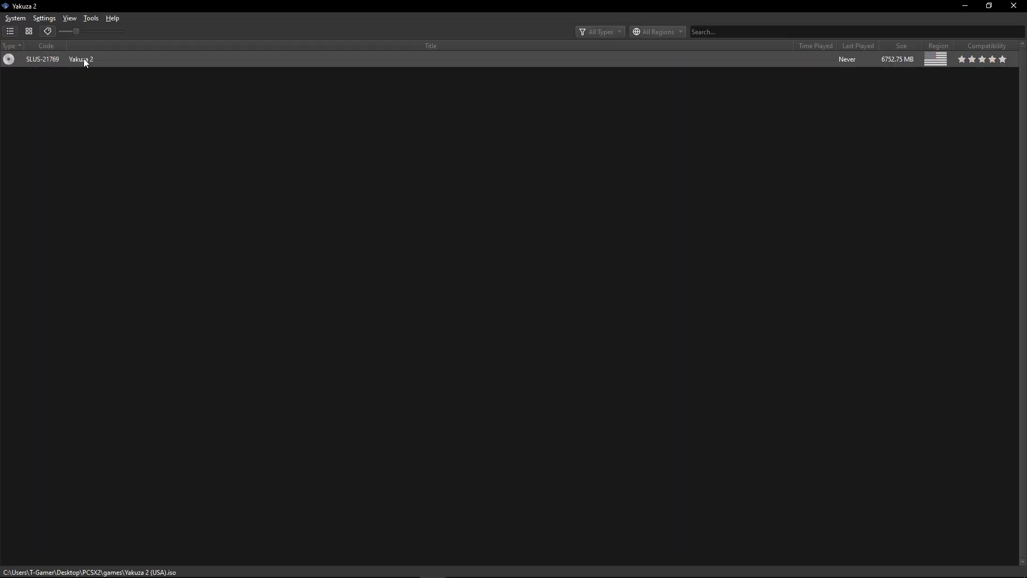
# Step: Boot the patched Yakuza 2 and select Event Skip in its in-game Options menu
pyautogui.doubleClick(80, 58)
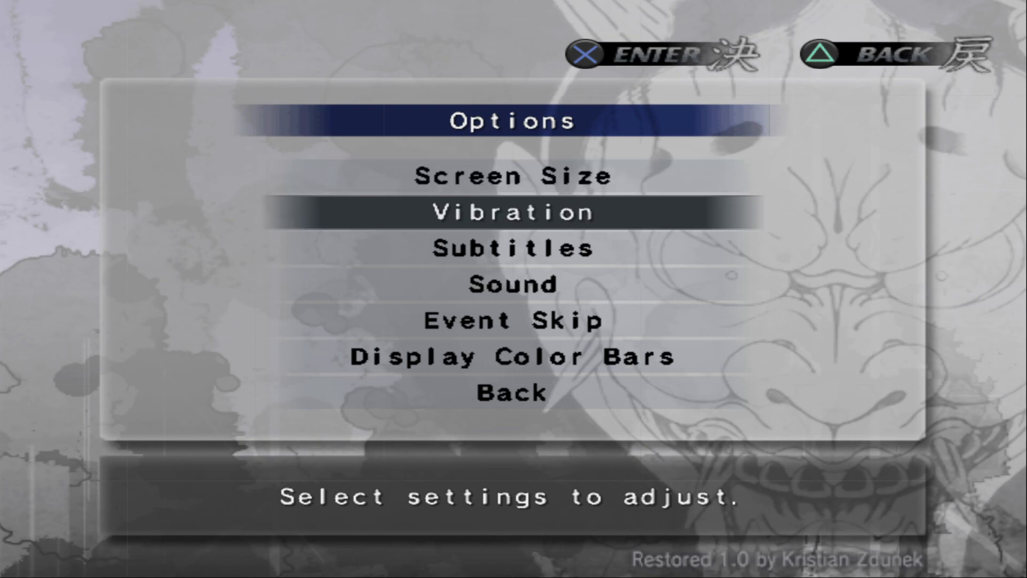
pyautogui.click(513, 320)
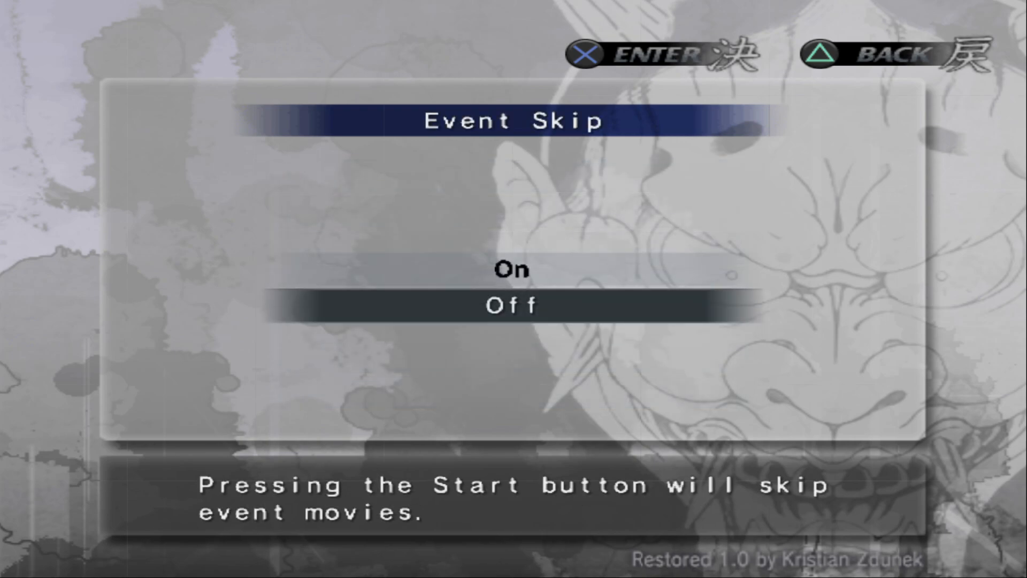